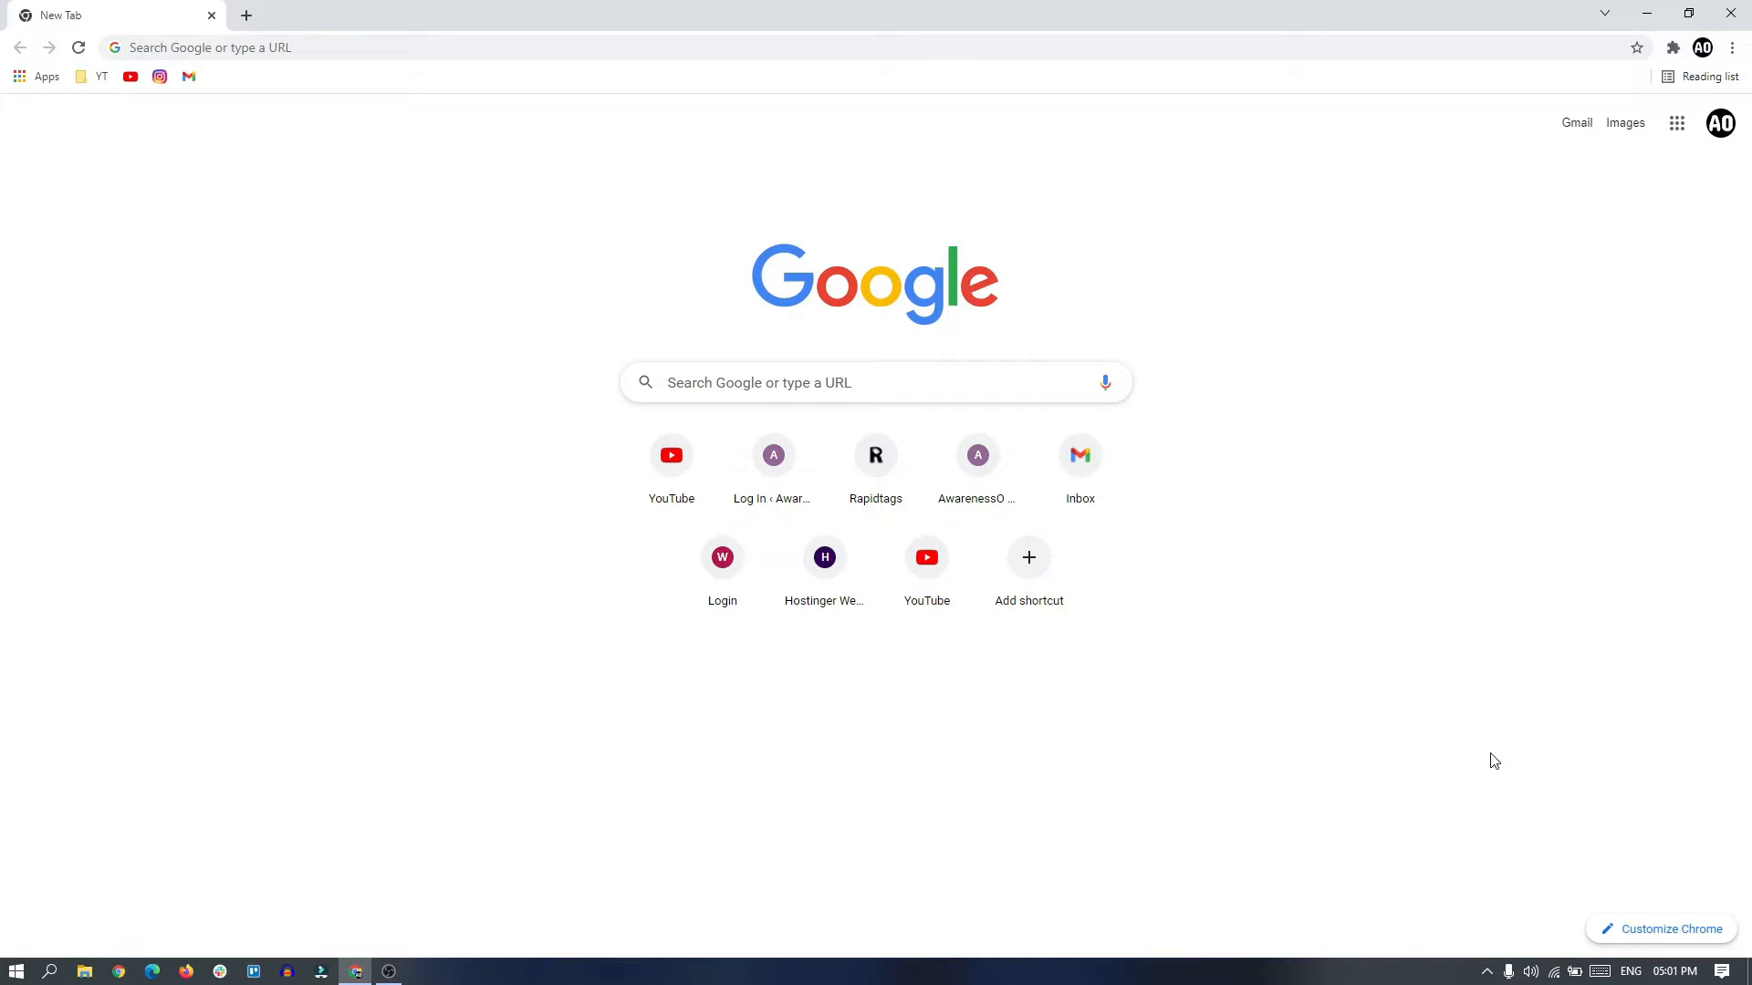
{"action": "mouse_move", "coordinate": [926, 569]}
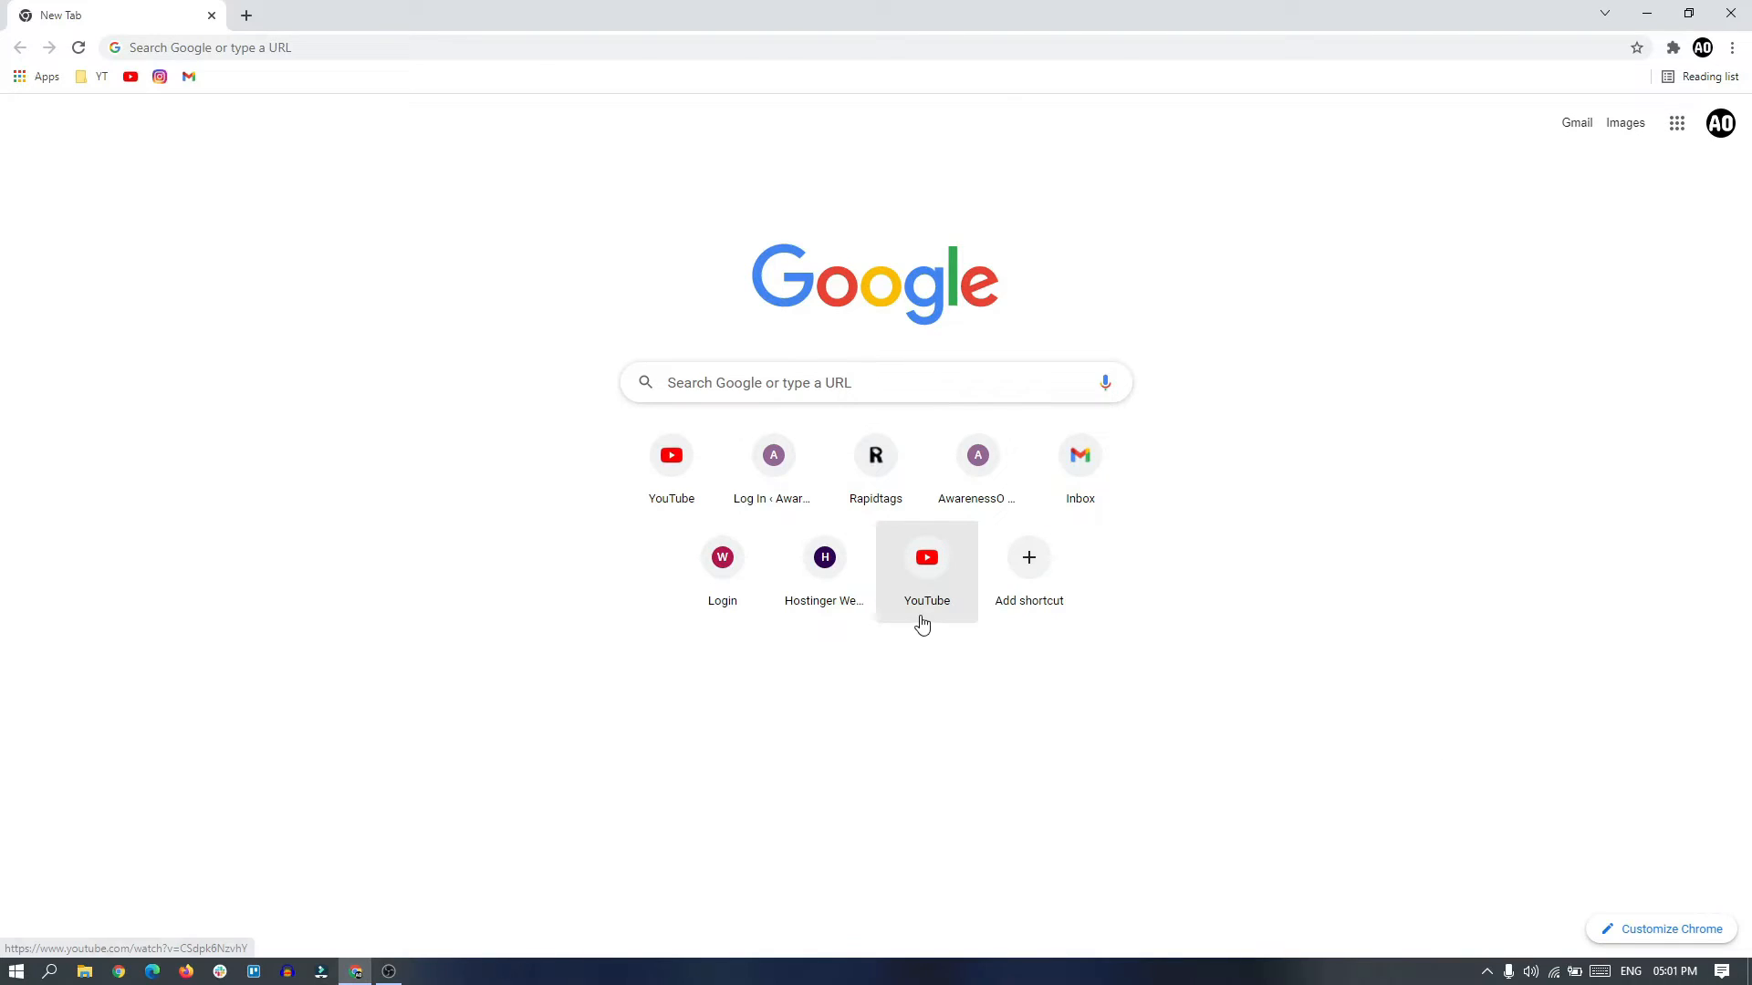
{"action": "mouse_move", "coordinate": [542, 15]}
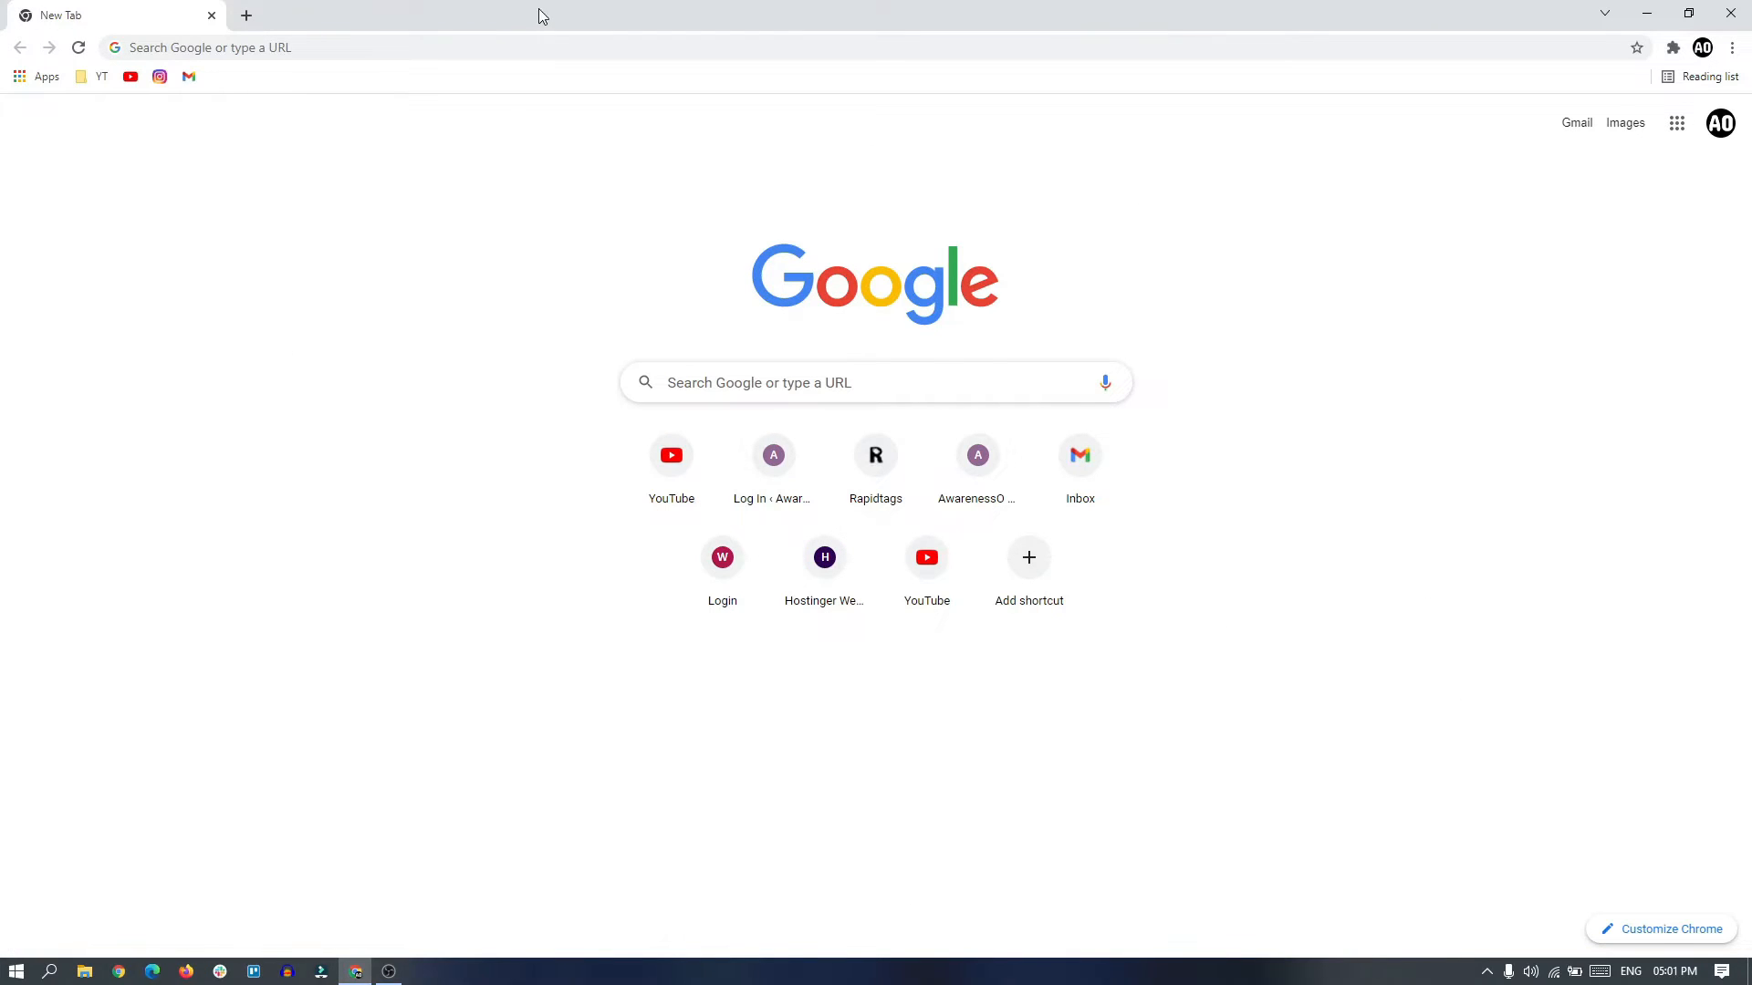
{"action": "mouse_move", "coordinate": [510, 41]}
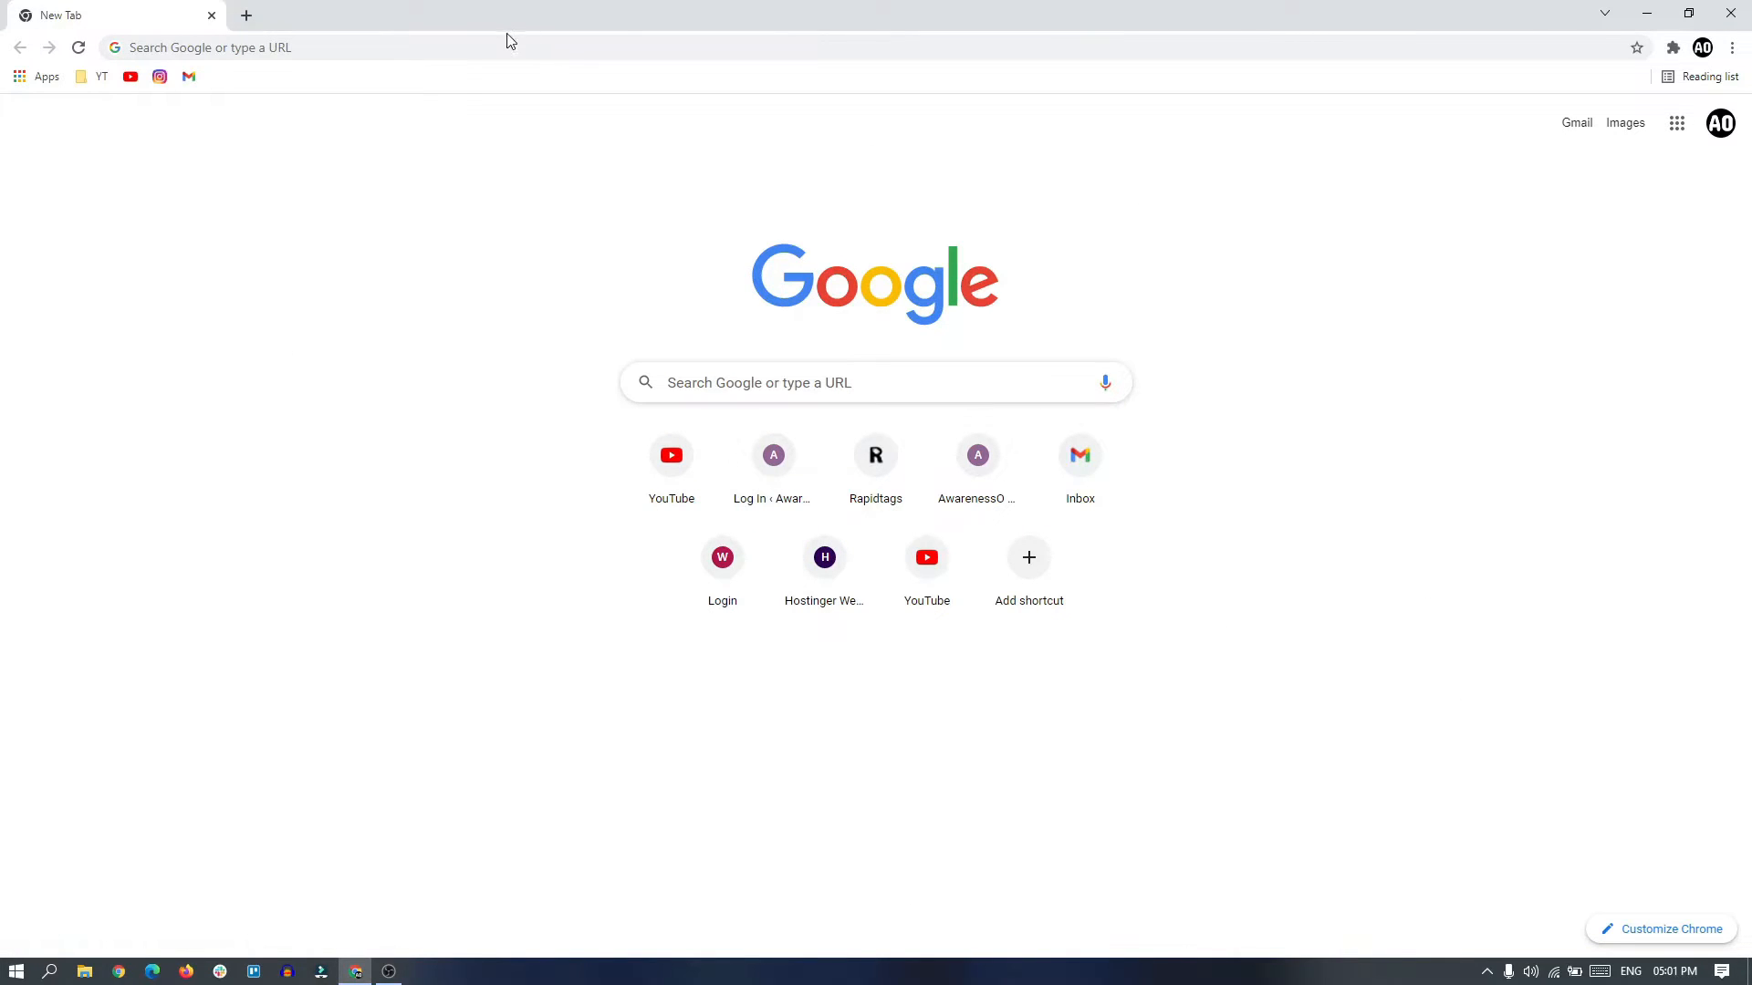
- Run a Google search for 'droidcam' from the Chrome address bar
{"action": "left_click", "coordinate": [313, 46]}
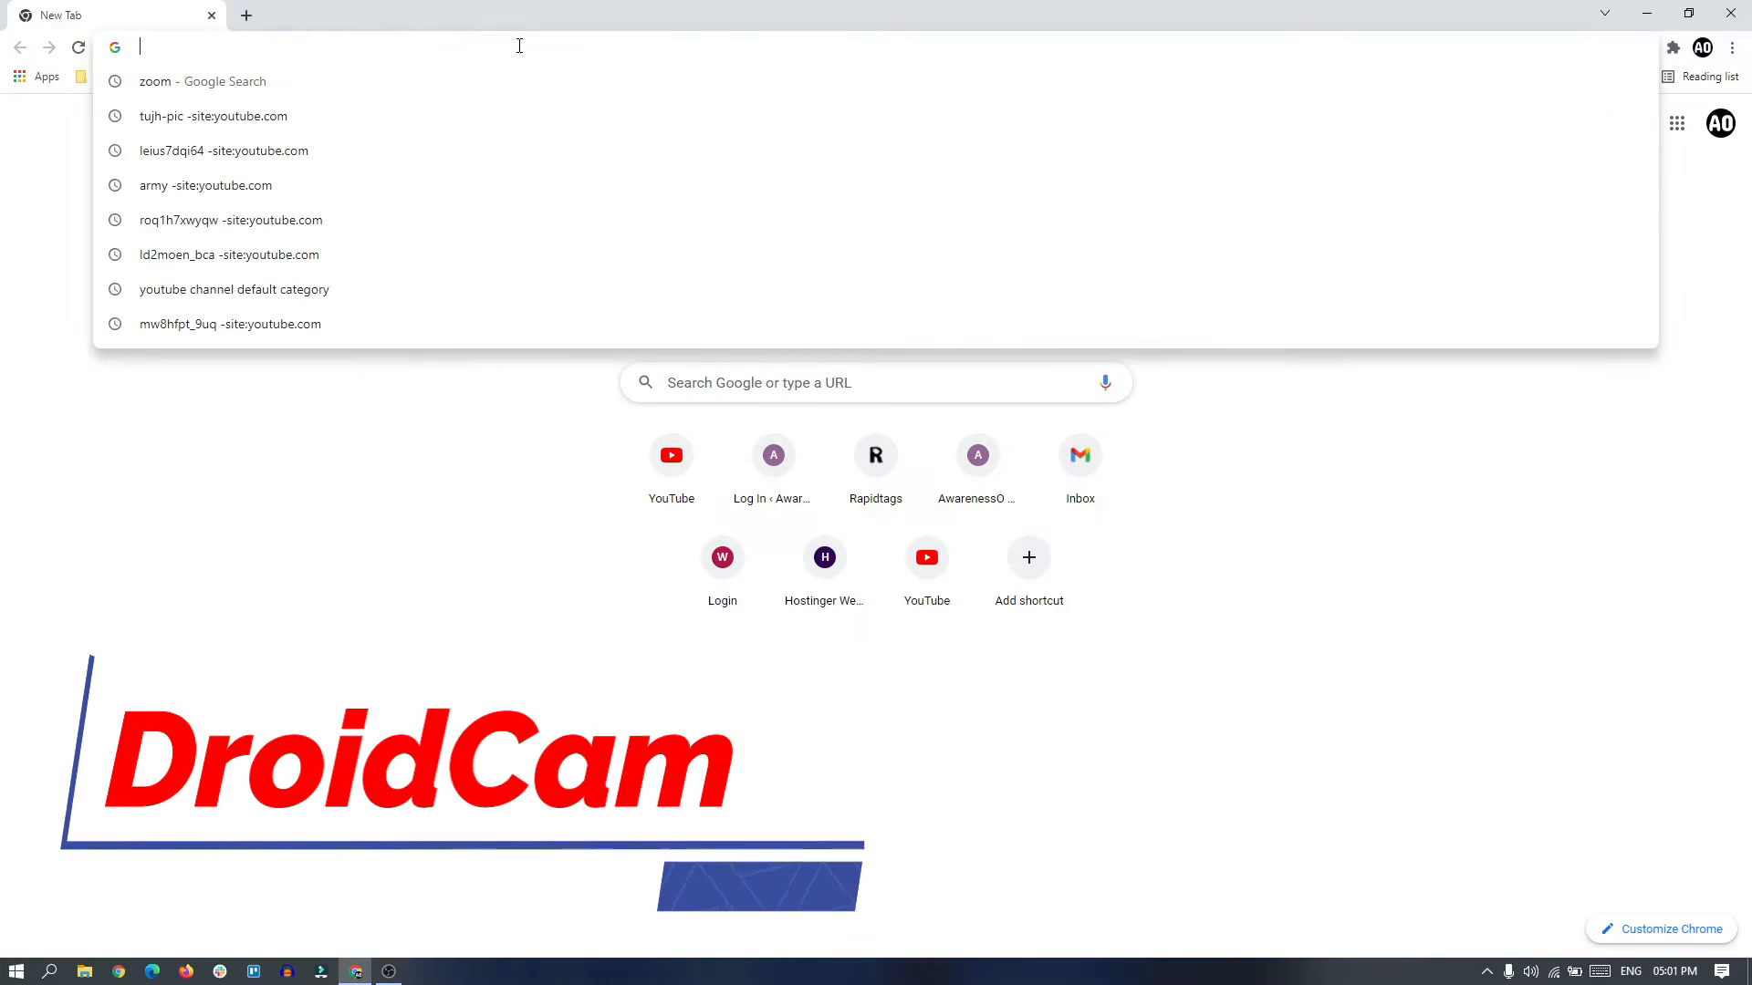
{"action": "type", "text": "droidcam"}
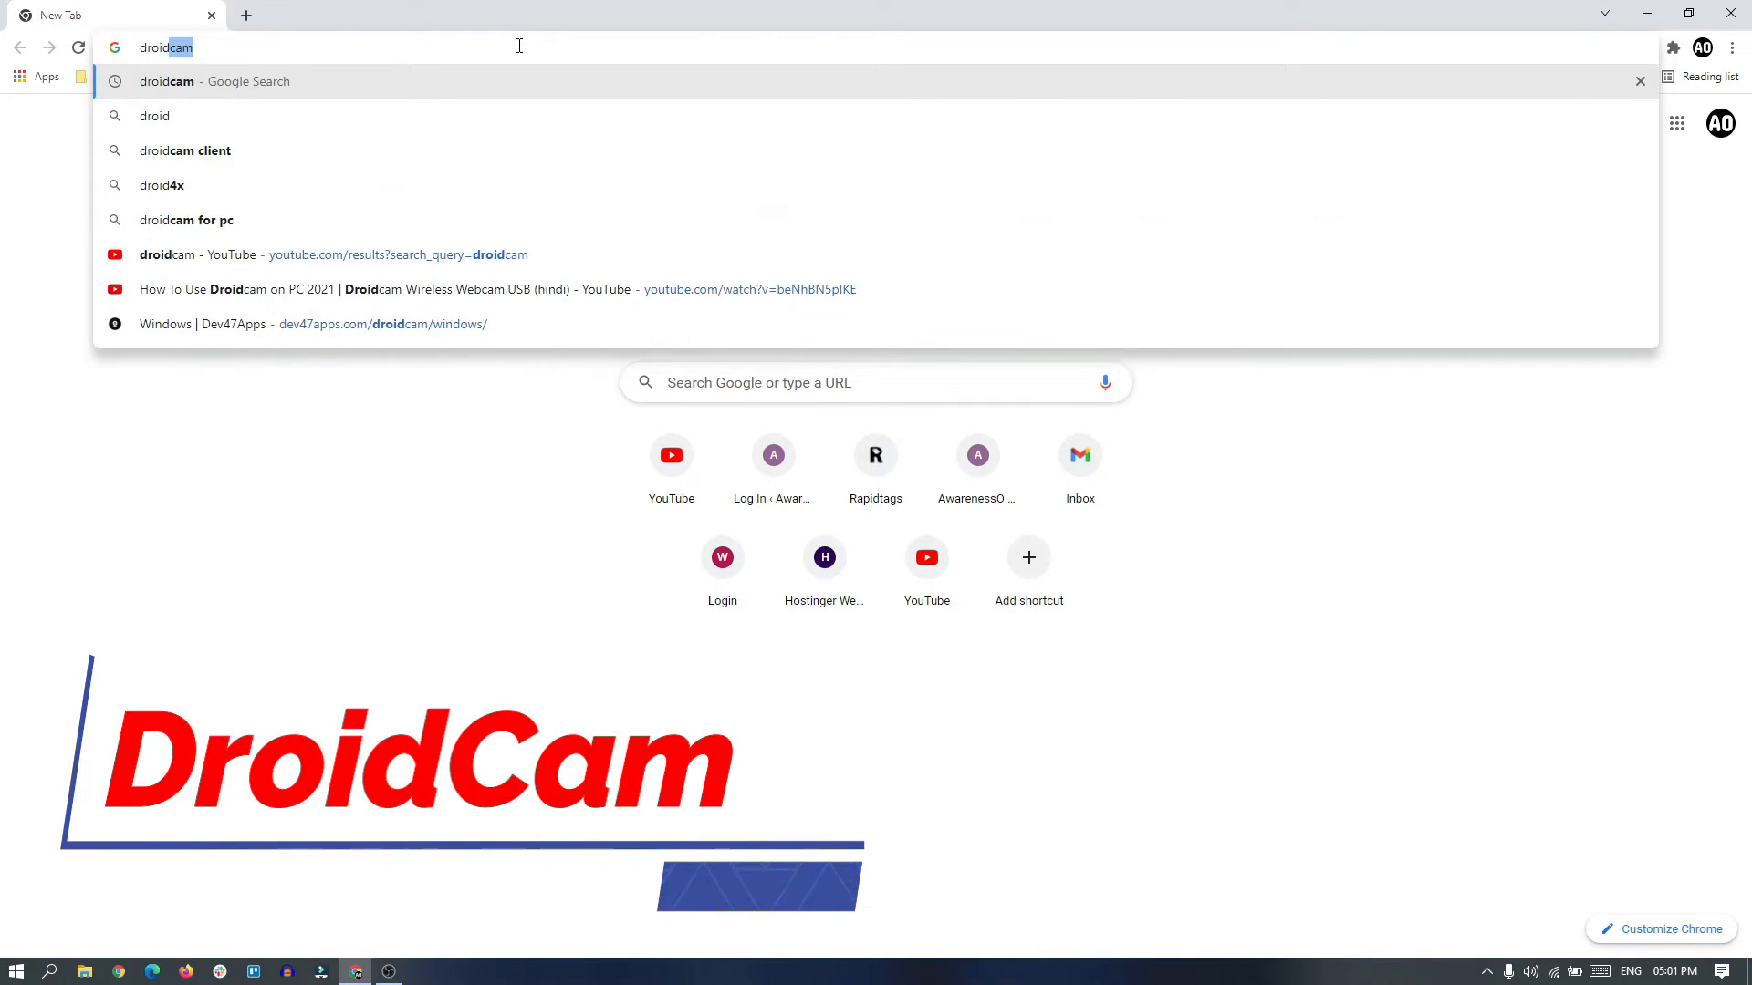
{"action": "key", "text": "Return"}
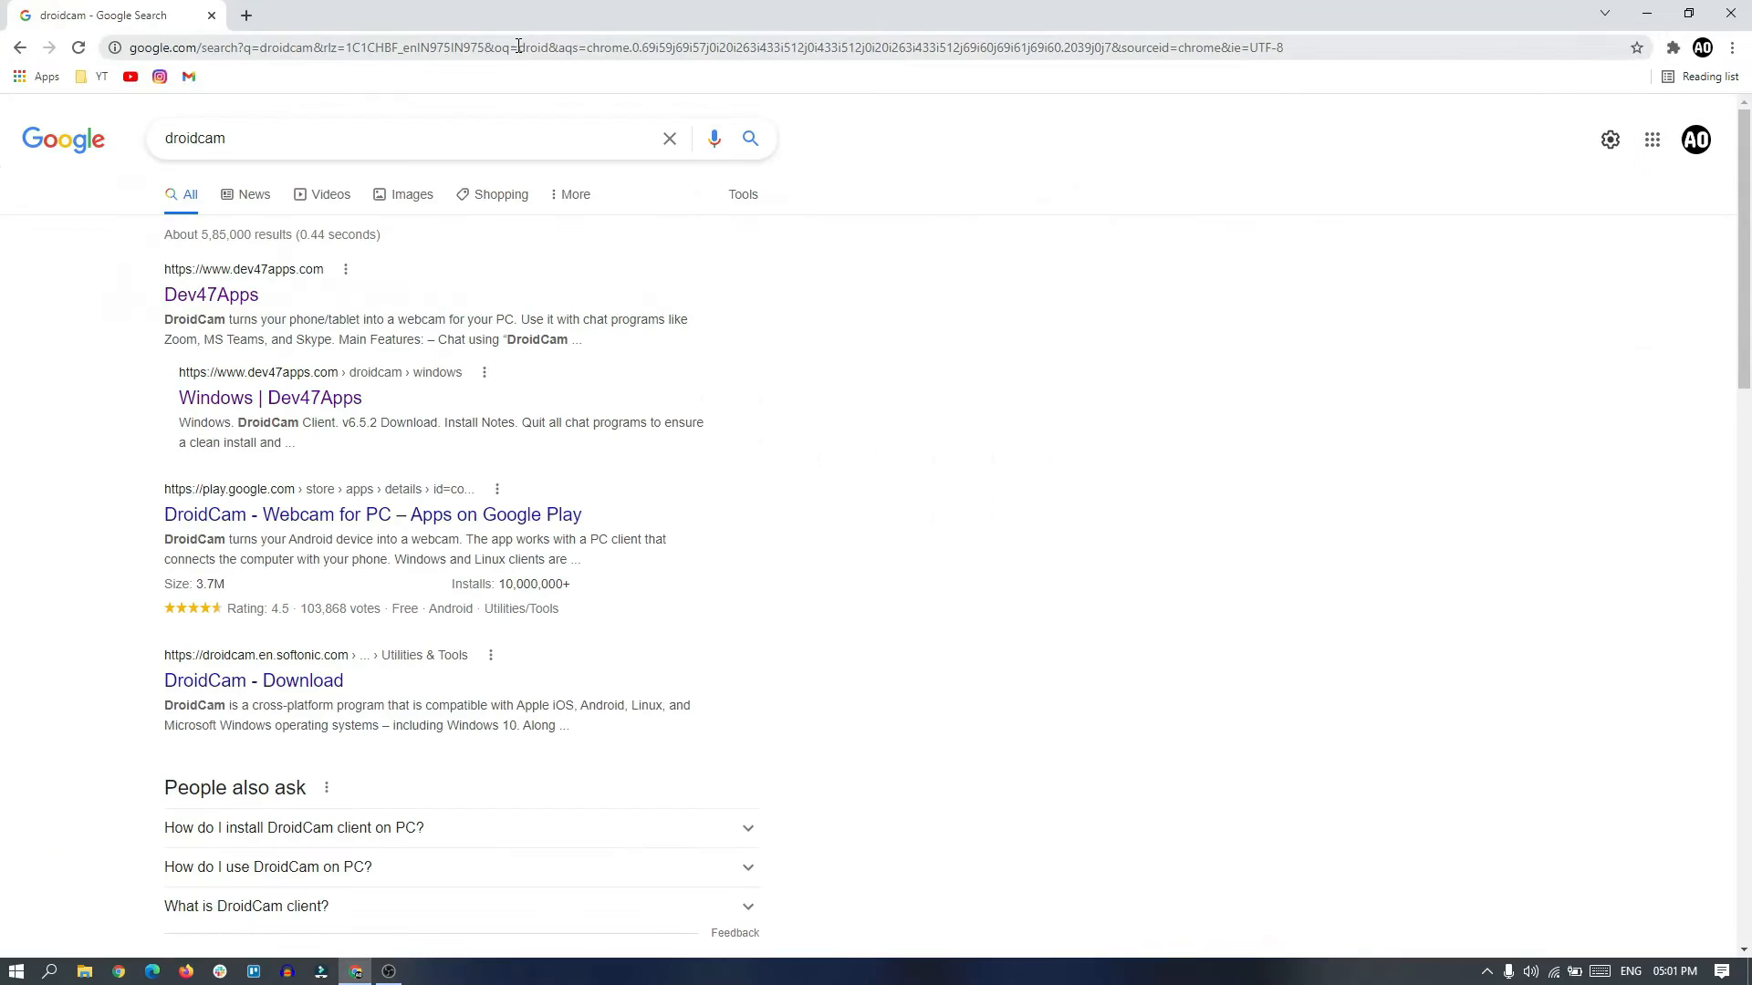
- Open the Dev47Apps result and download DroidCam Client v6.5.2 for Windows
{"action": "left_click", "coordinate": [211, 294]}
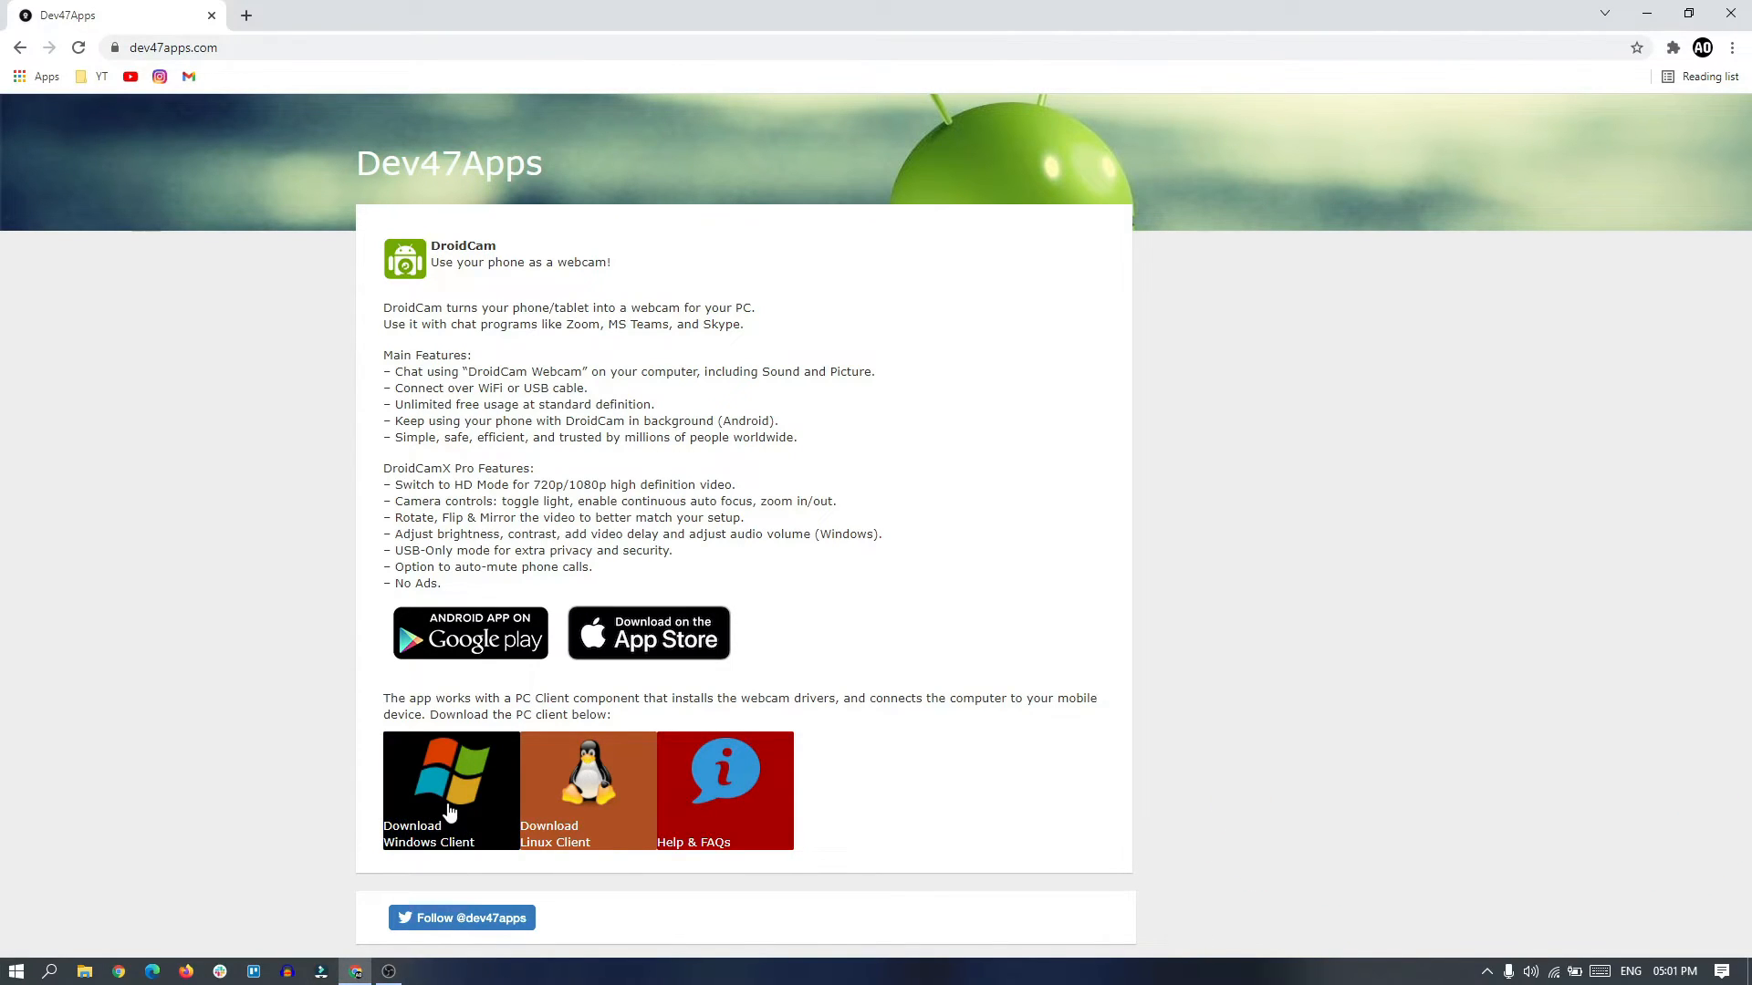
{"action": "left_click", "coordinate": [450, 790]}
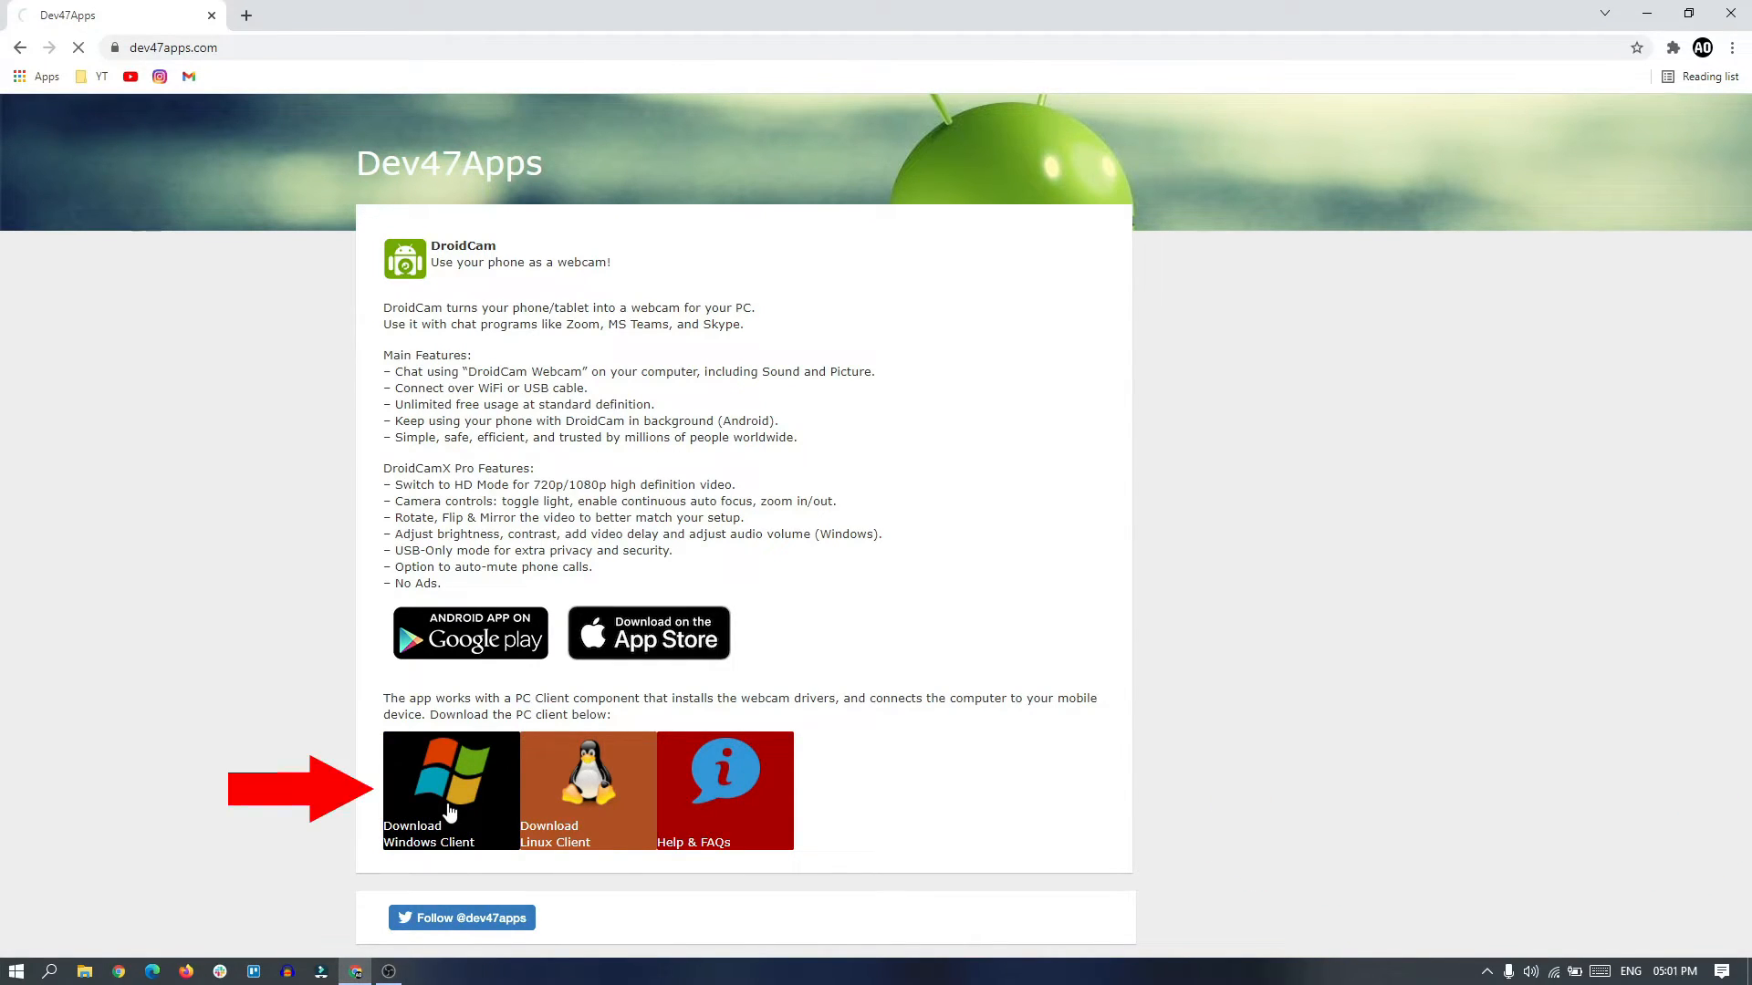
{"action": "left_click", "coordinate": [450, 790]}
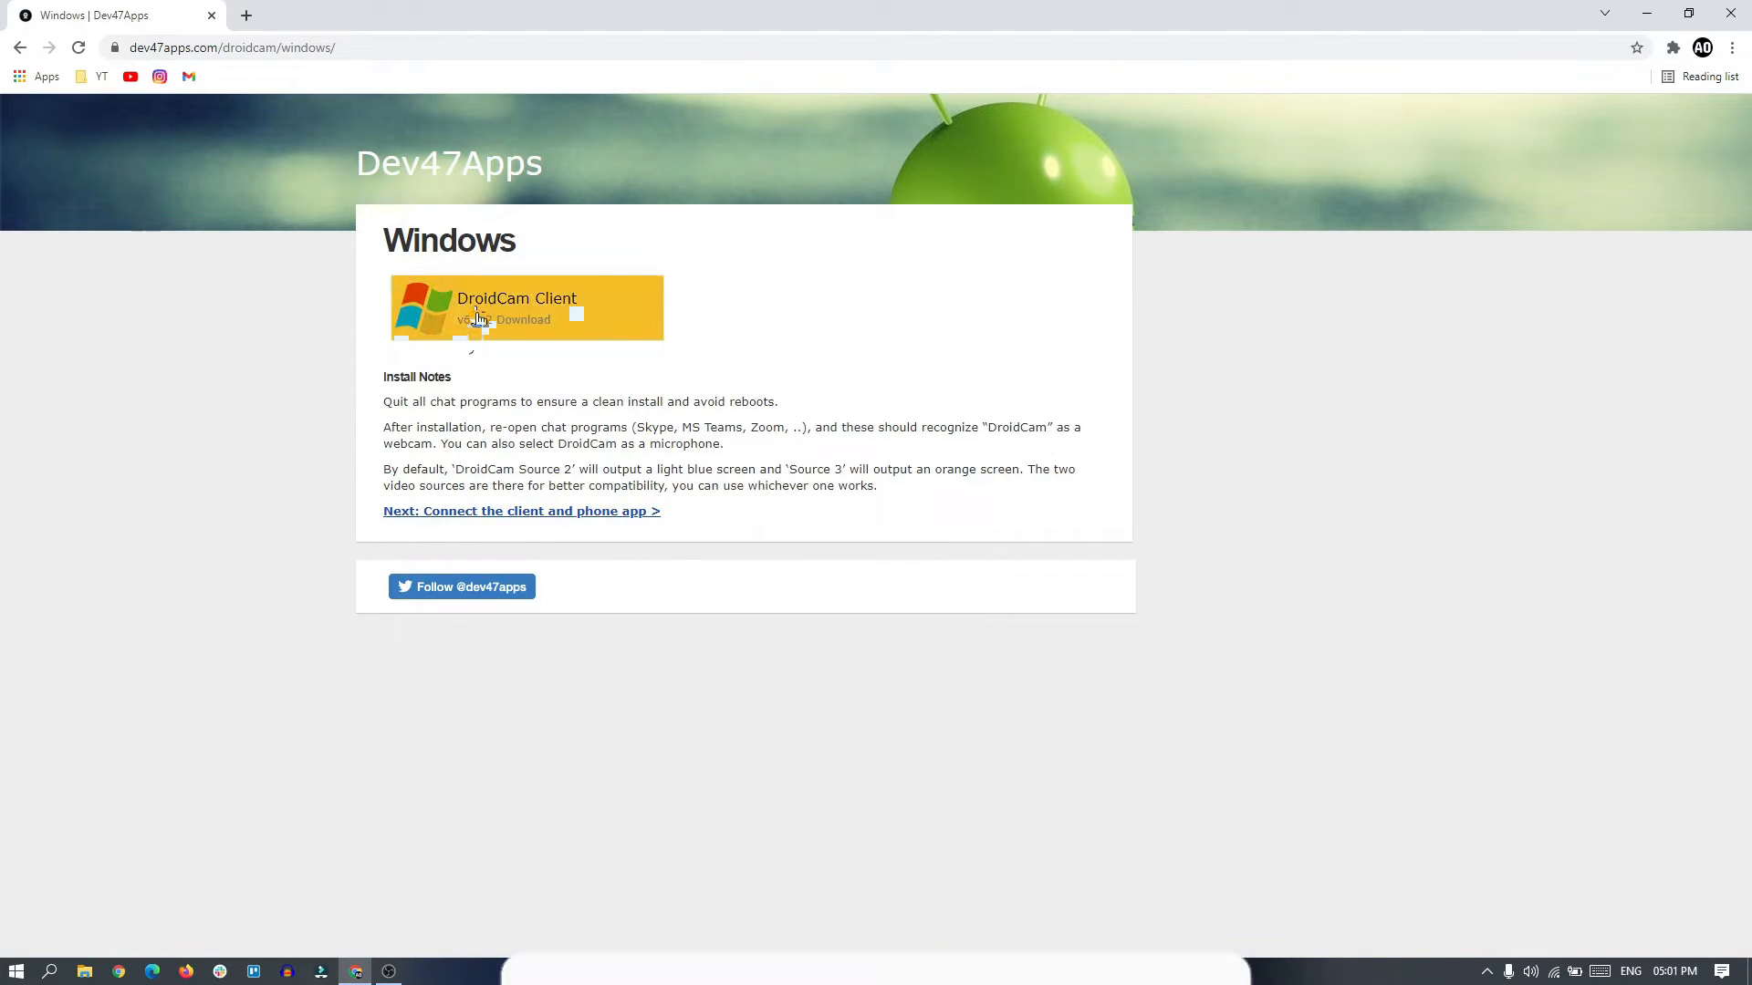
- Run the DroidCam 6.5.2 setup, accept the license, and finish the installation
{"action": "left_click", "coordinate": [525, 308]}
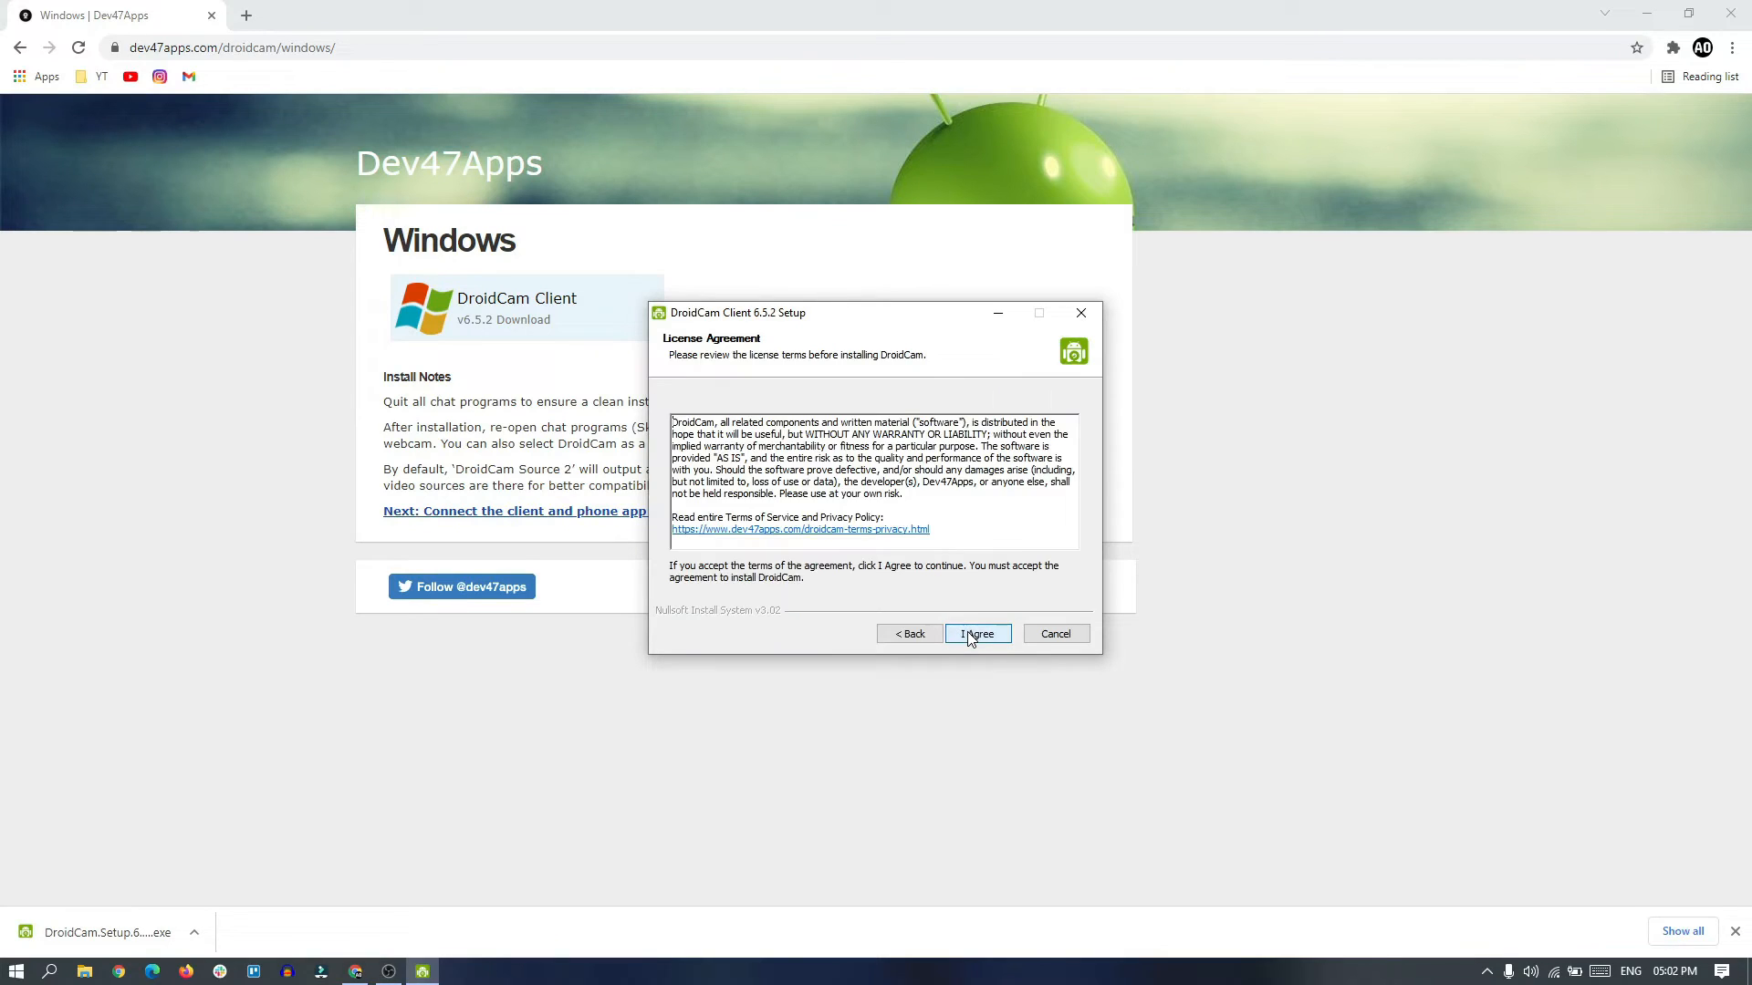
{"action": "left_click", "coordinate": [977, 634]}
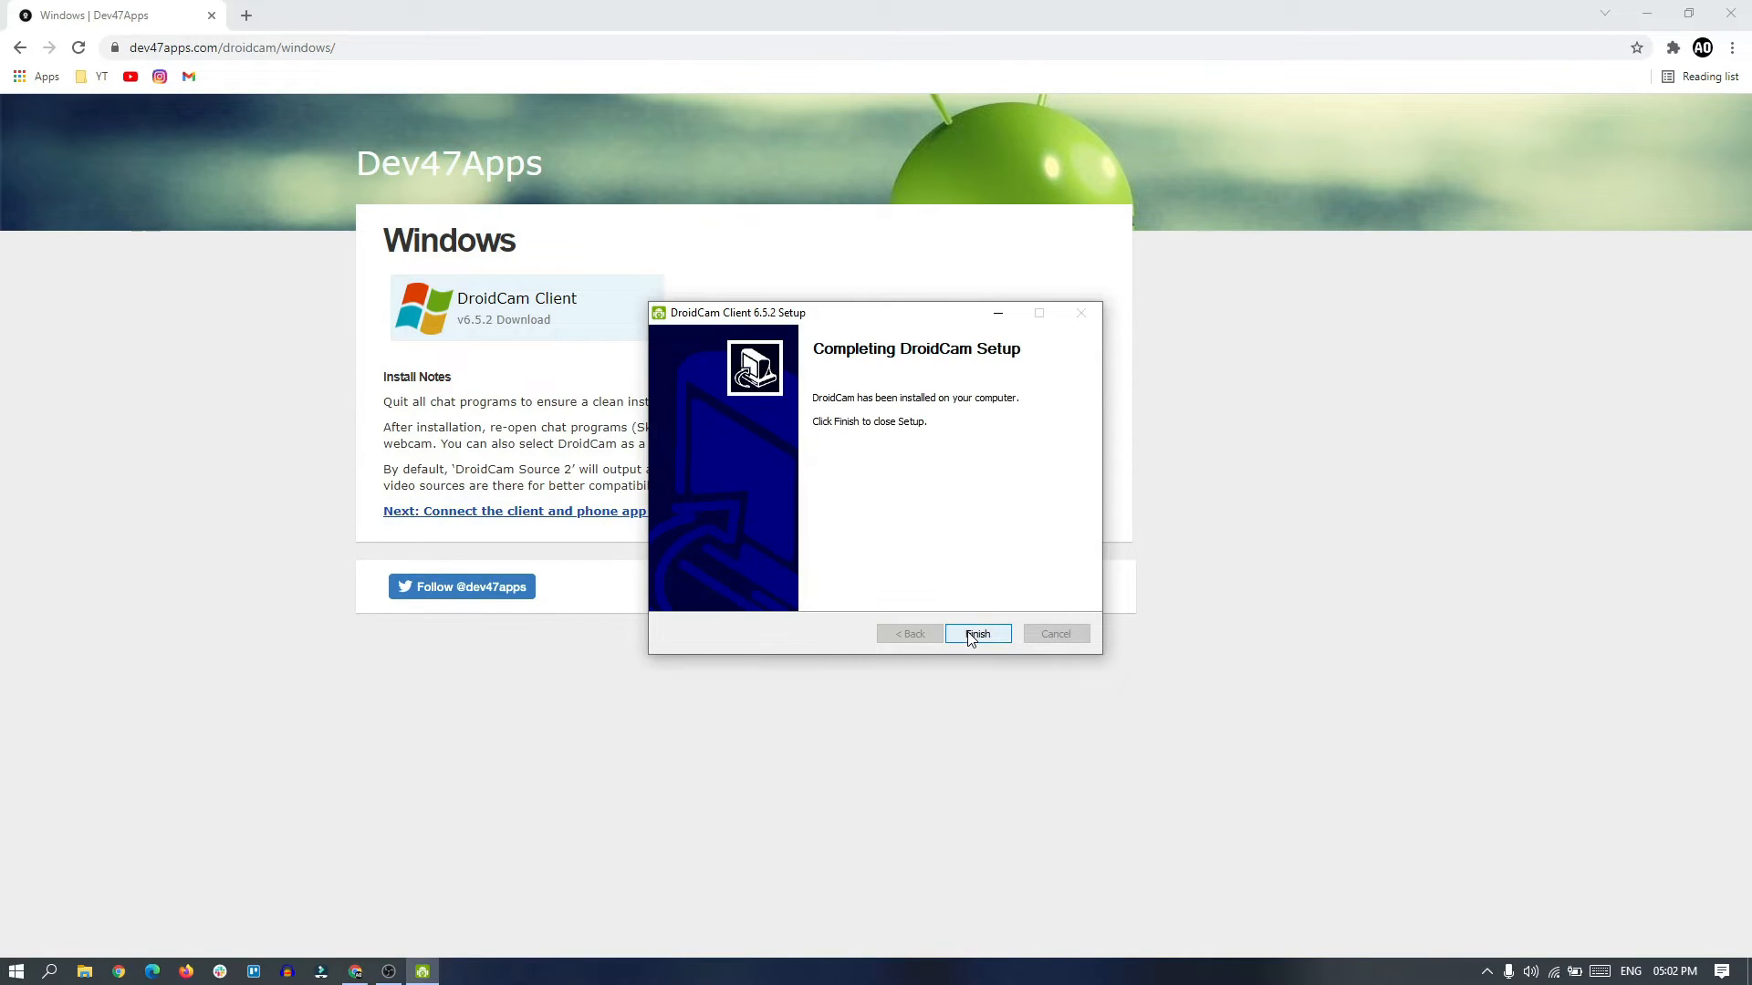
{"action": "left_click", "coordinate": [976, 633]}
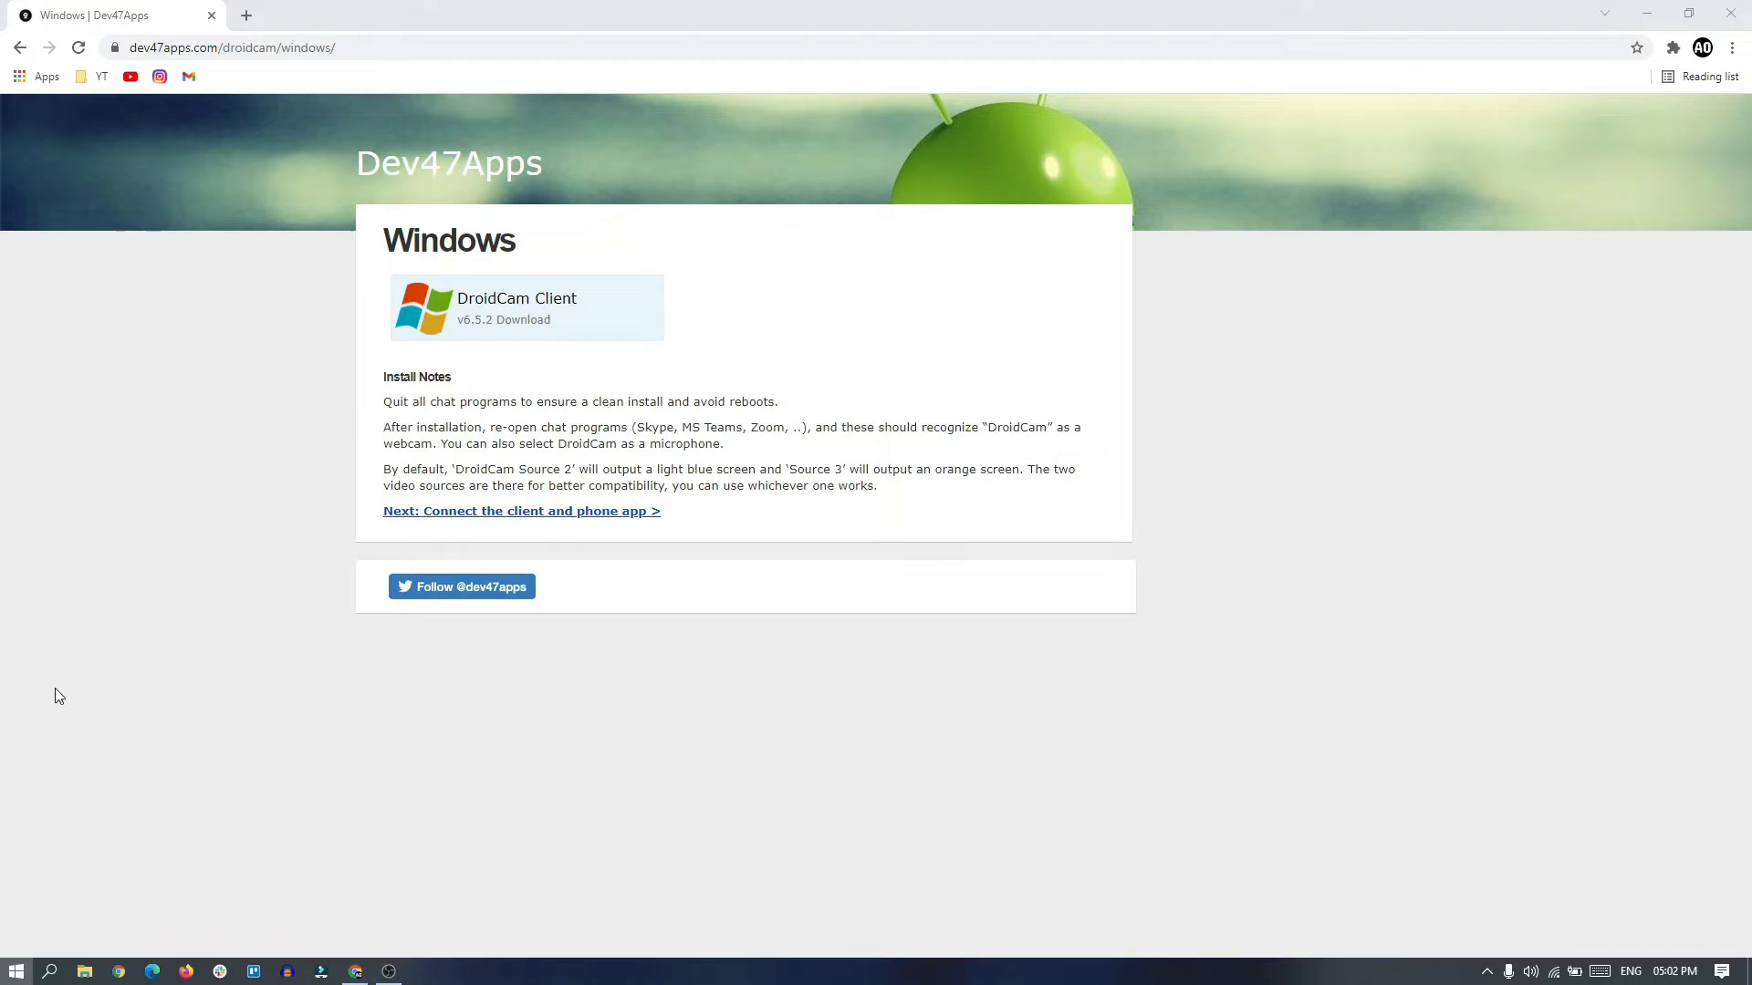
{"action": "mouse_move", "coordinate": [190, 436]}
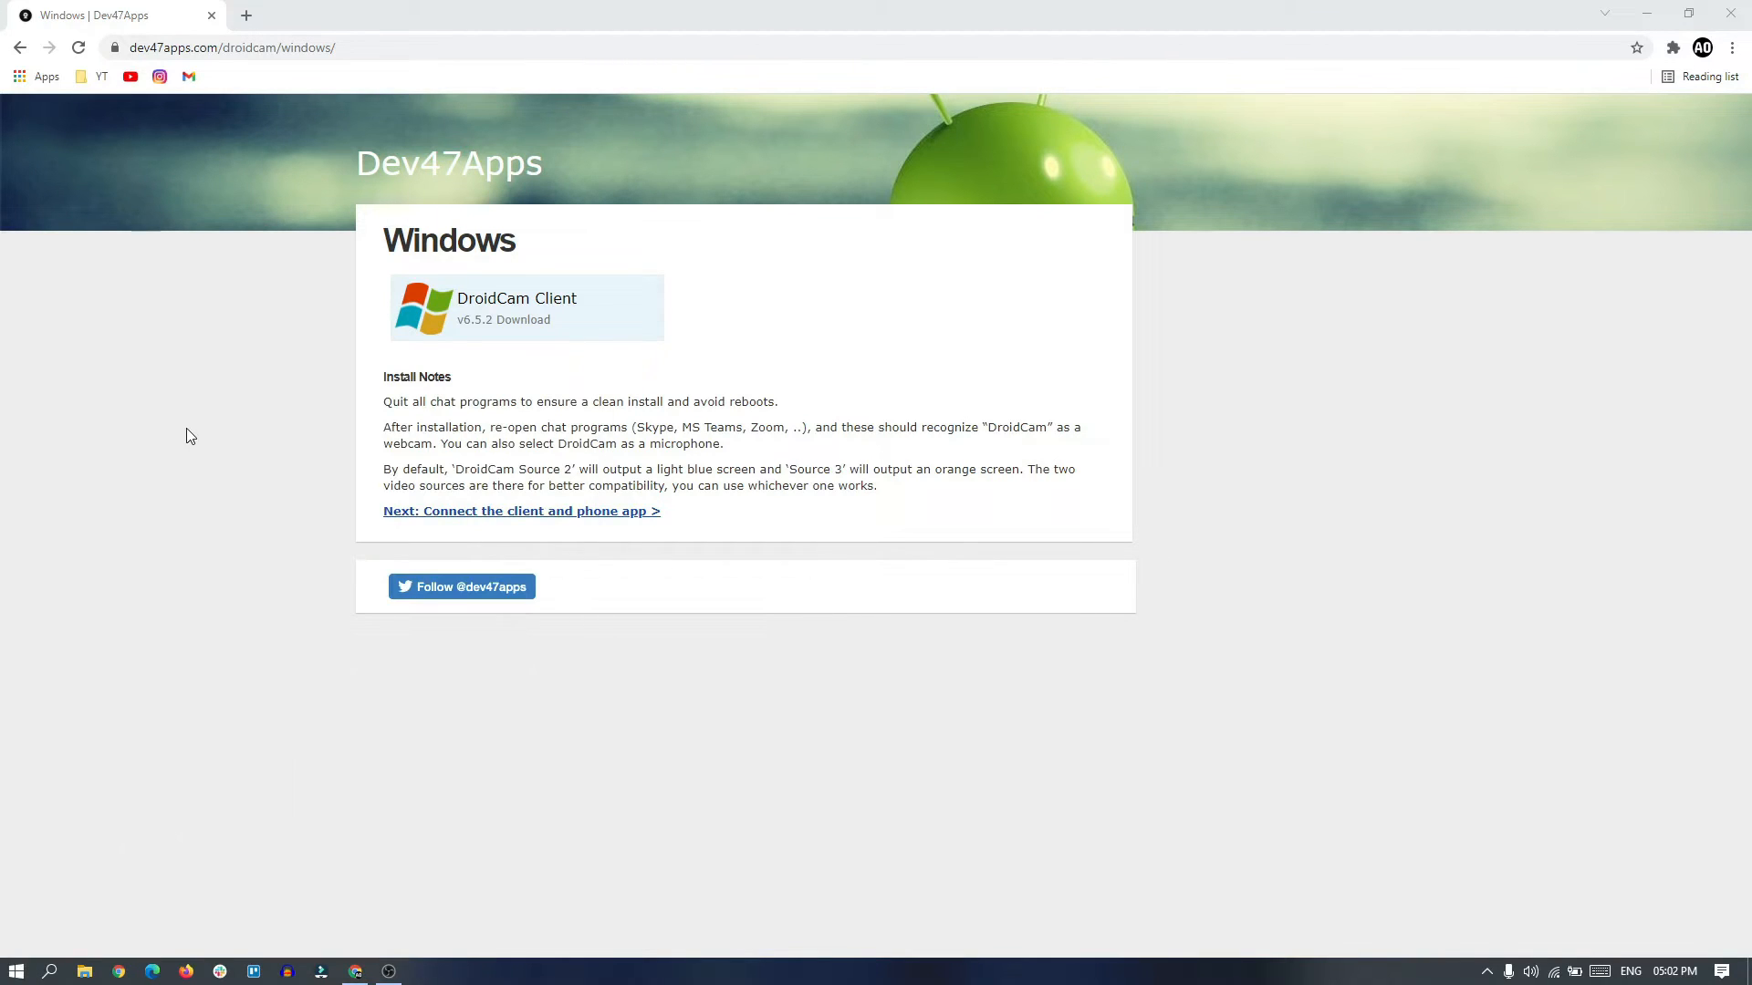
- Search the Play Store for 'droi' and install DroidCam - Webcam for PC
{"action": "left_click", "coordinate": [422, 970]}
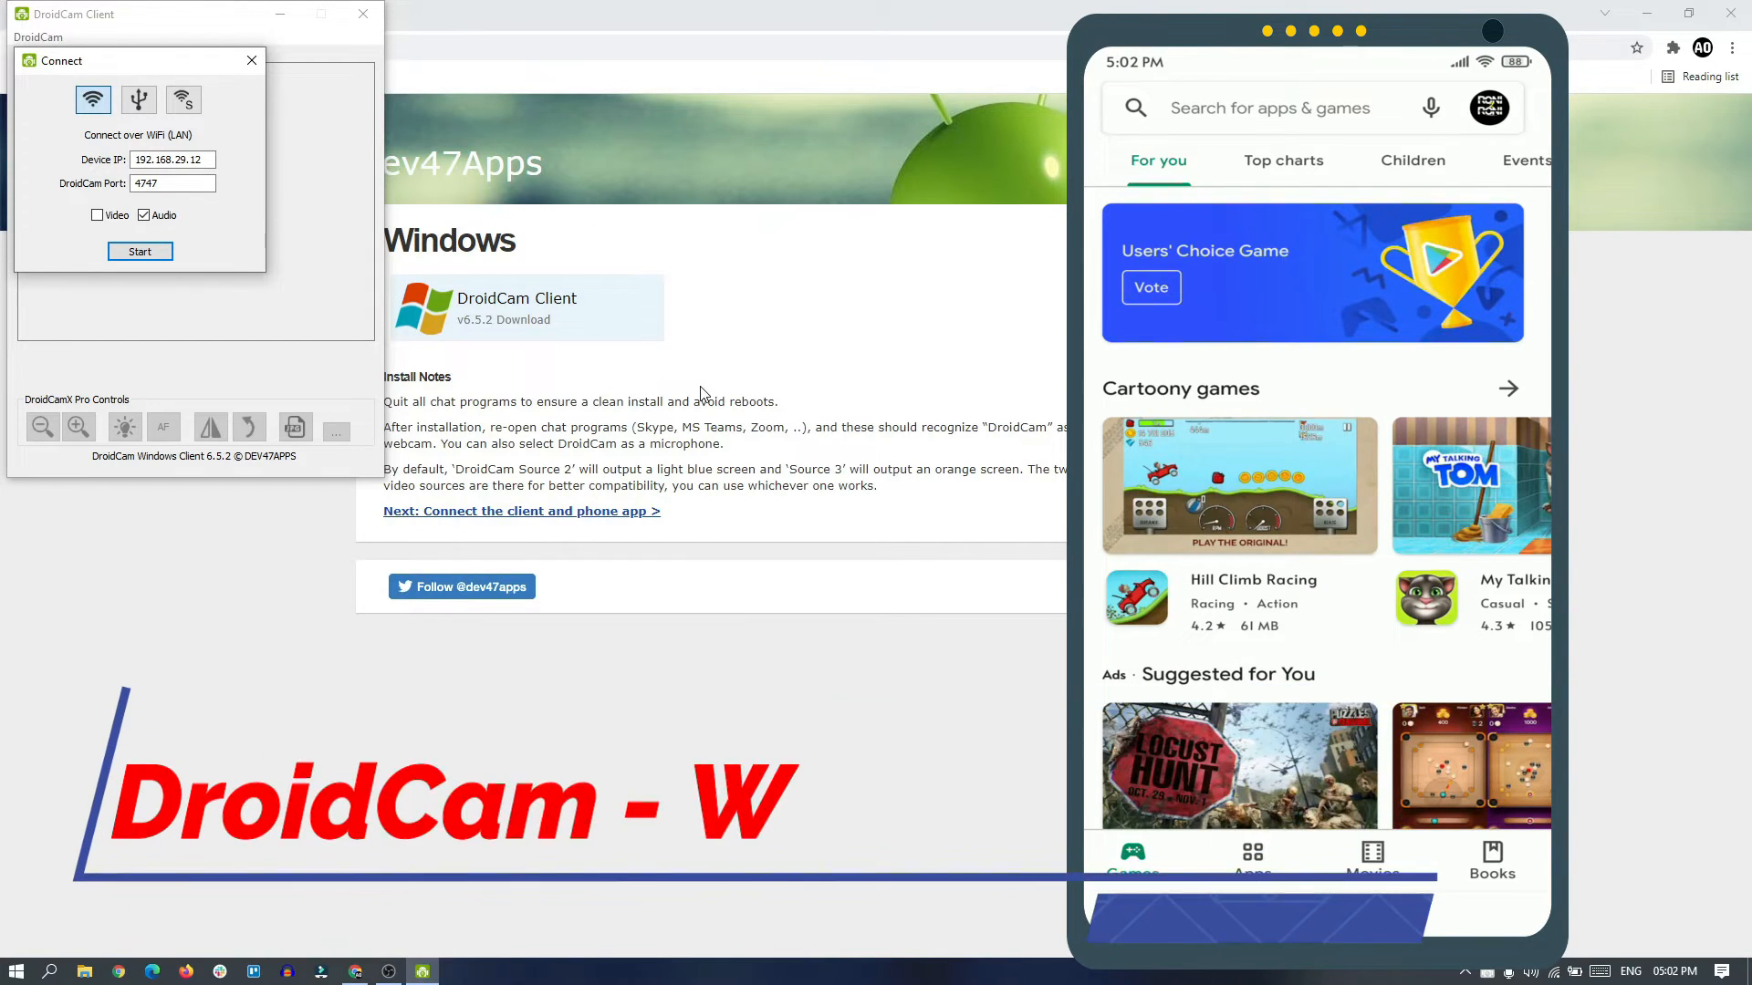
{"action": "type", "text": "droi"}
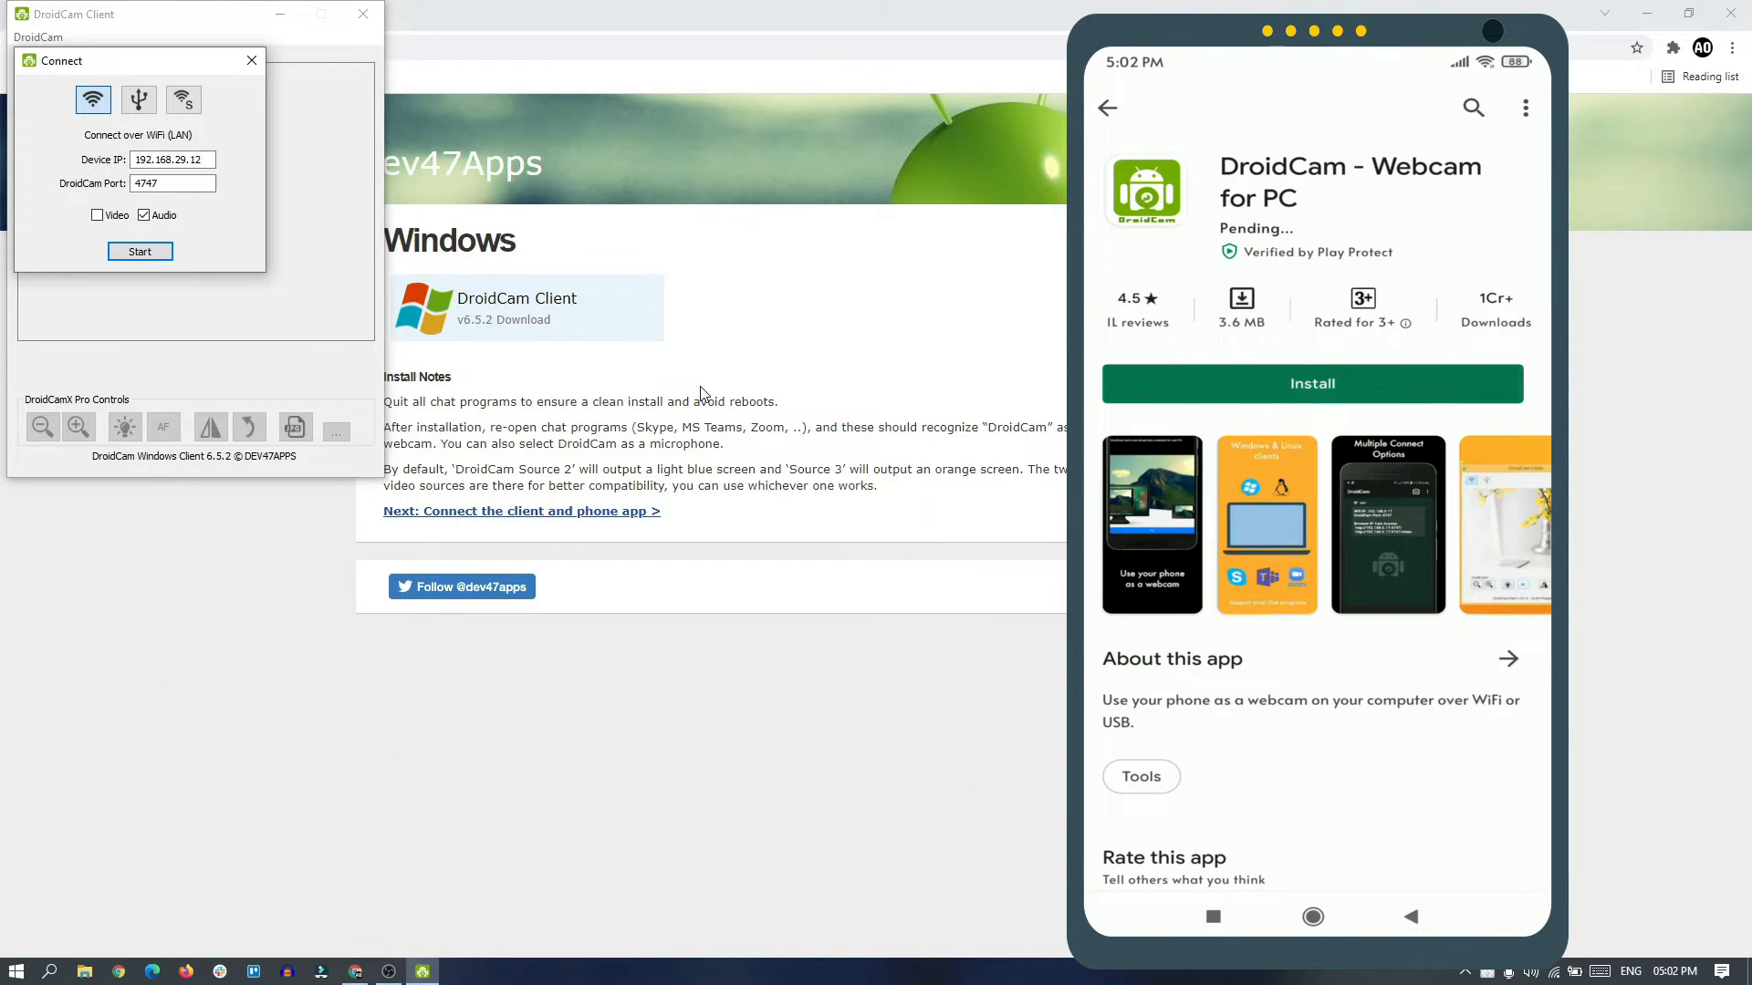
{"action": "left_click", "coordinate": [1312, 384]}
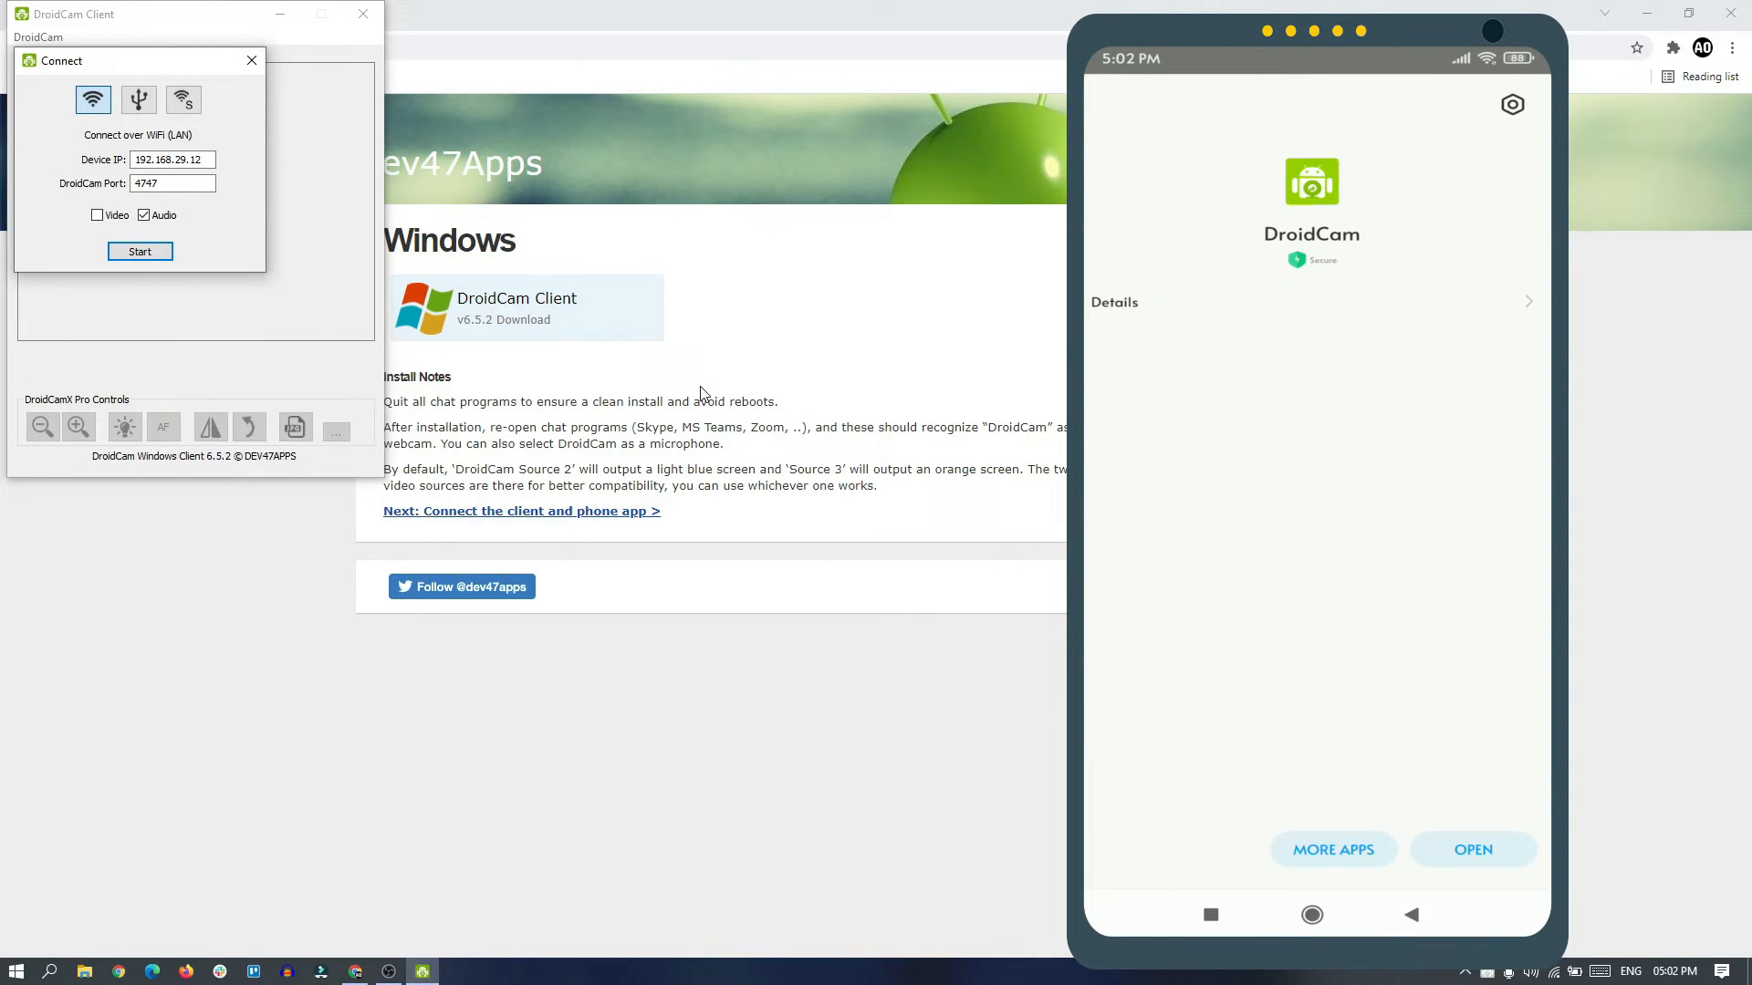
- Open DroidCam, skip the help screens, and allow camera and audio recording
{"action": "left_click", "coordinate": [1472, 850]}
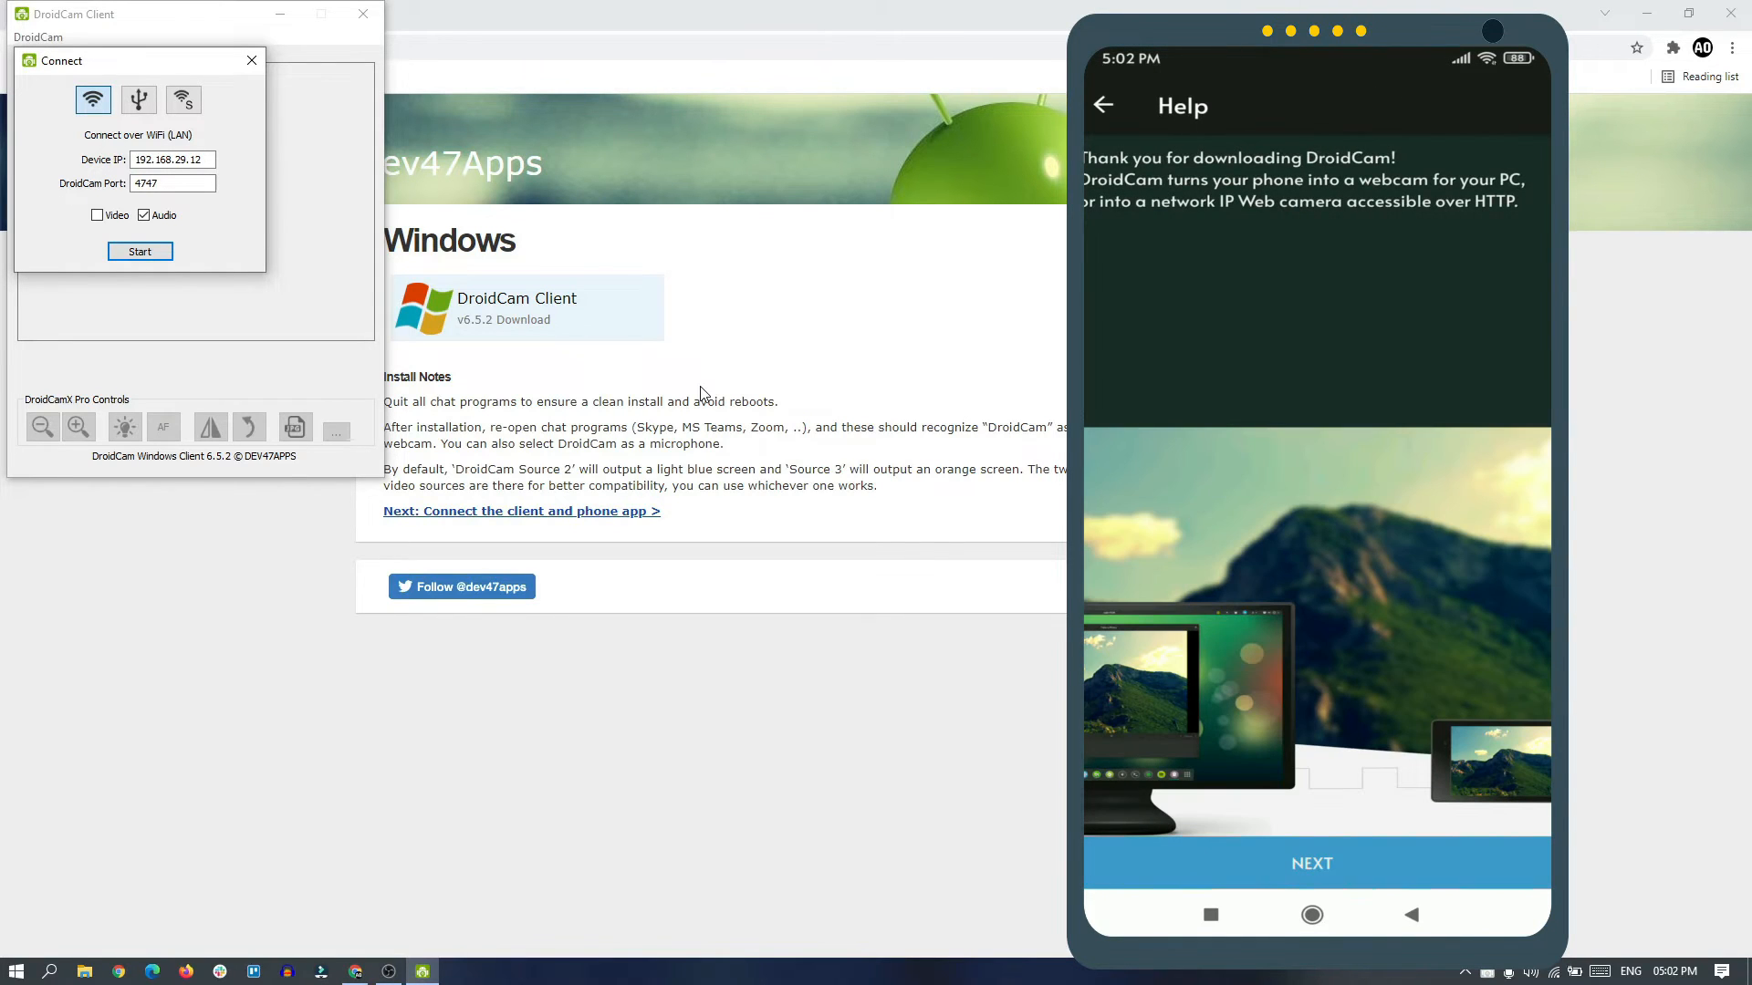
{"action": "left_click", "coordinate": [1312, 862]}
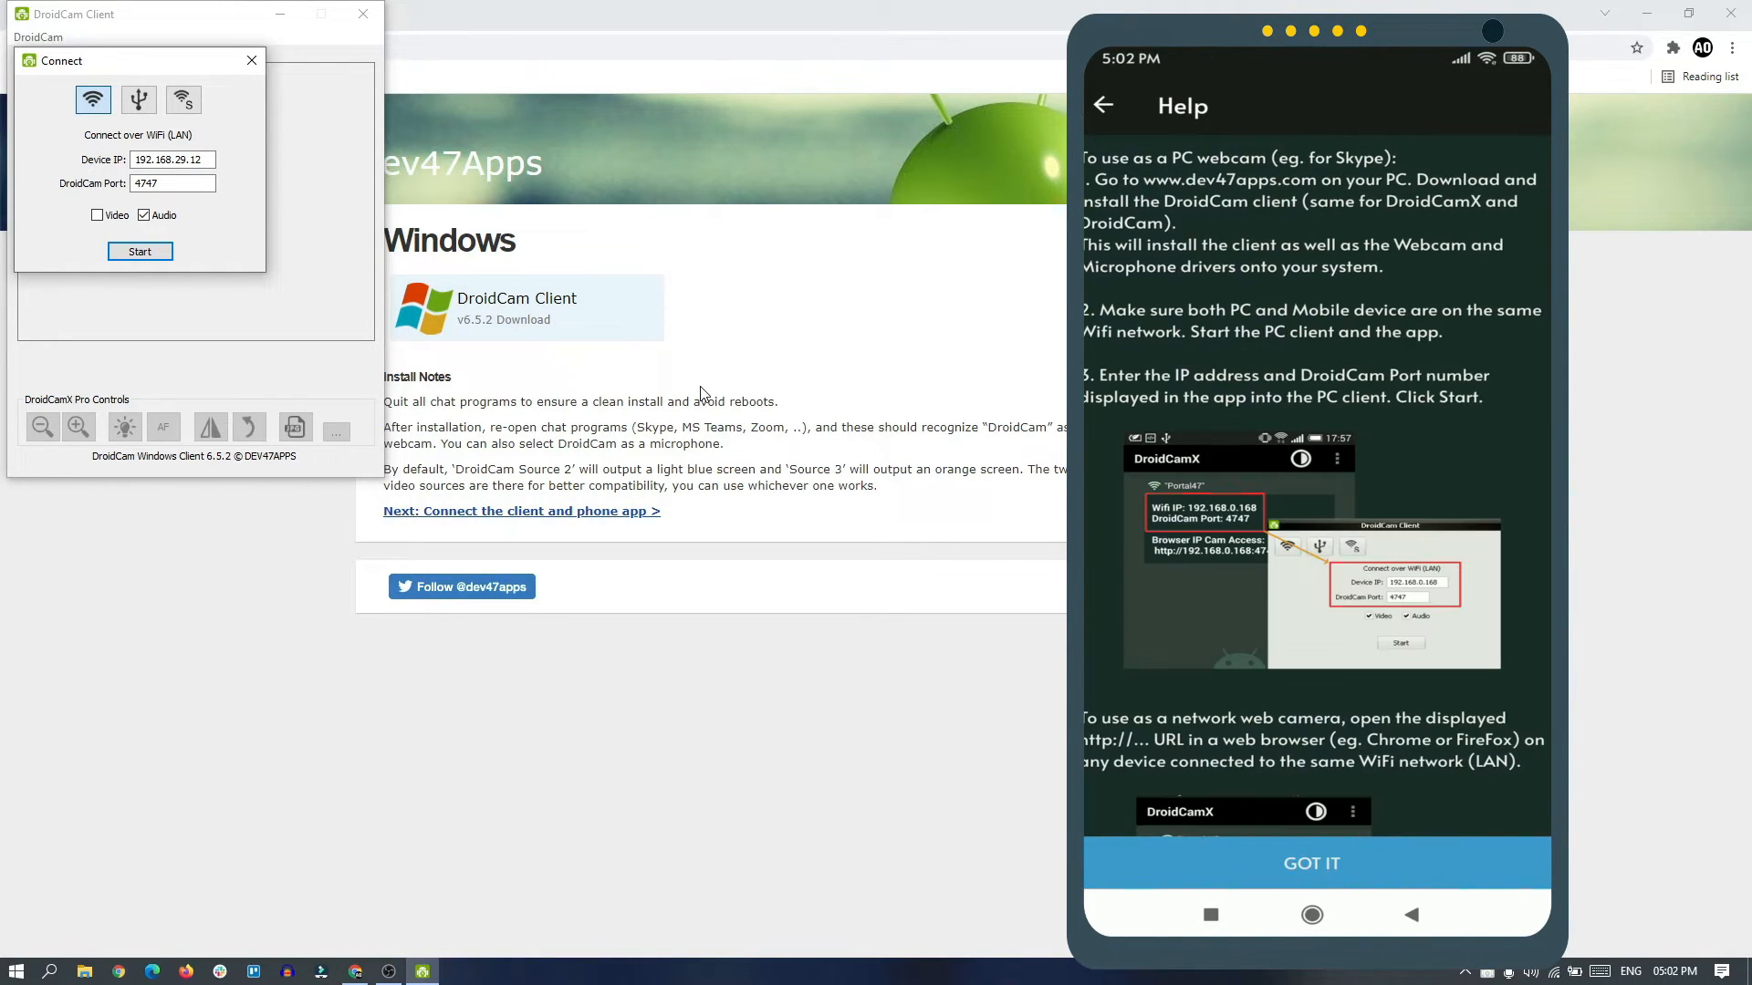
{"action": "left_click", "coordinate": [1310, 862]}
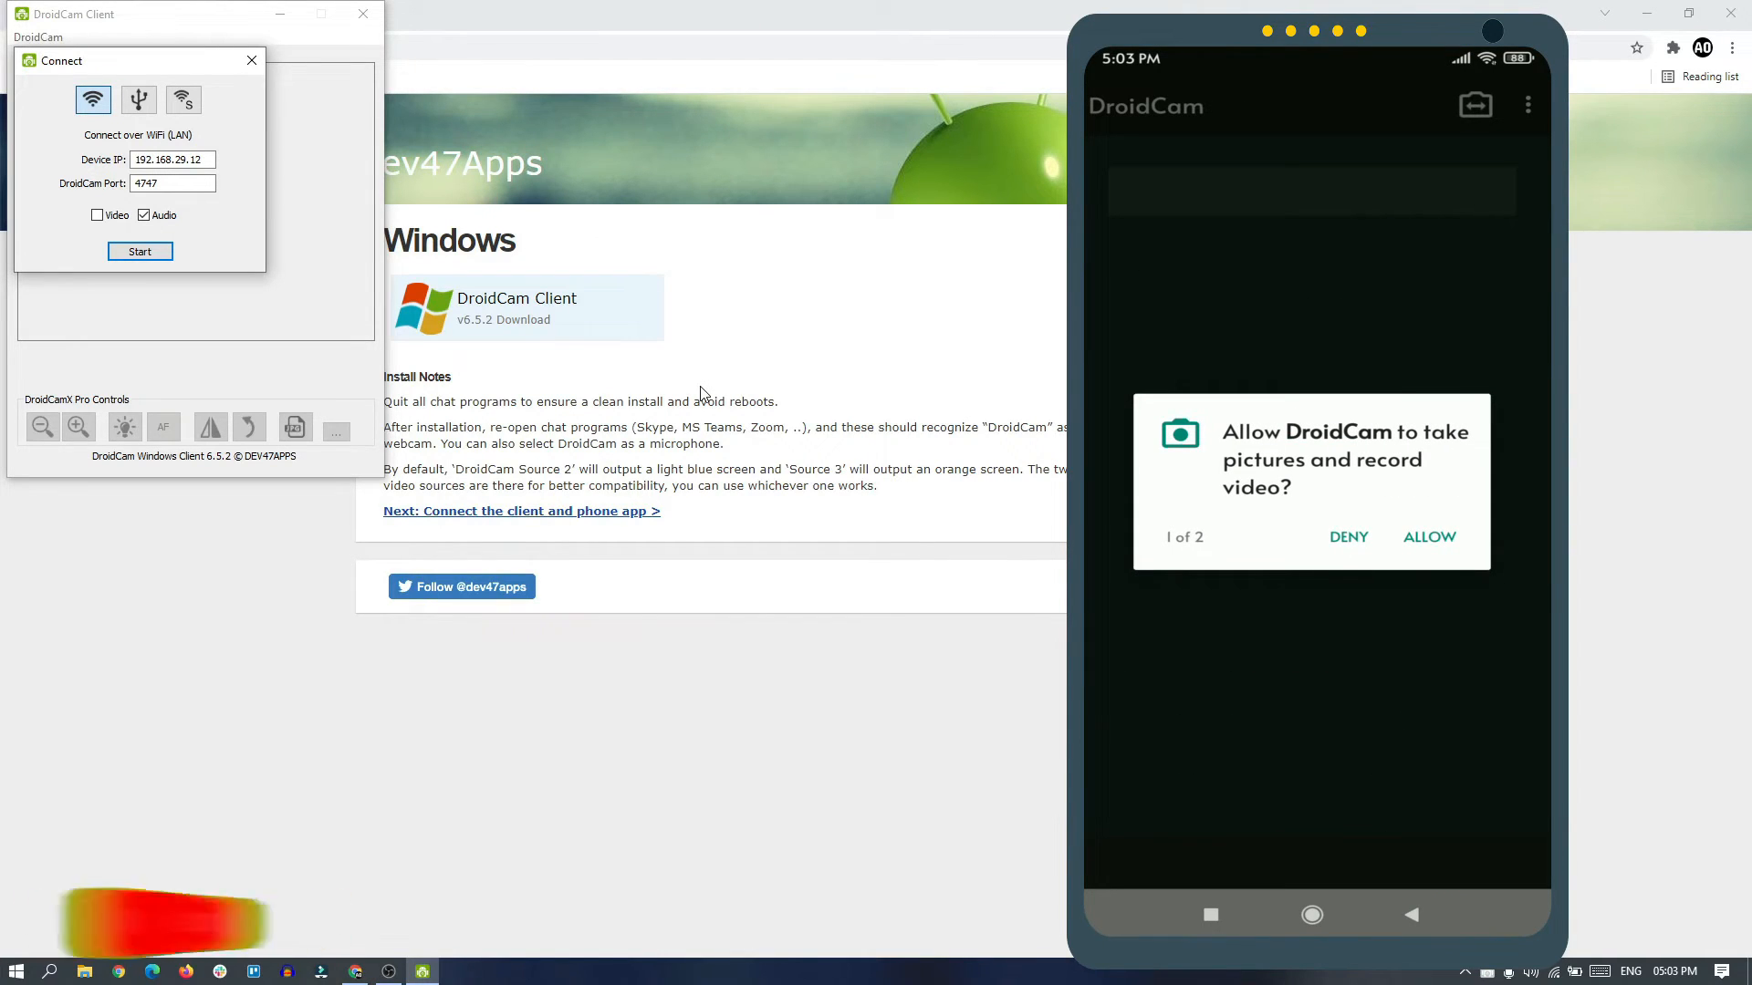
{"action": "left_click", "coordinate": [1428, 536]}
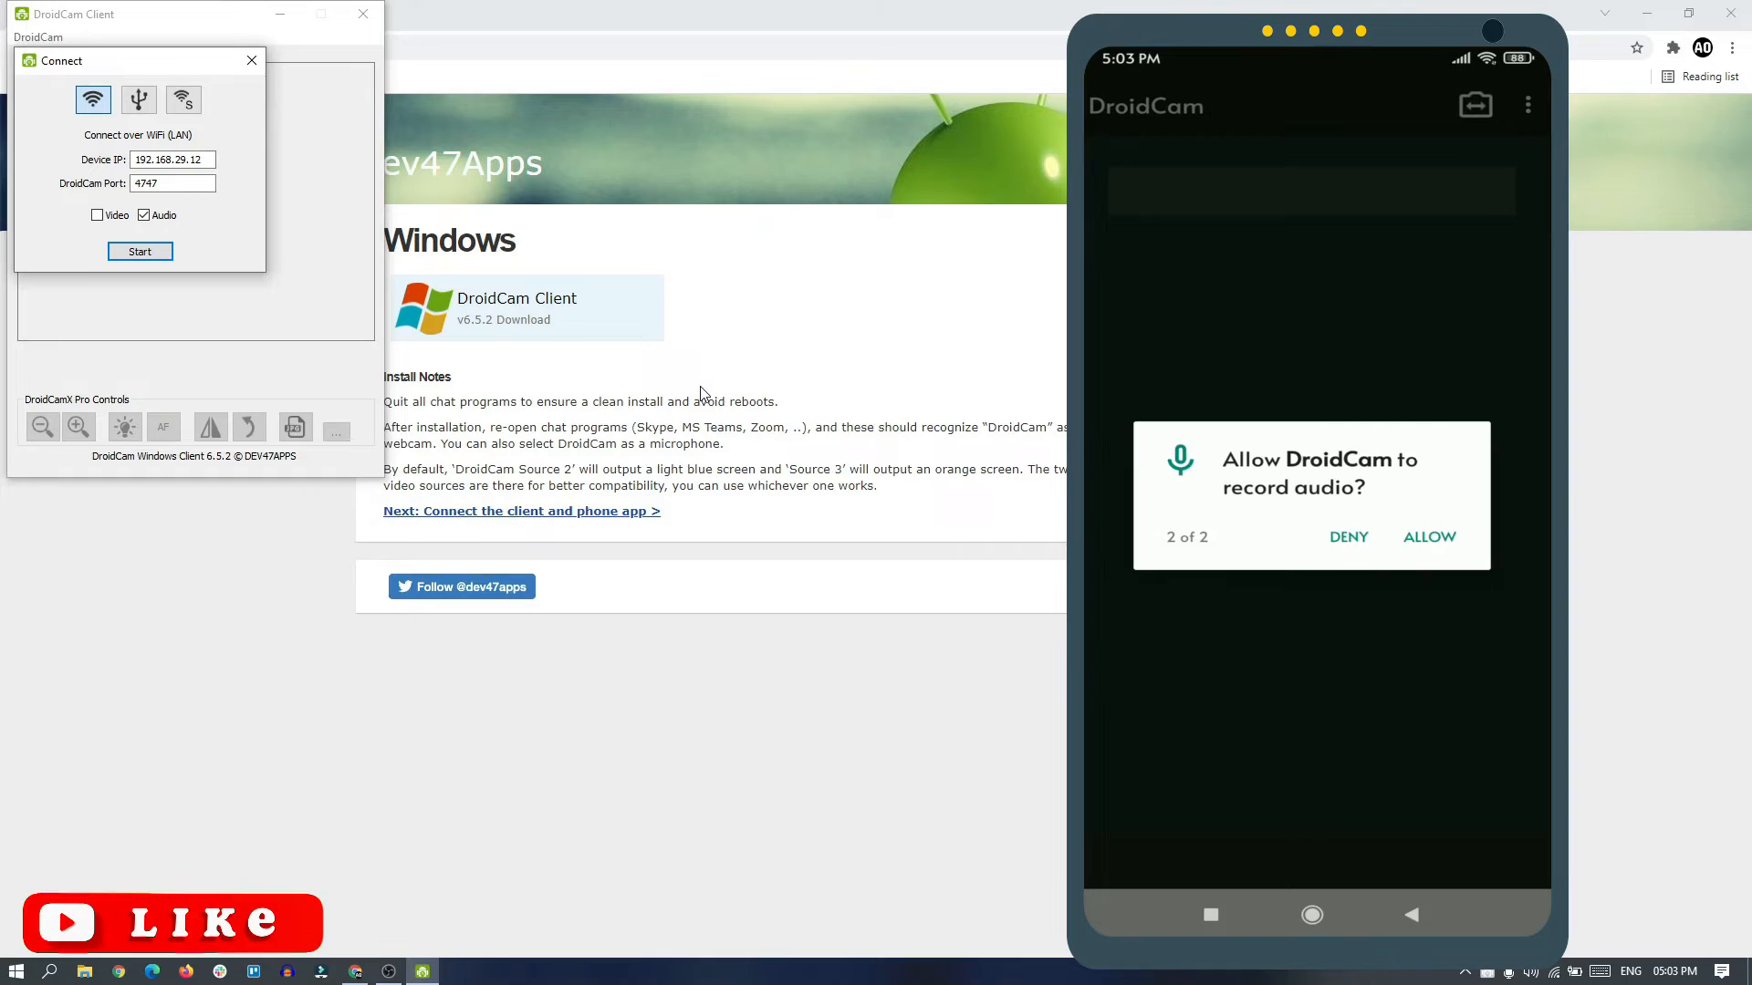
{"action": "left_click", "coordinate": [1429, 537]}
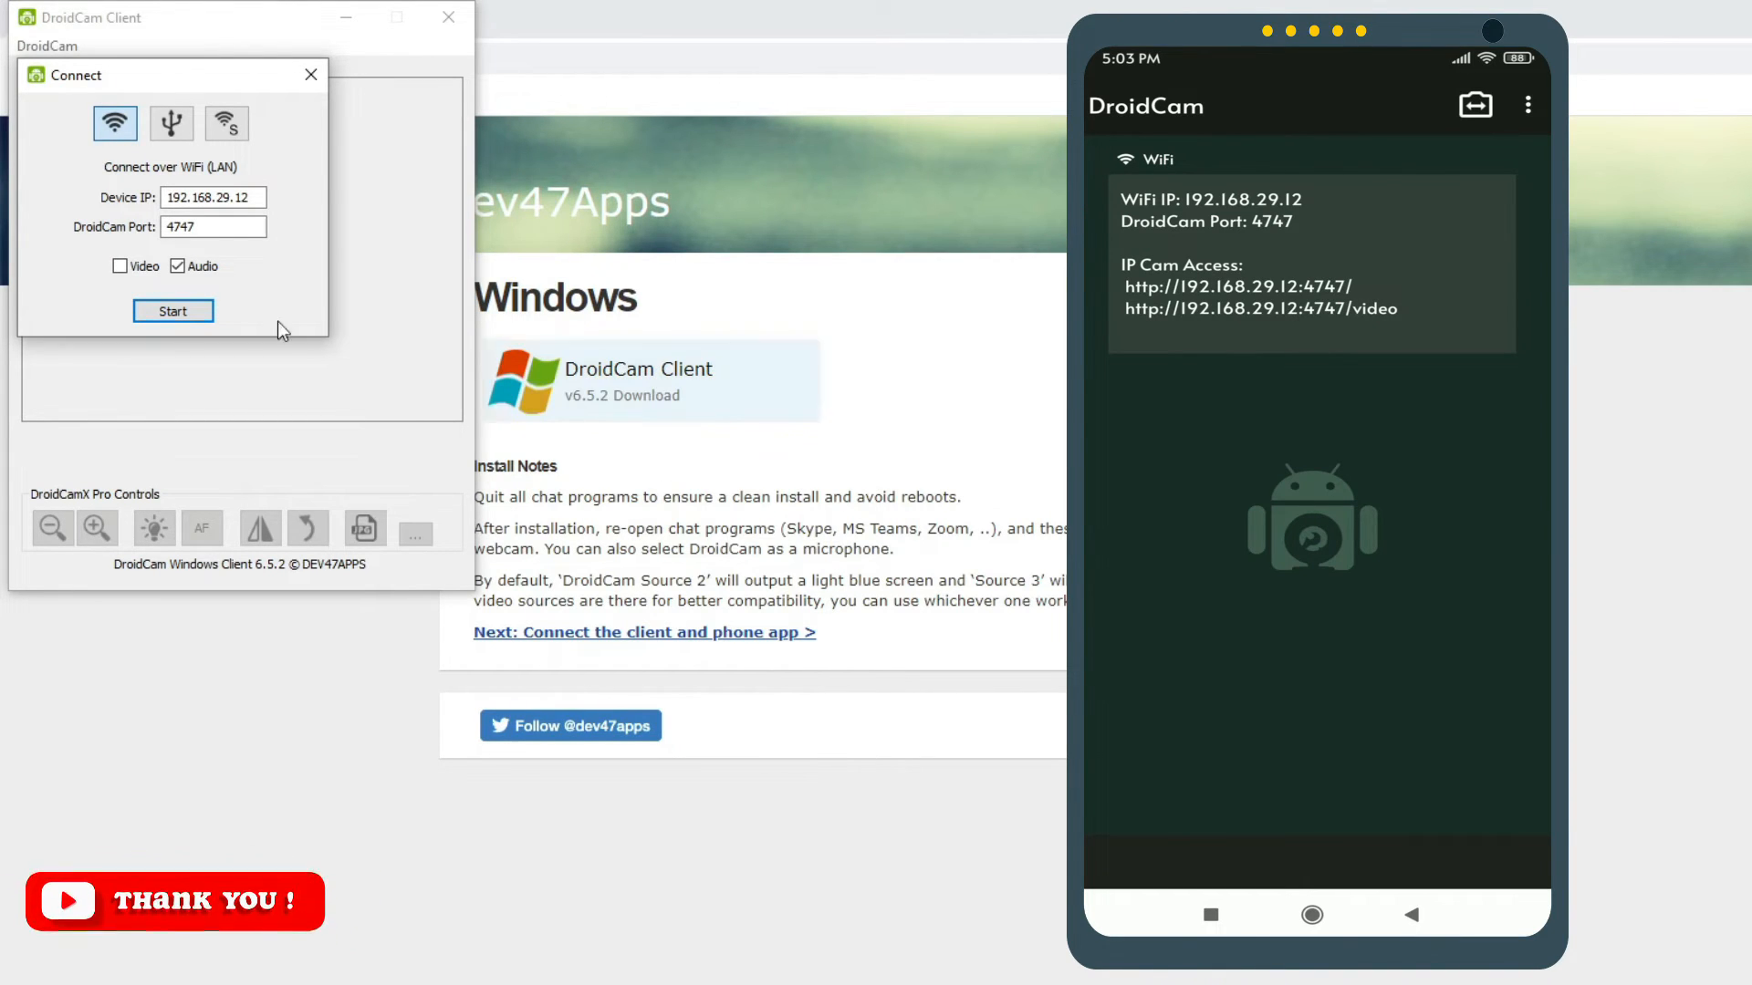
- Connect over WiFi to 192.168.29.12:4747 with video off and audio on
{"action": "left_click", "coordinate": [213, 198]}
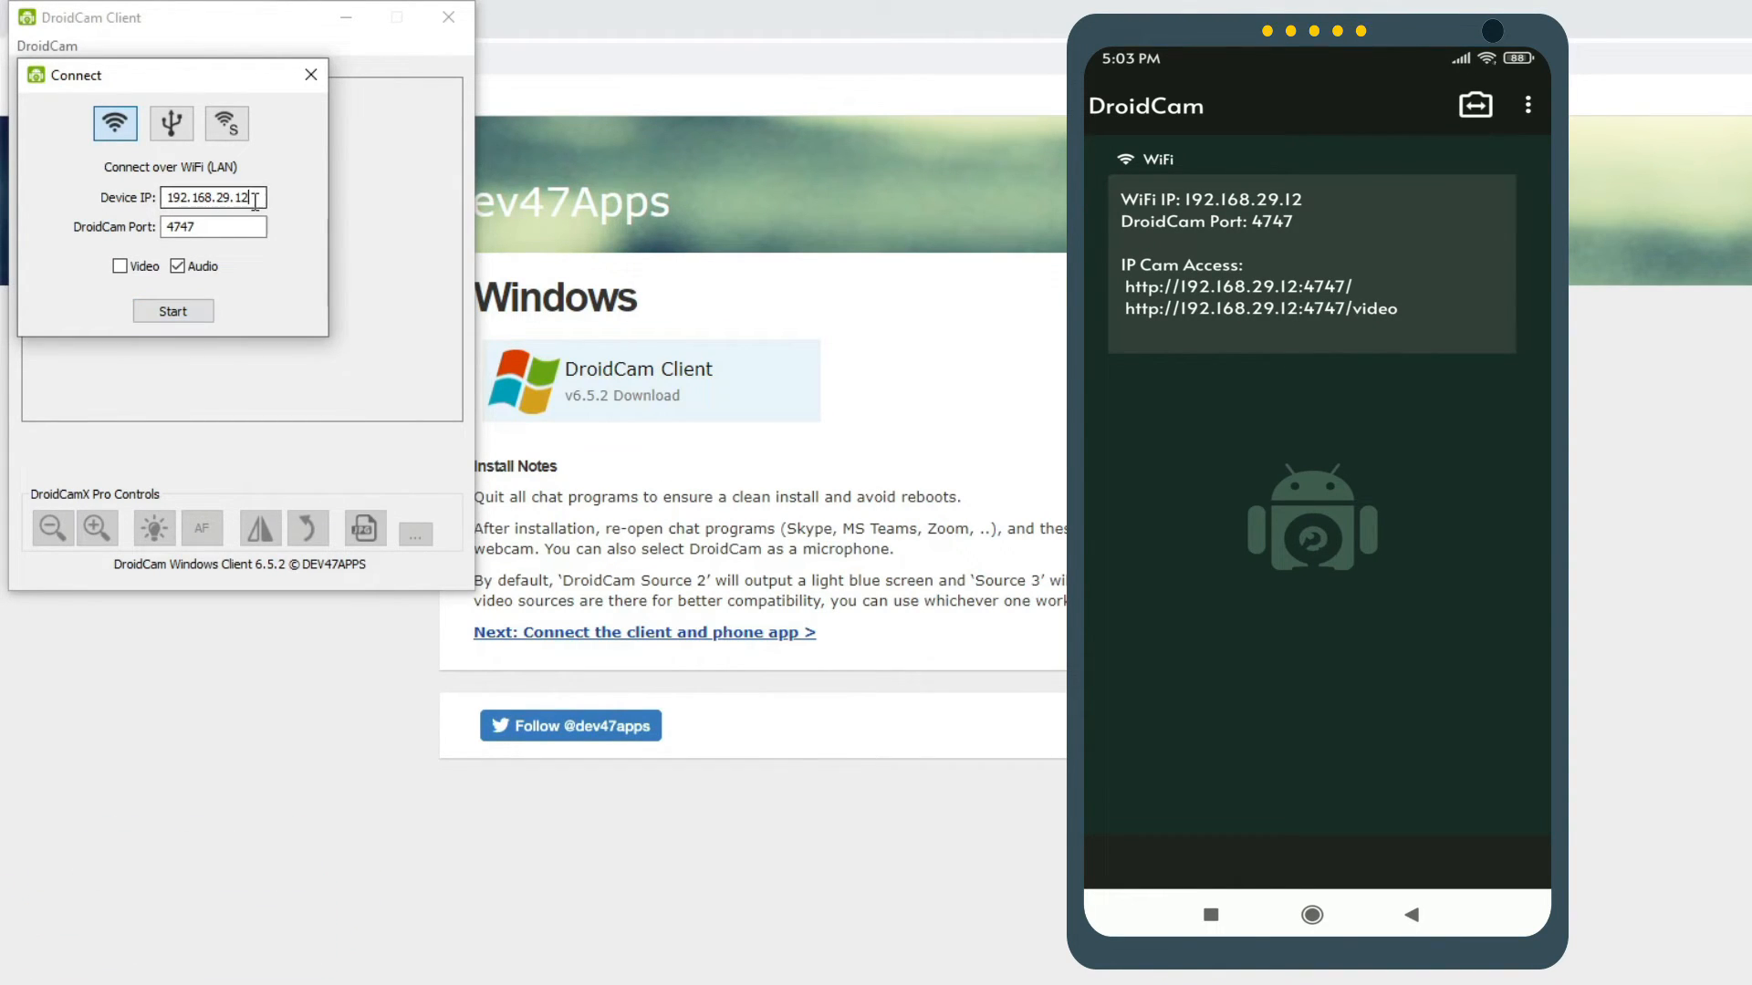
{"action": "triple_click", "coordinate": [213, 198]}
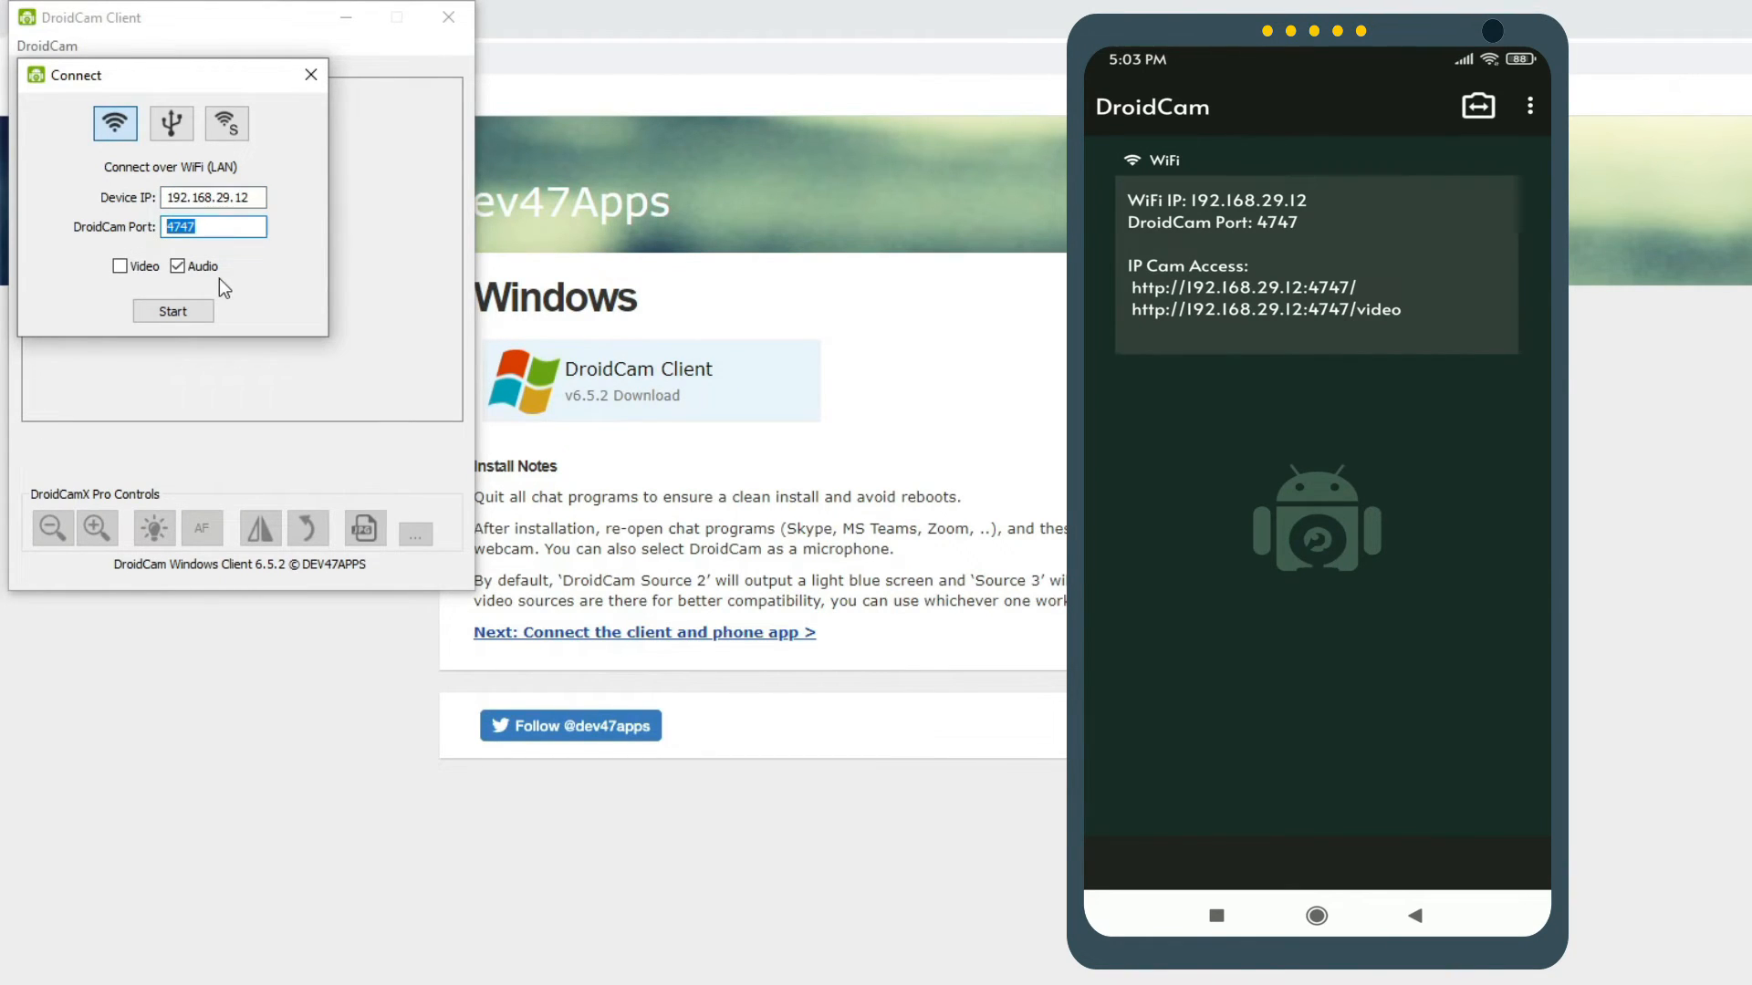
{"action": "left_click", "coordinate": [119, 266]}
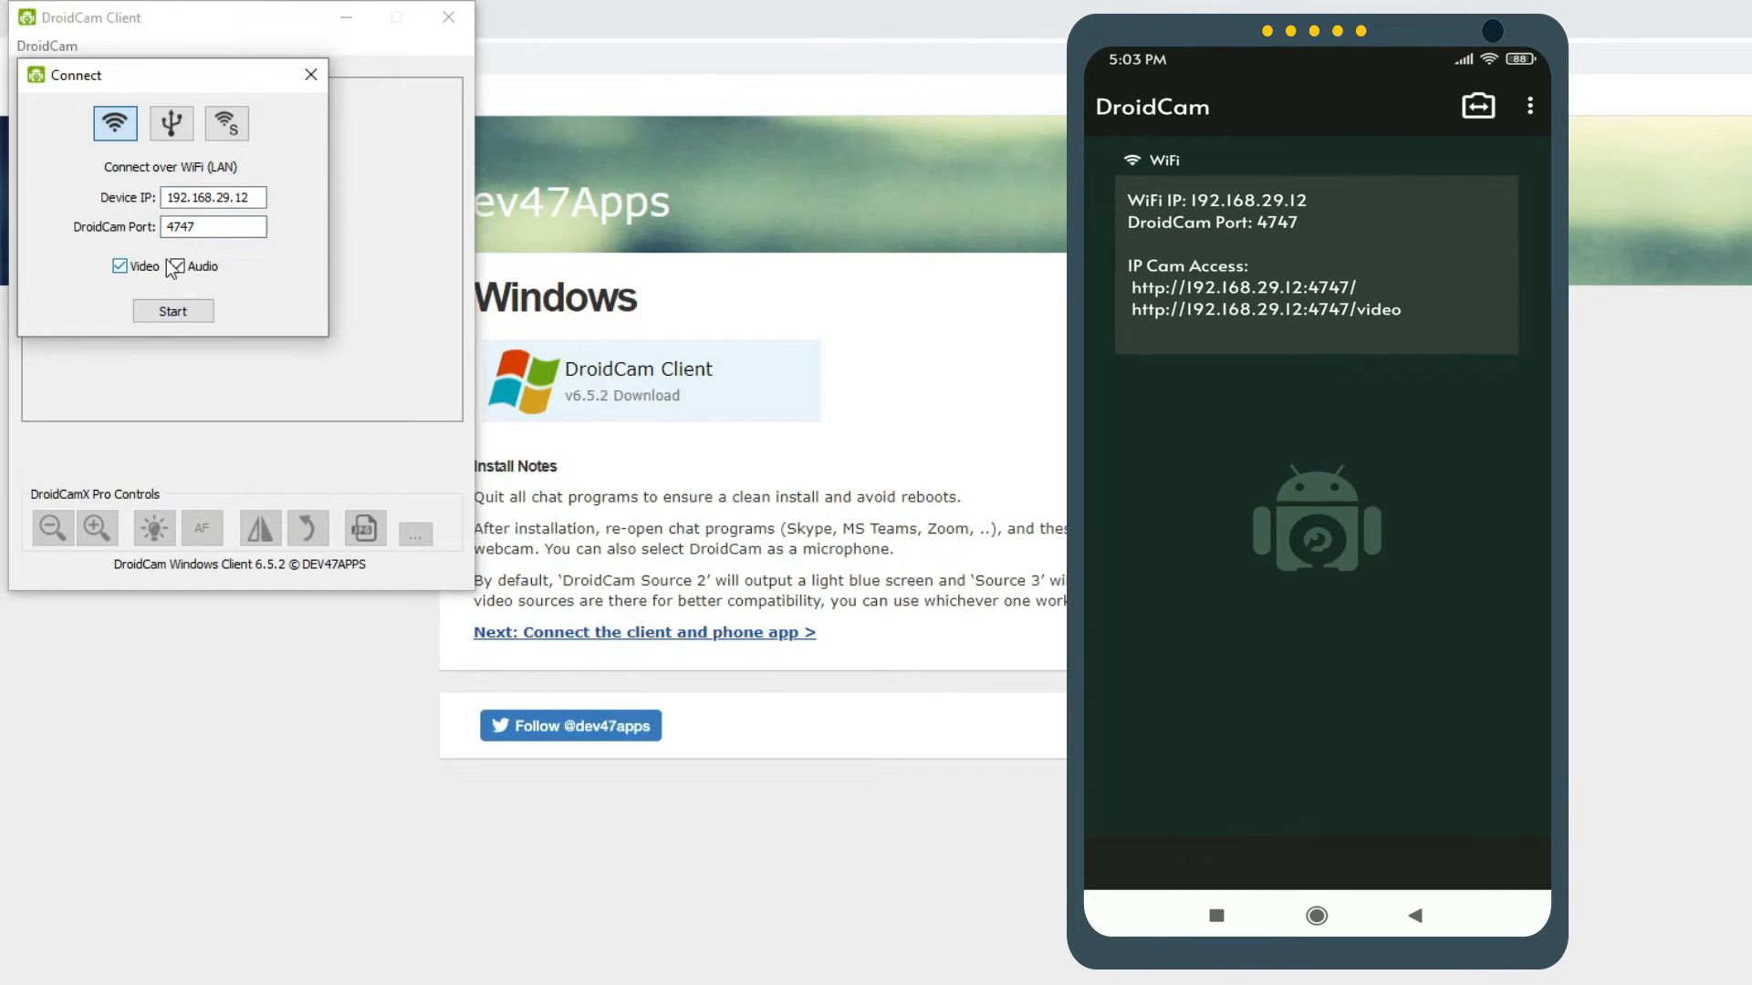
{"action": "left_click", "coordinate": [119, 266]}
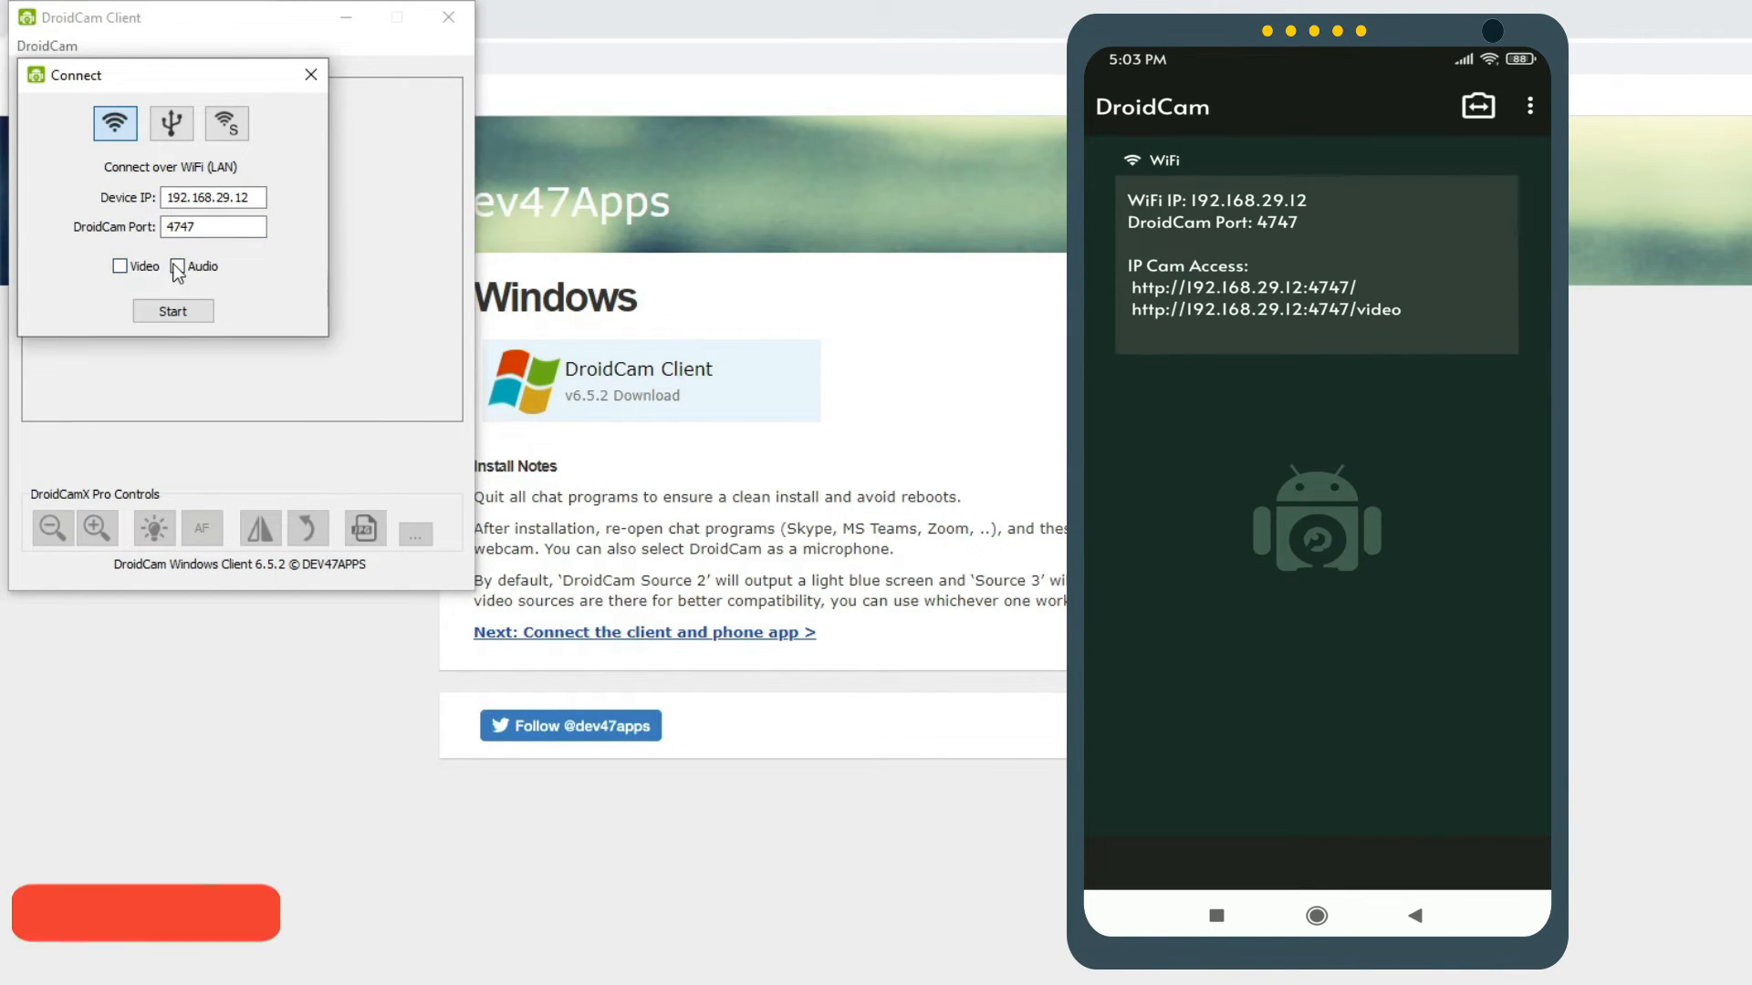
{"action": "left_click", "coordinate": [176, 266]}
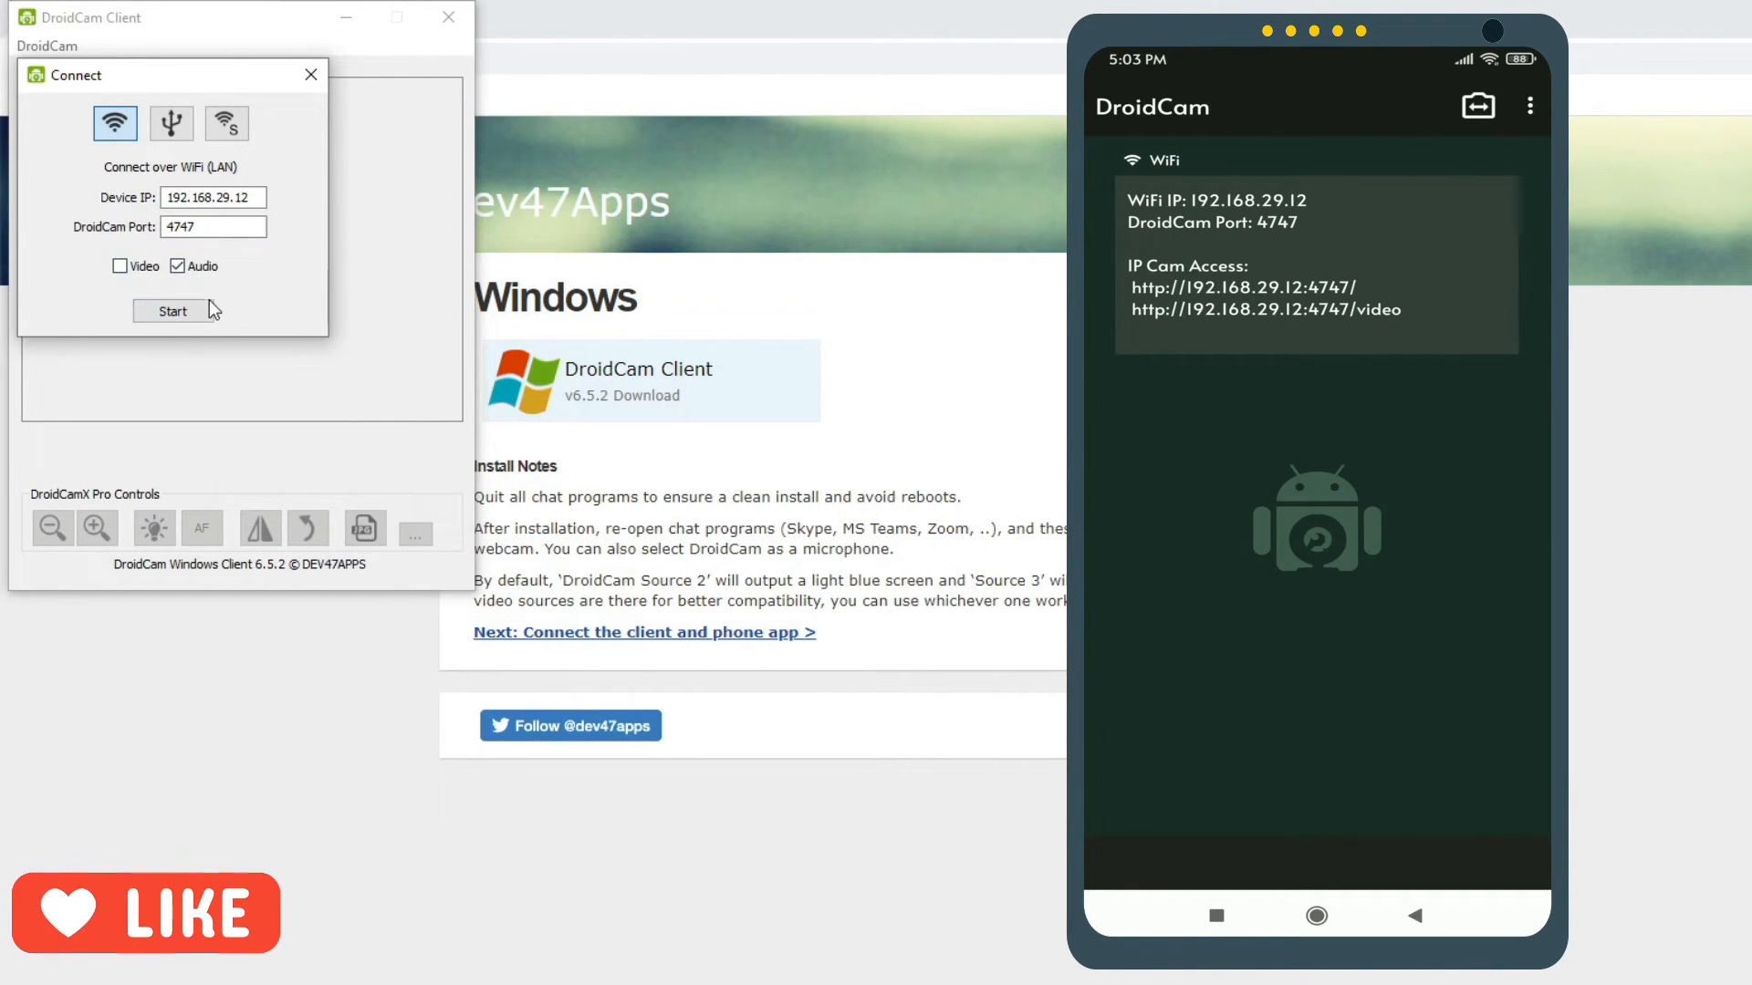
{"action": "left_click", "coordinate": [170, 311]}
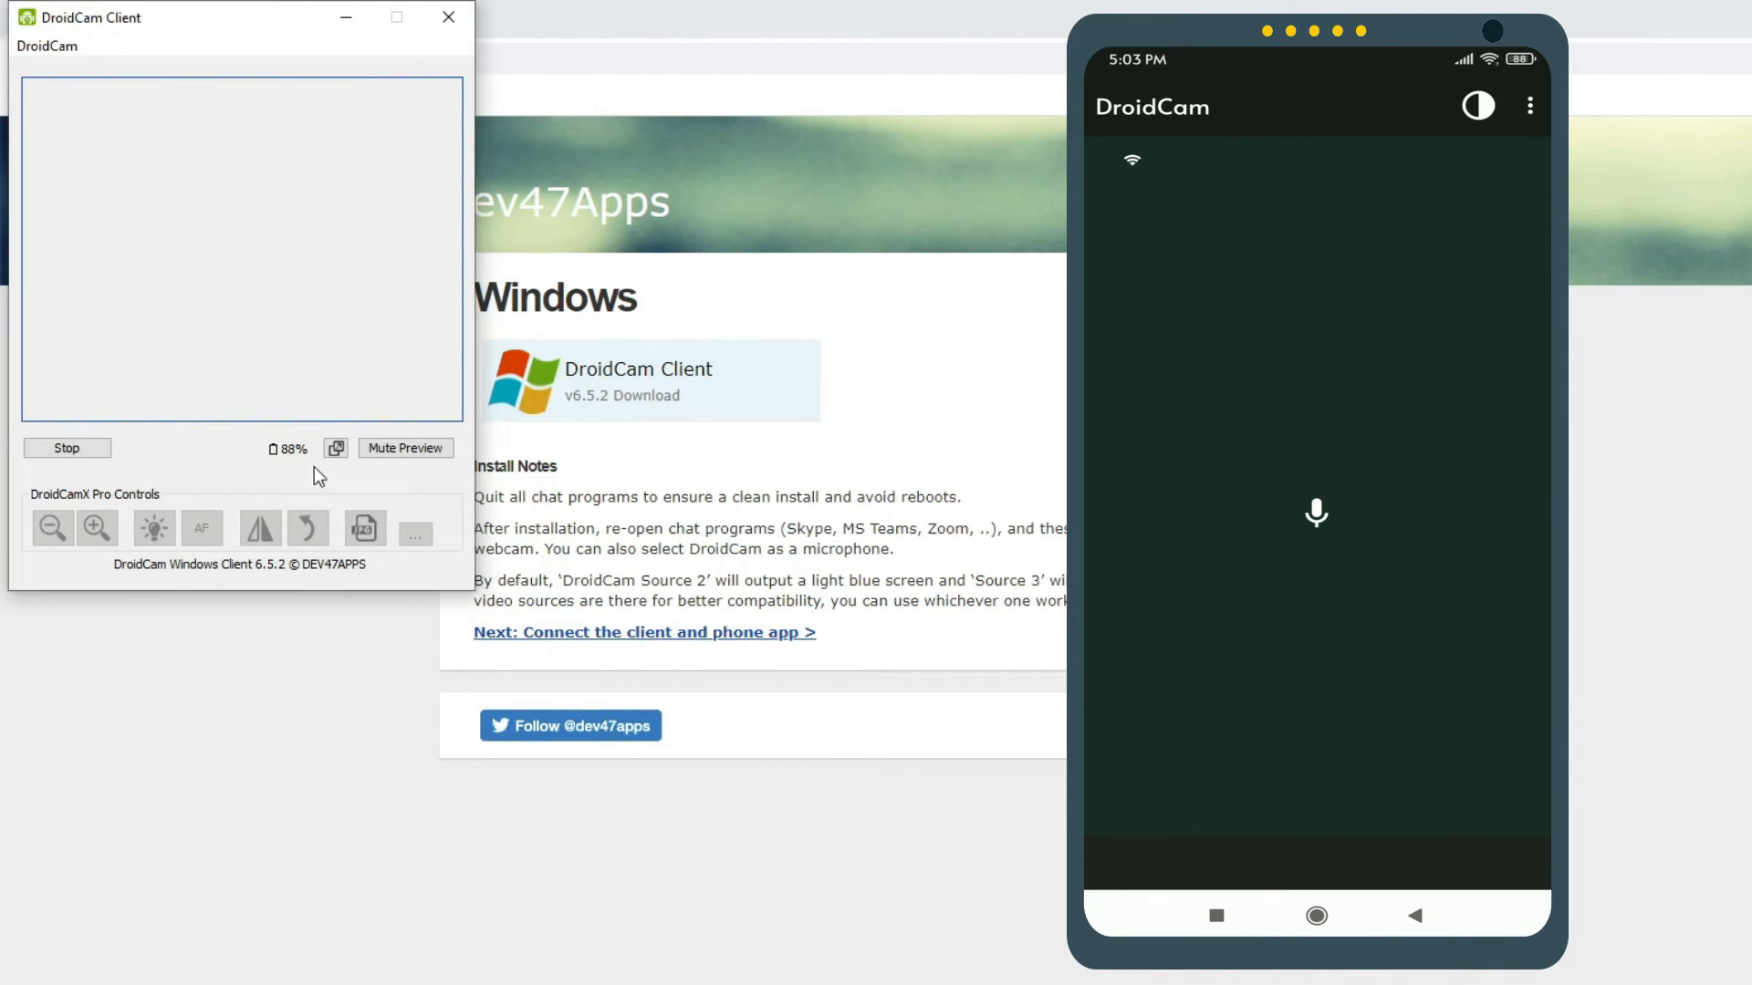
{"action": "mouse_move", "coordinate": [288, 467]}
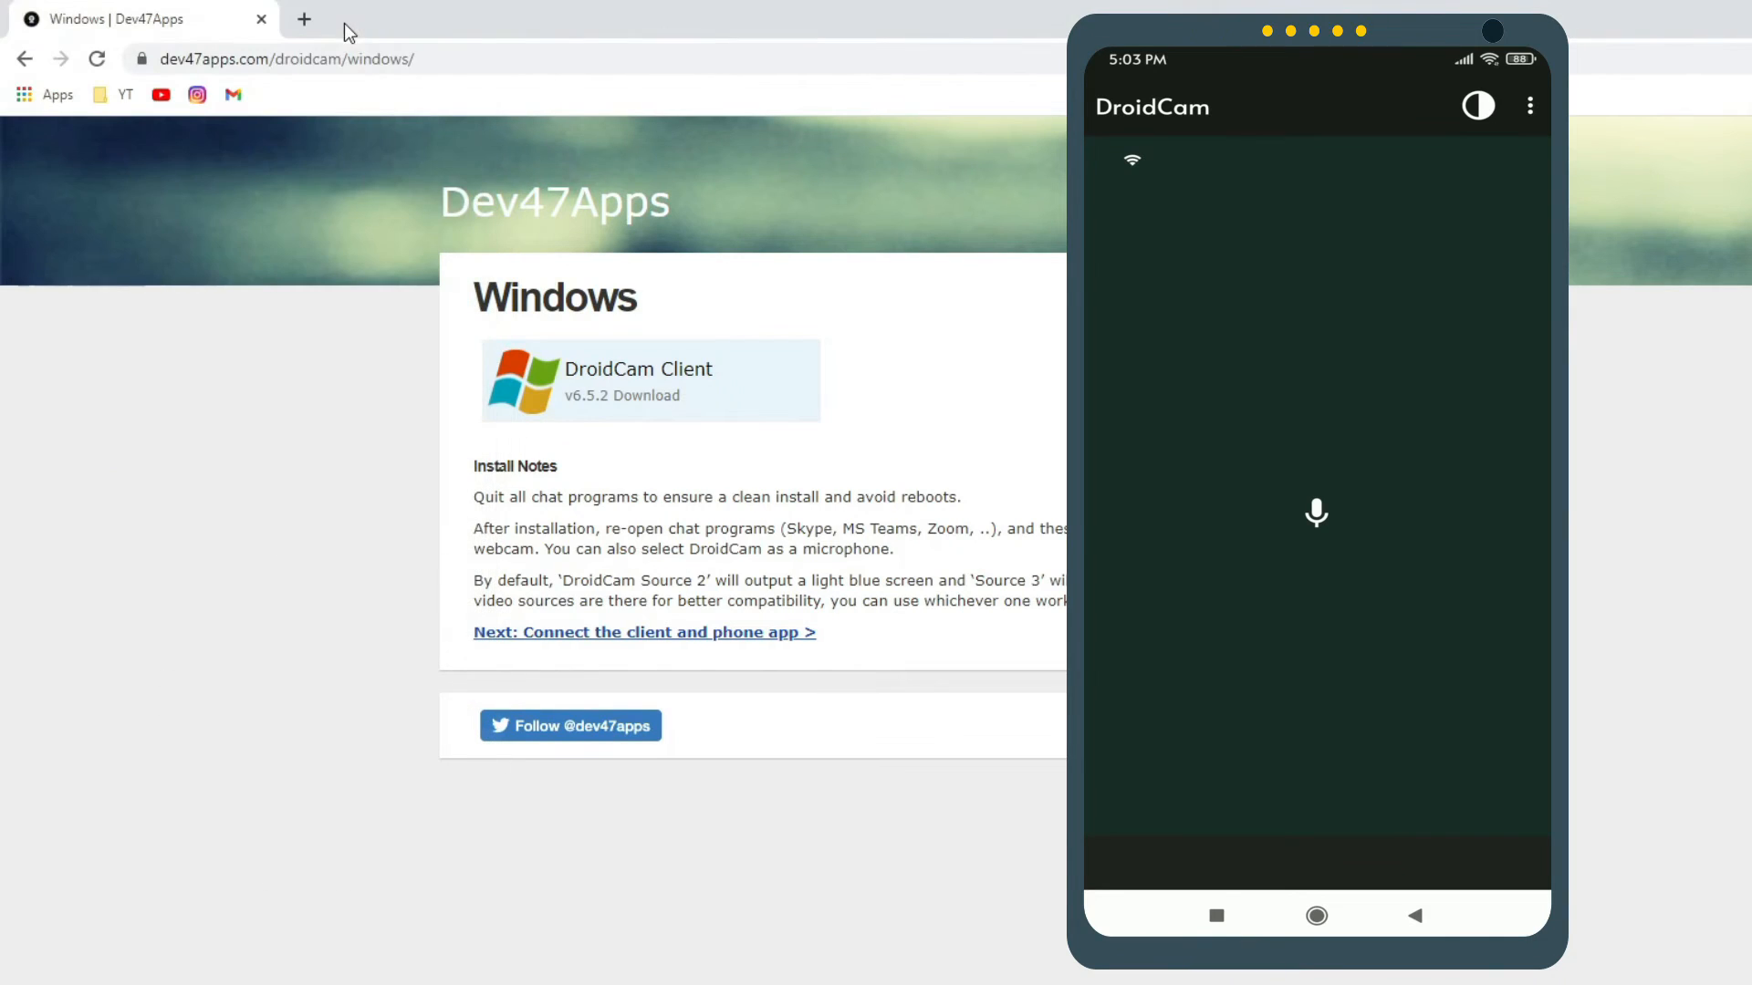
{"action": "mouse_move", "coordinate": [423, 926]}
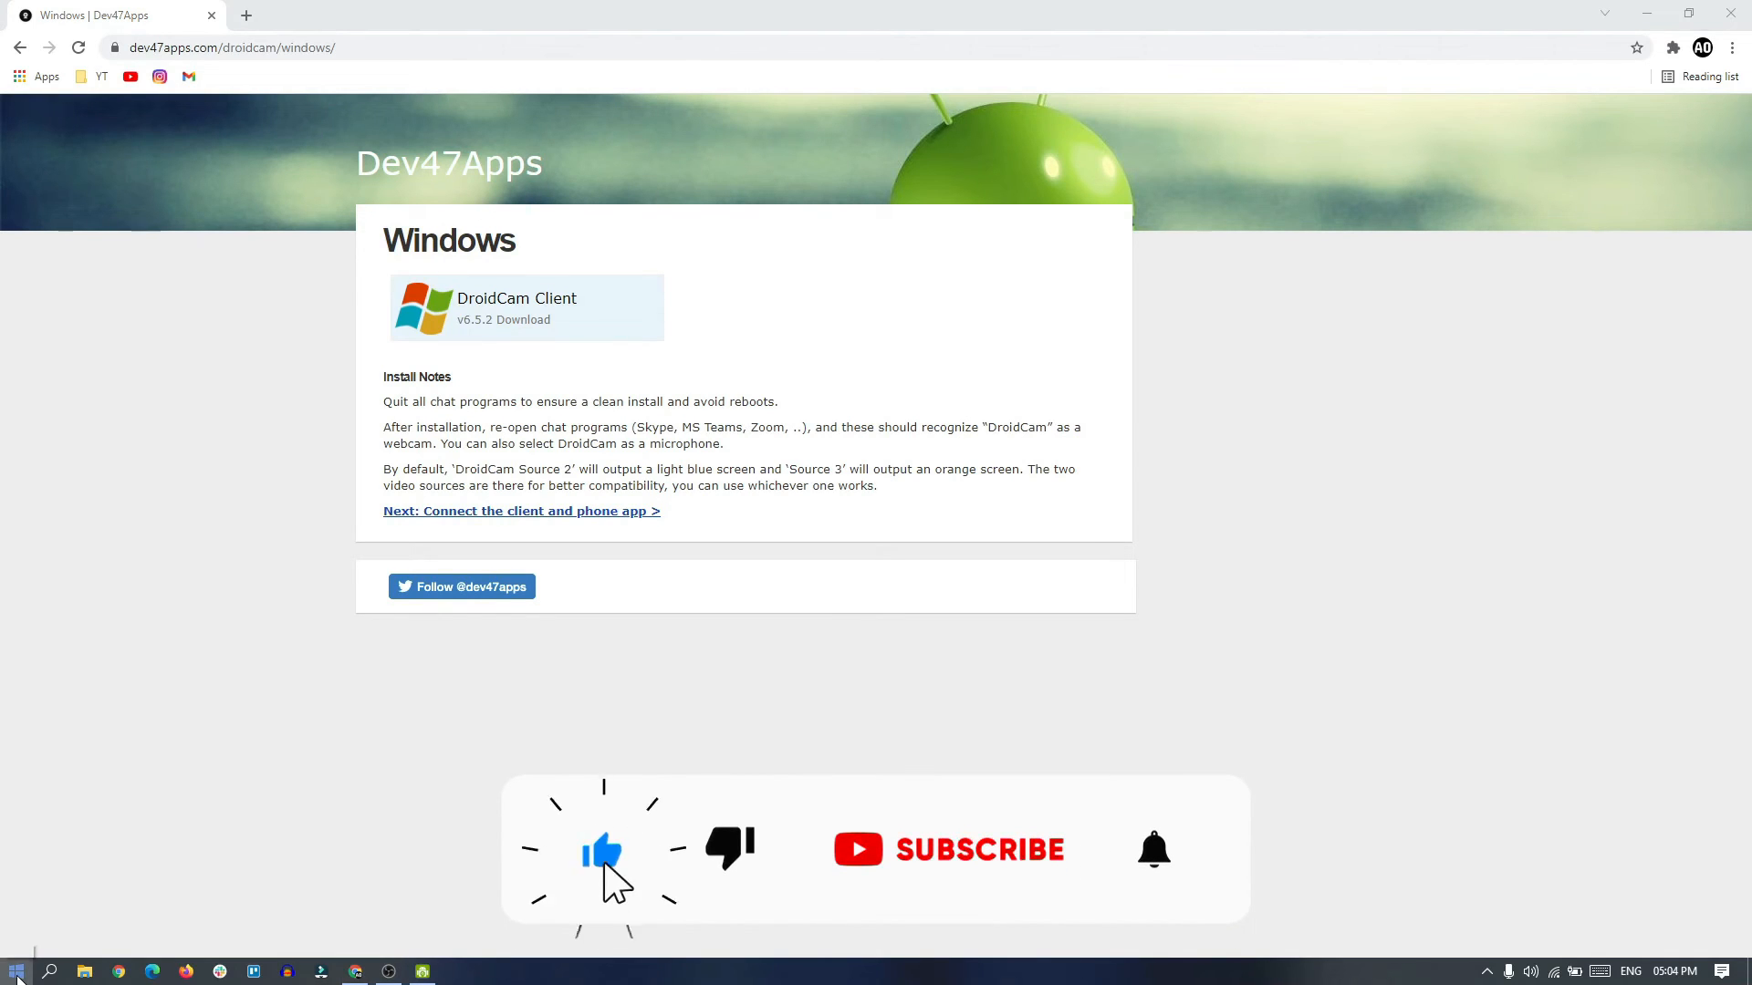
- Launch Zoom from the Start menu's Recently added list
{"action": "left_click", "coordinate": [14, 970]}
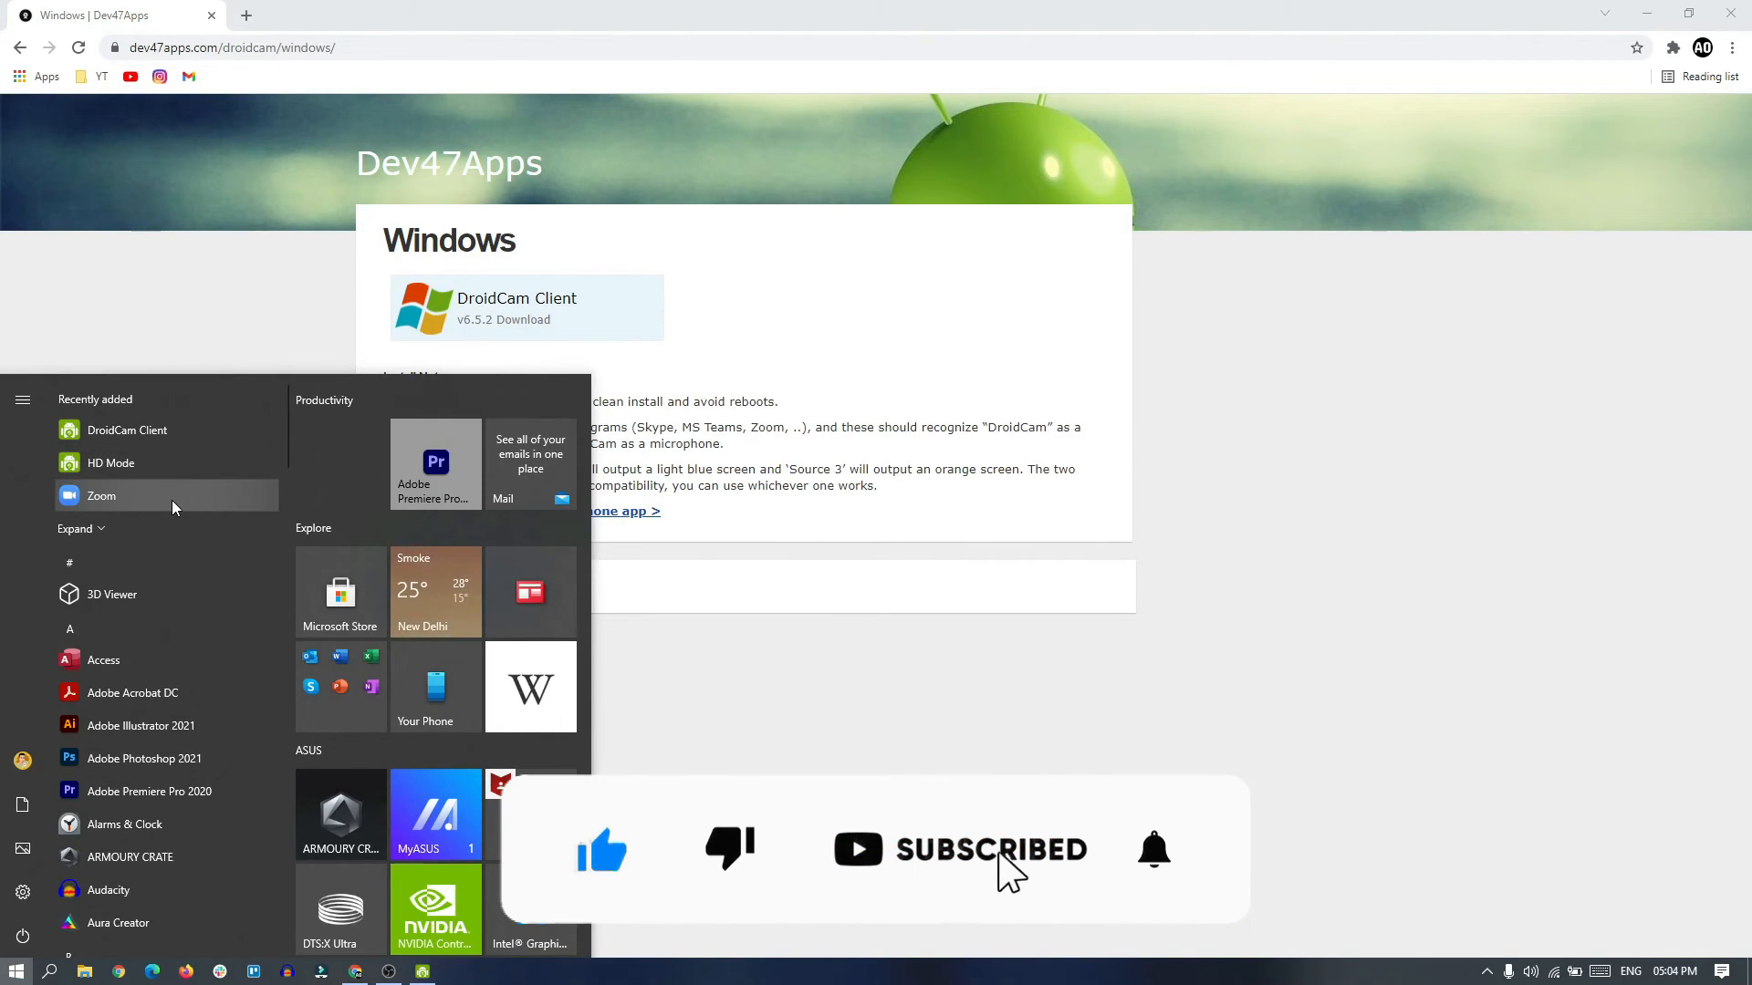
{"action": "left_click", "coordinate": [100, 496]}
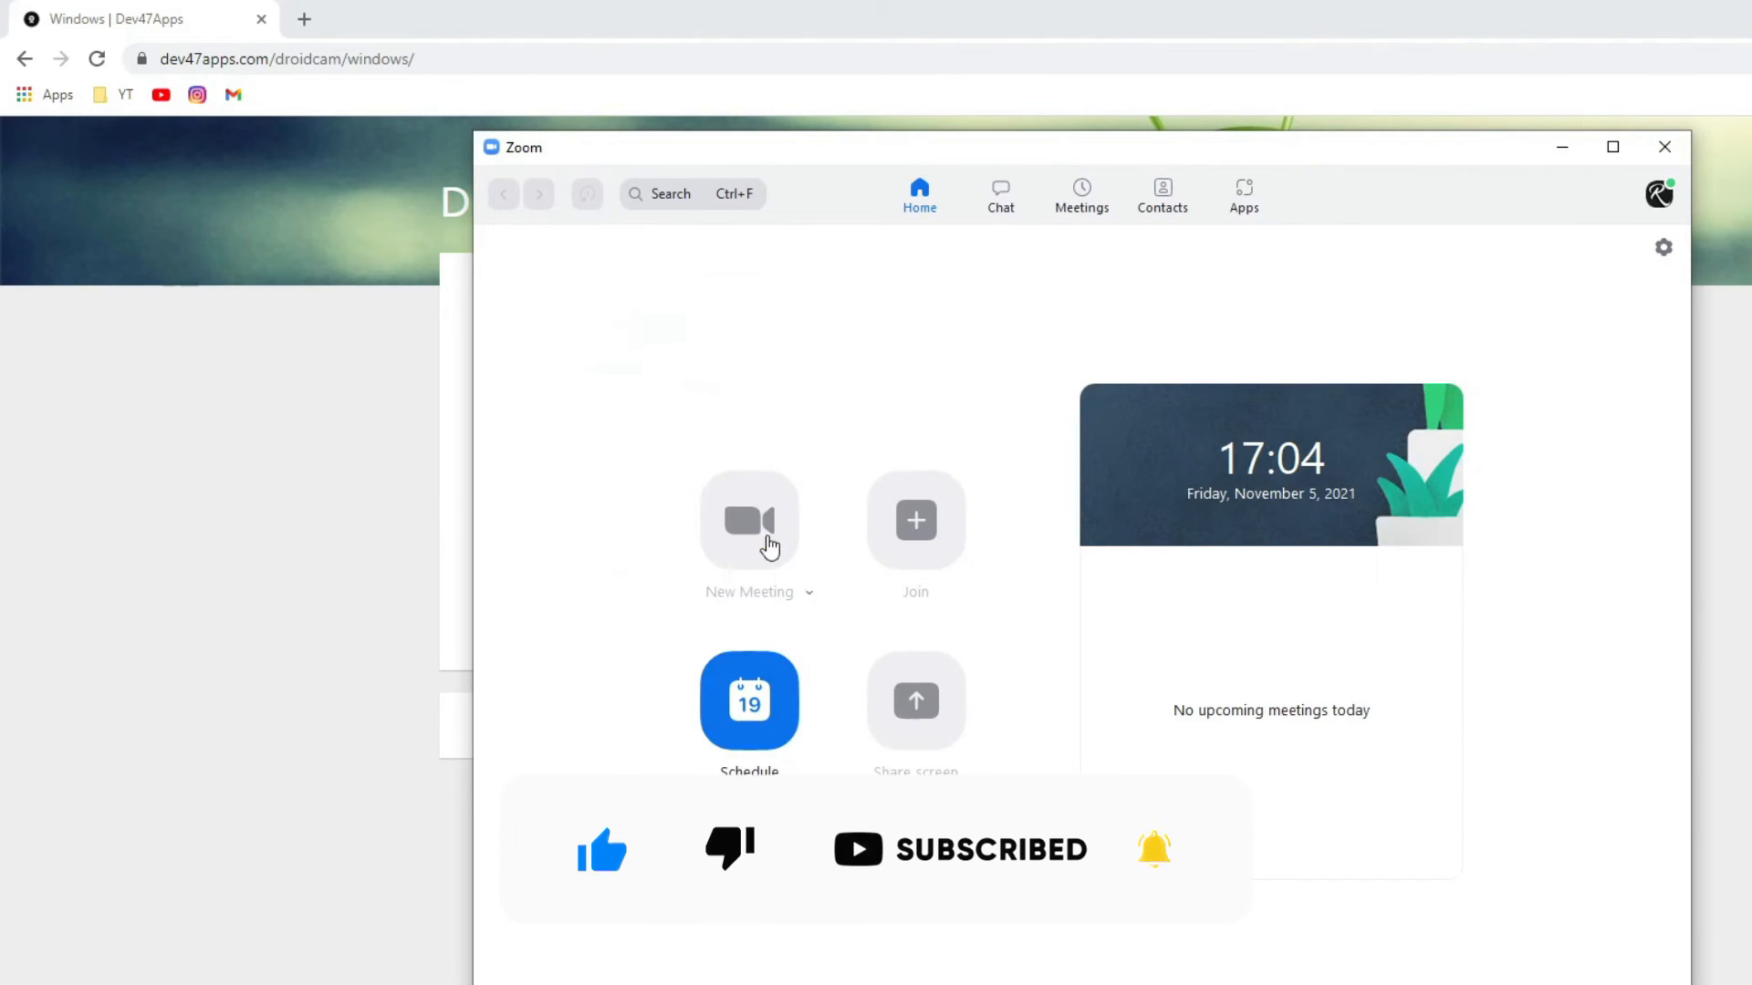
- Start a new Zoom meeting, join with computer audio, and stop video
{"action": "left_click", "coordinate": [748, 518]}
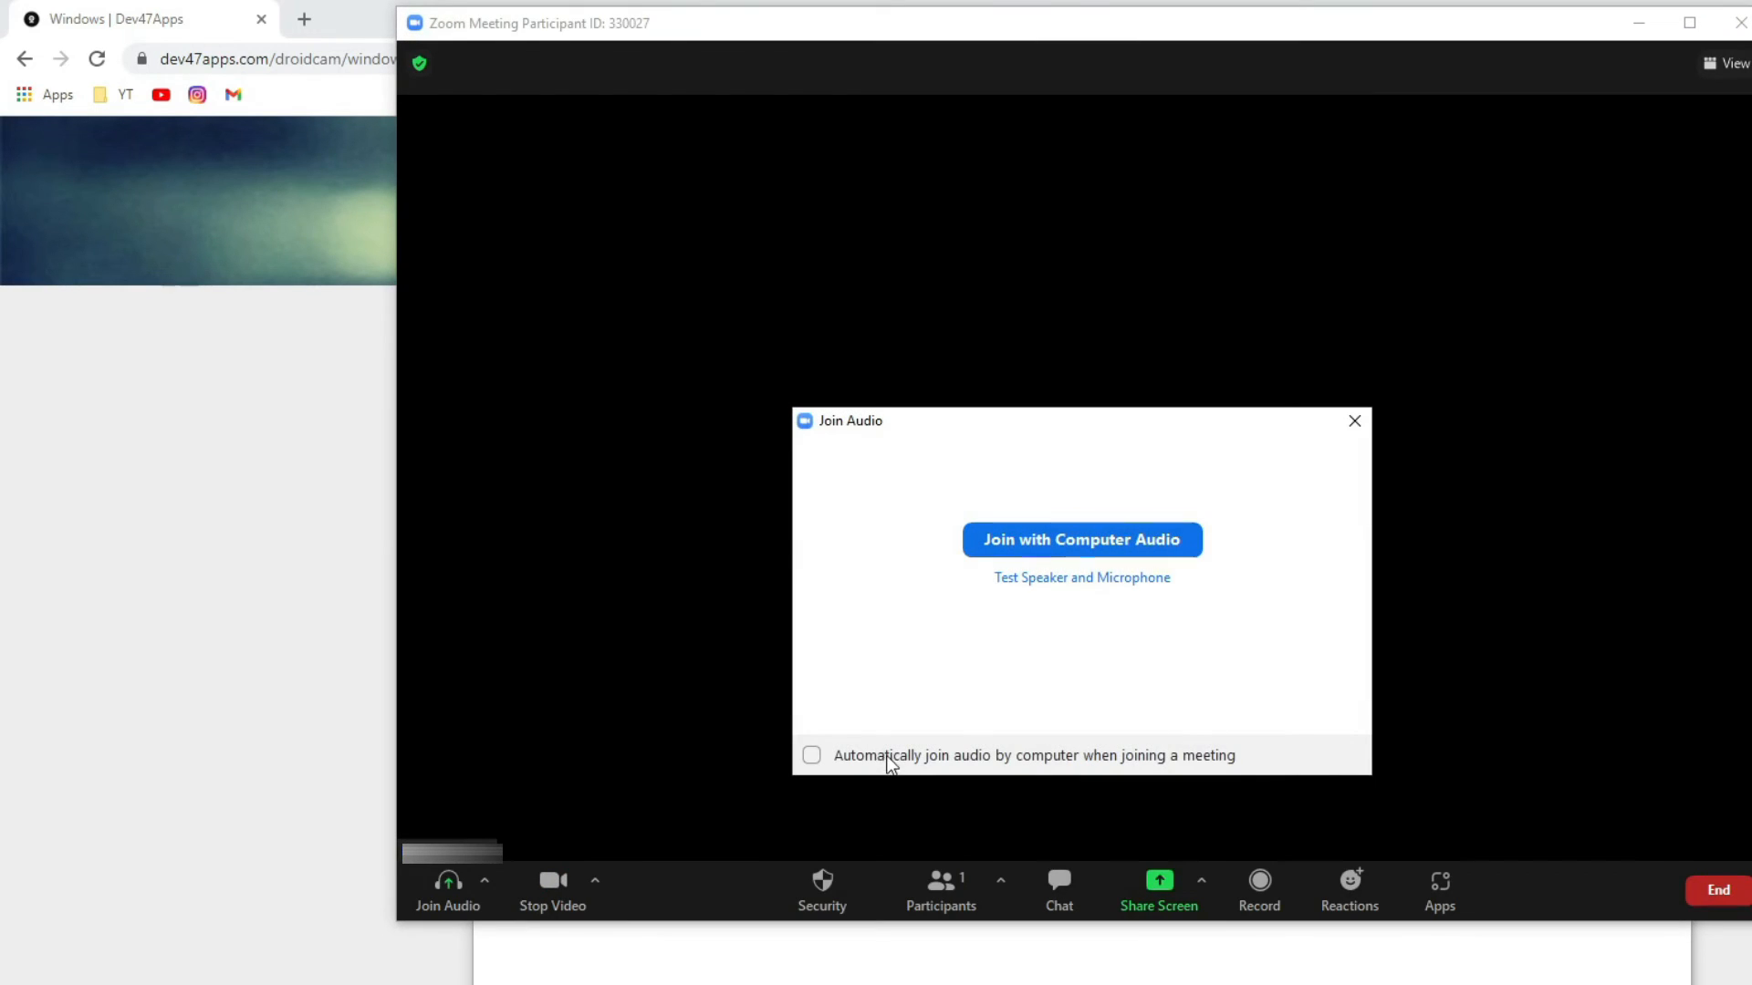
{"action": "mouse_move", "coordinate": [1080, 539]}
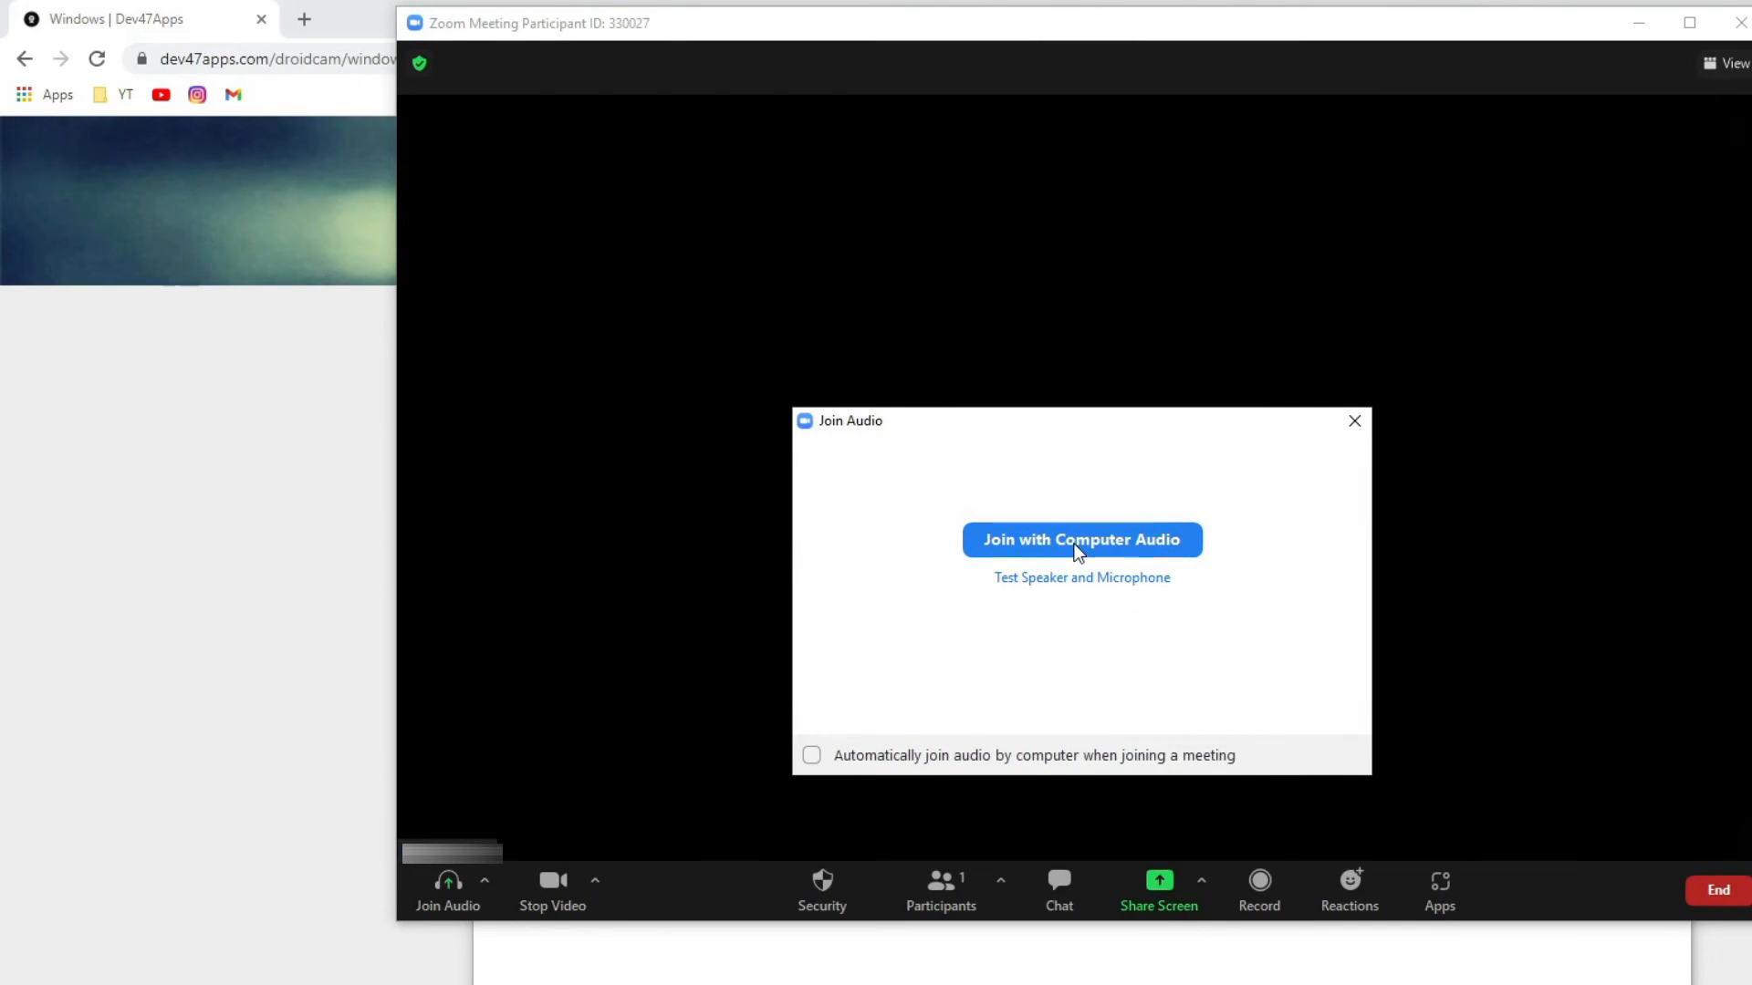
{"action": "left_click", "coordinate": [1080, 539]}
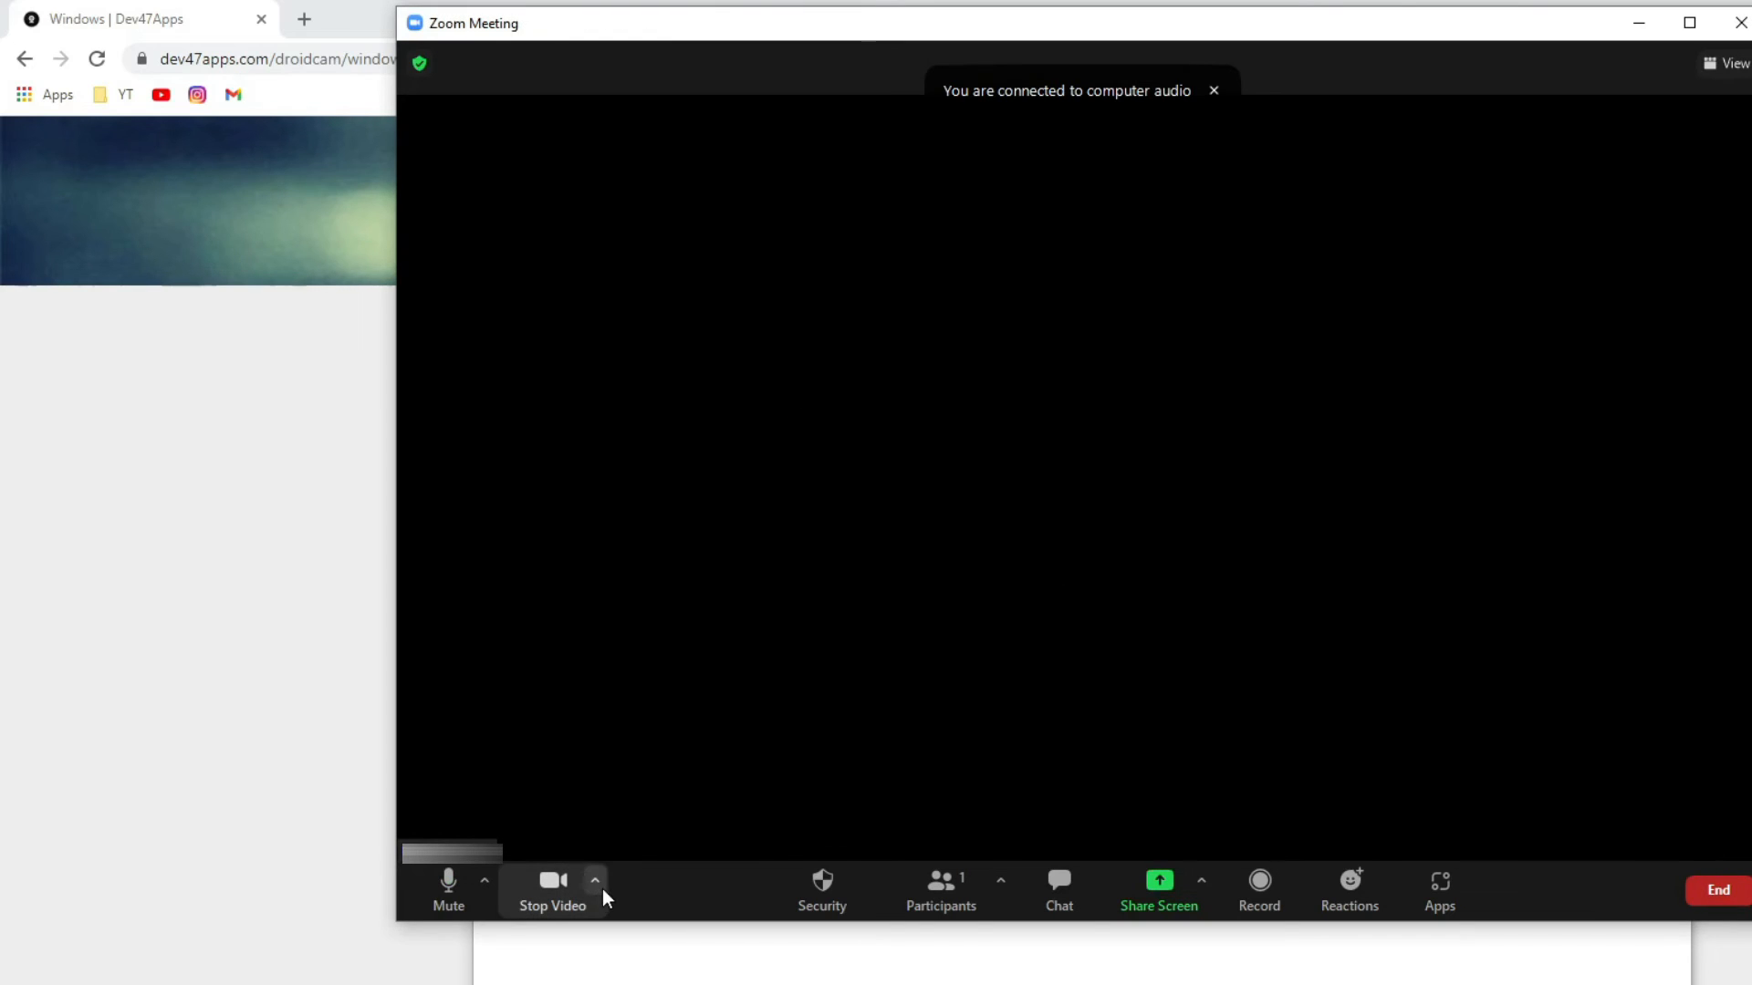
{"action": "left_click", "coordinate": [552, 887]}
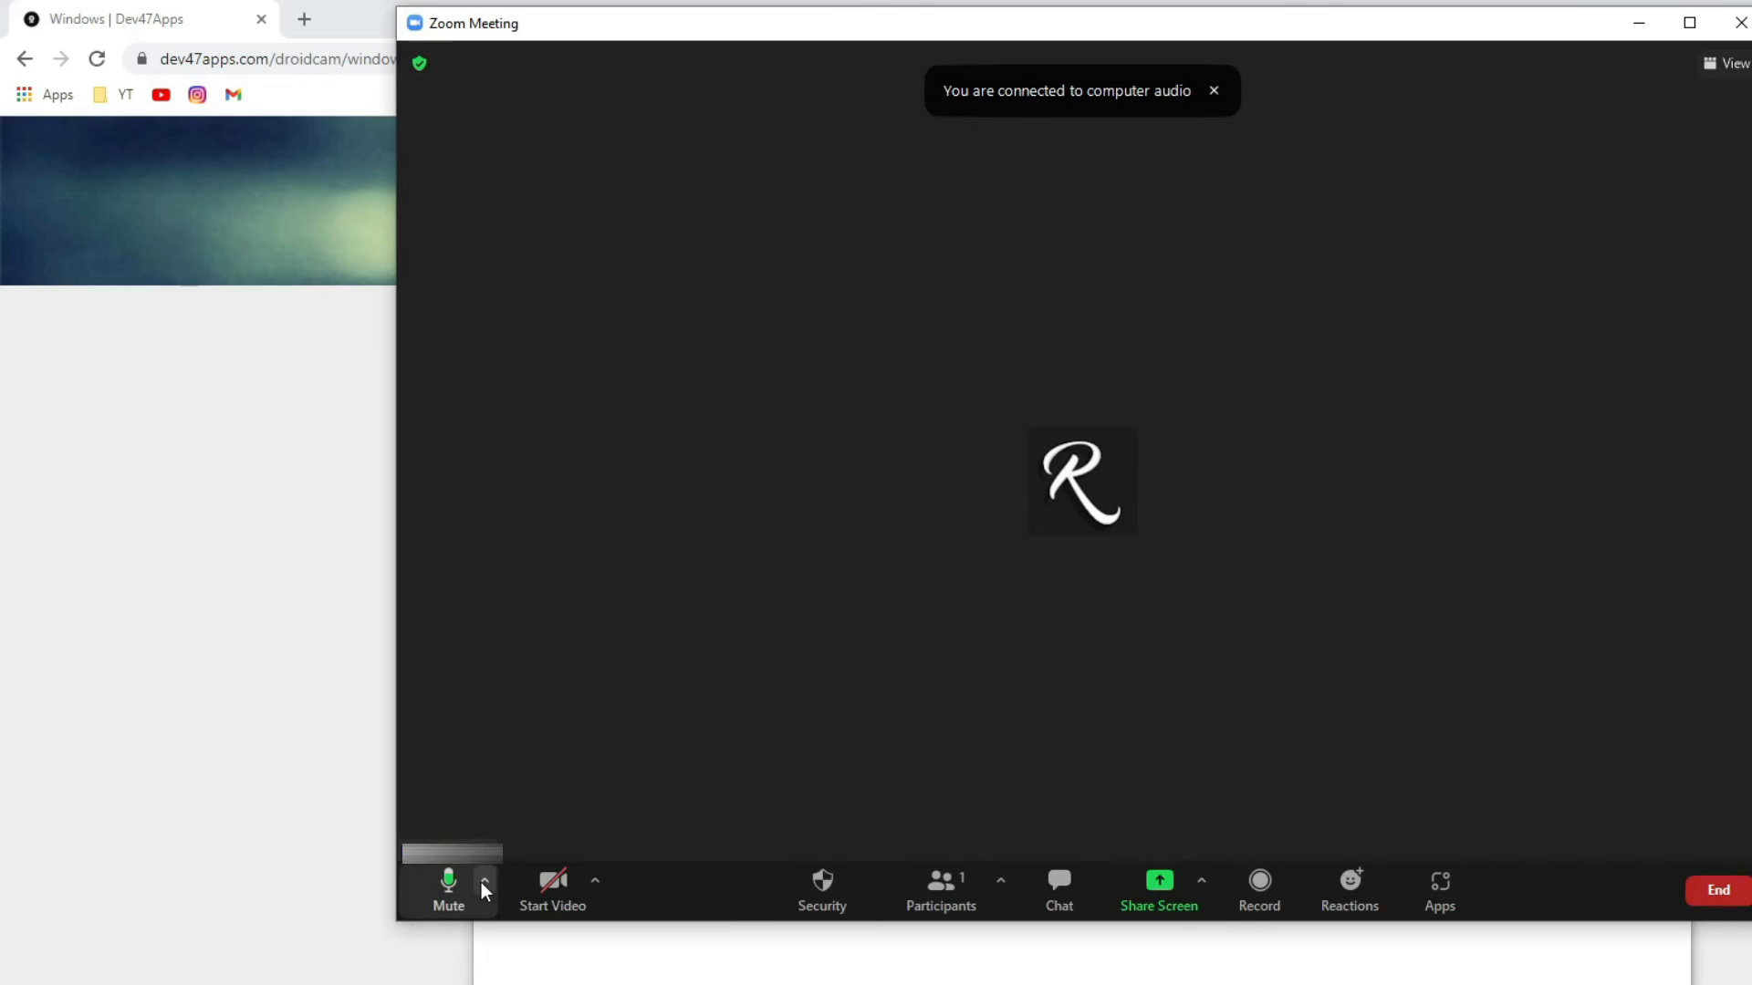
- Choose Microphone (DroidCam Virtual Audio) from the menu beside Mute
{"action": "left_click", "coordinate": [484, 890]}
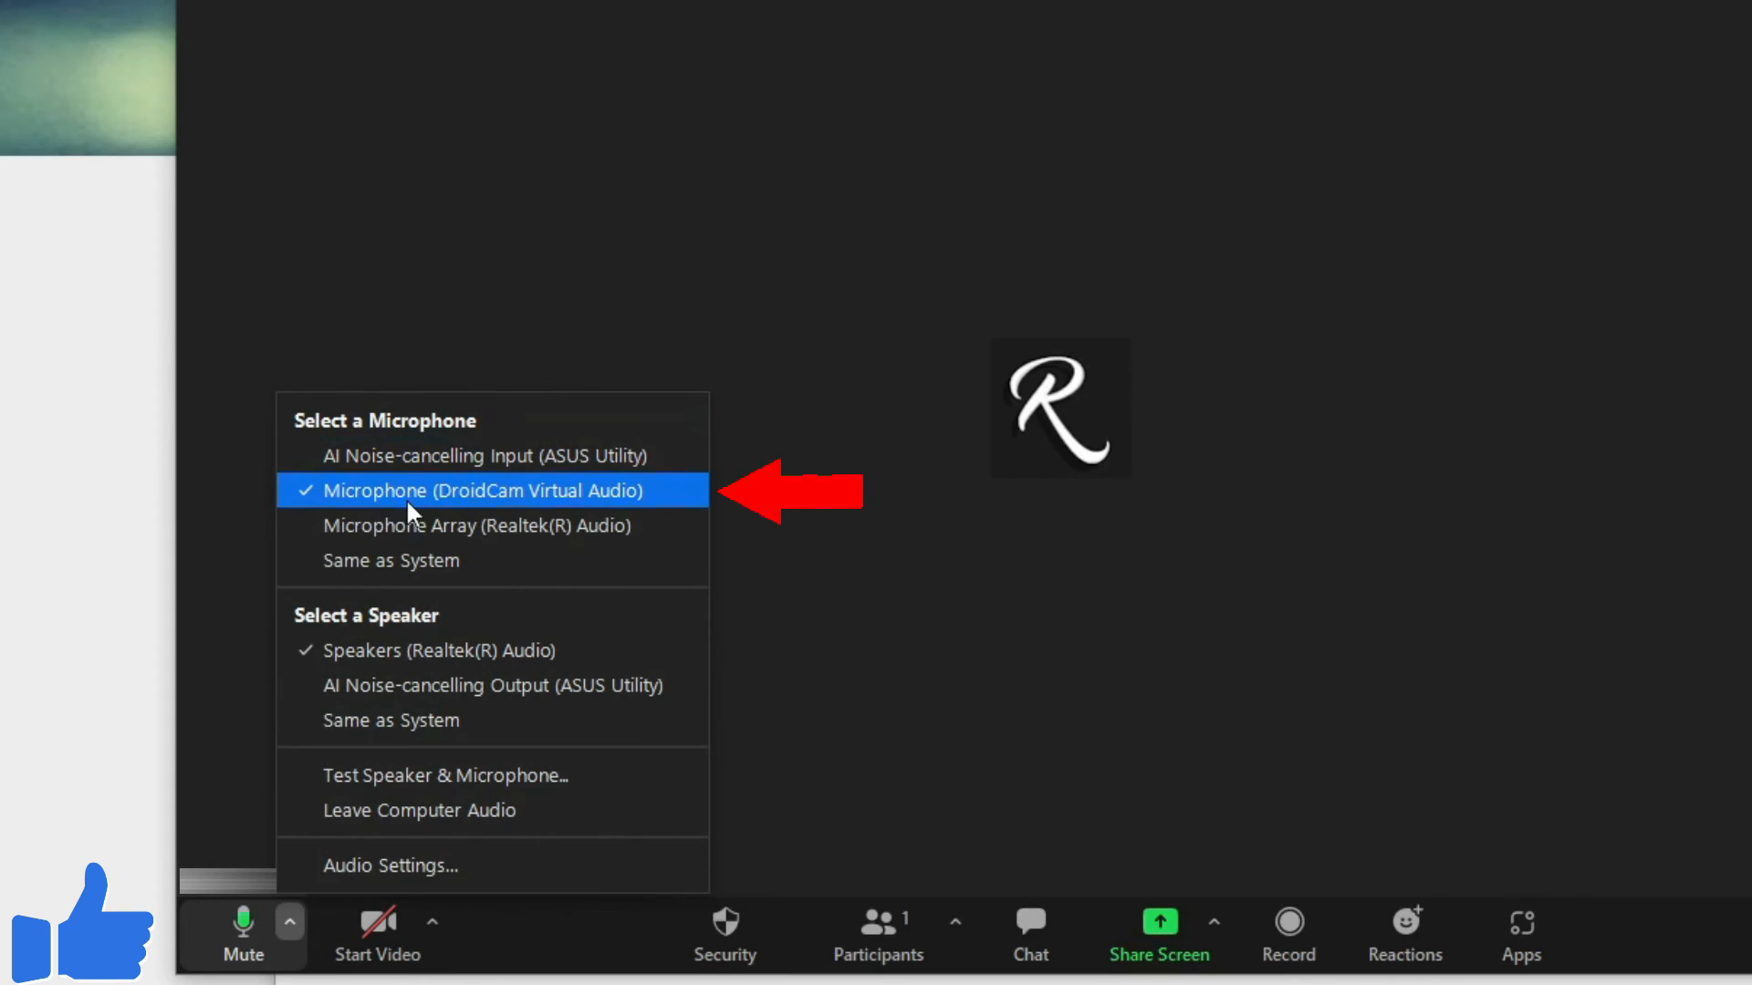
{"action": "mouse_move", "coordinate": [548, 503]}
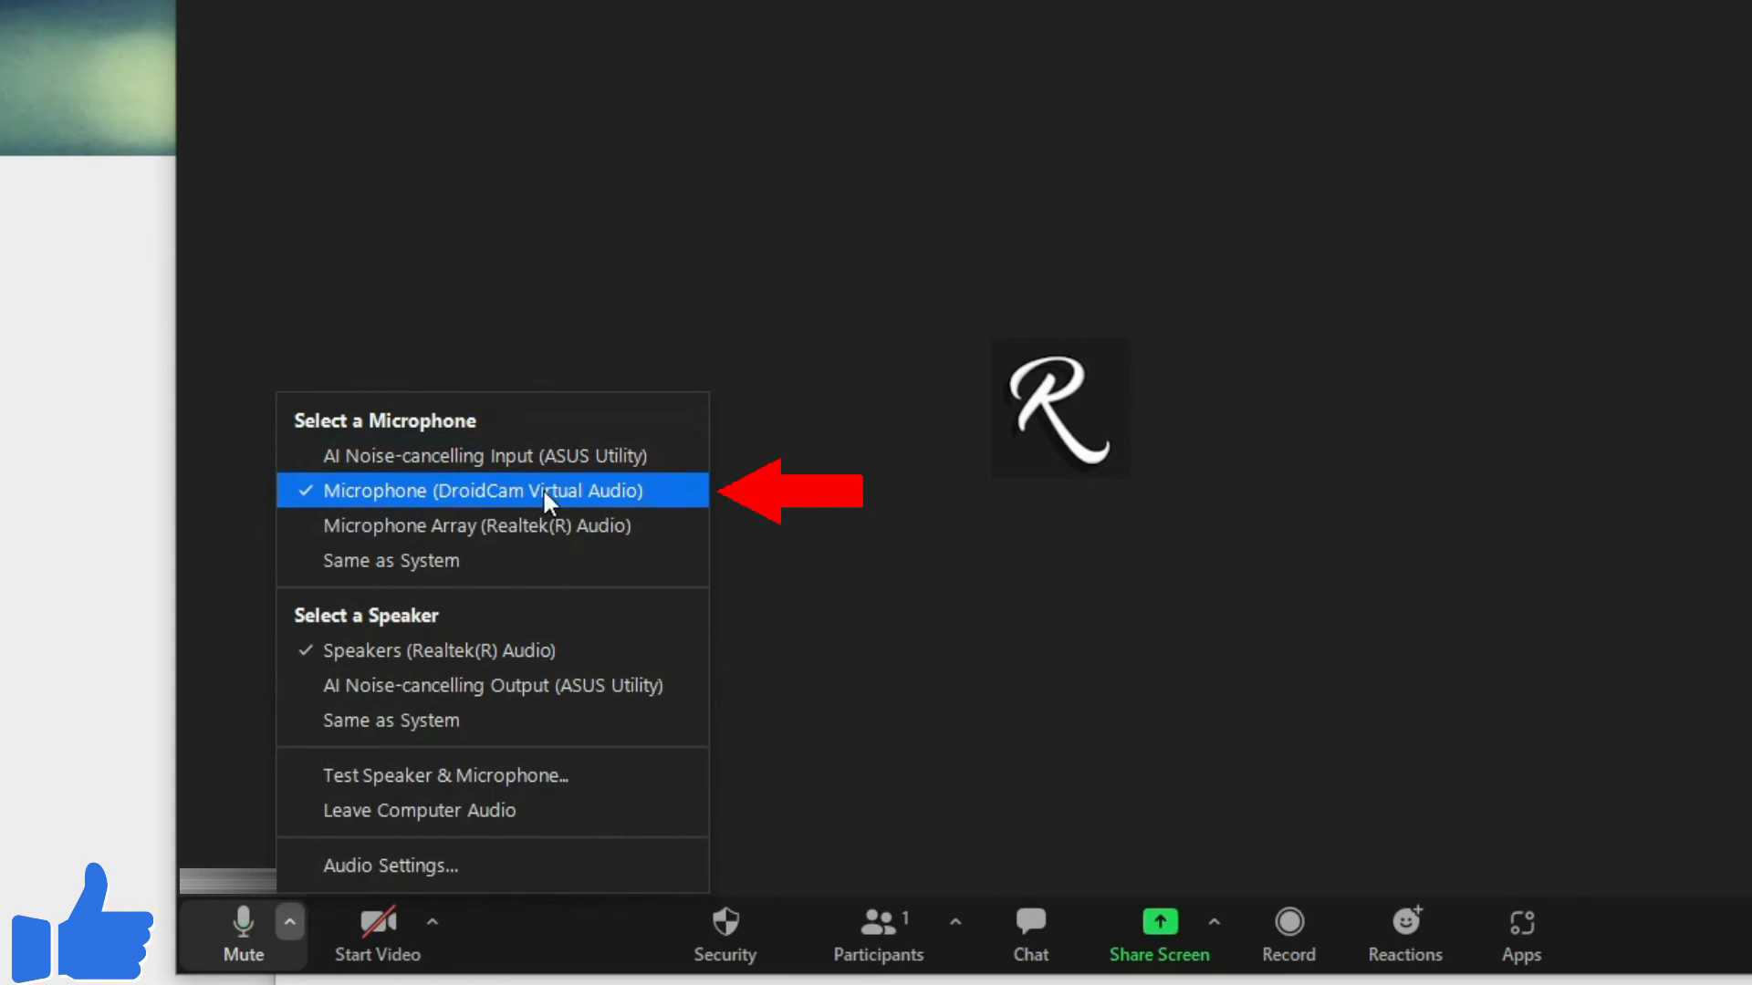
{"action": "mouse_move", "coordinate": [508, 438]}
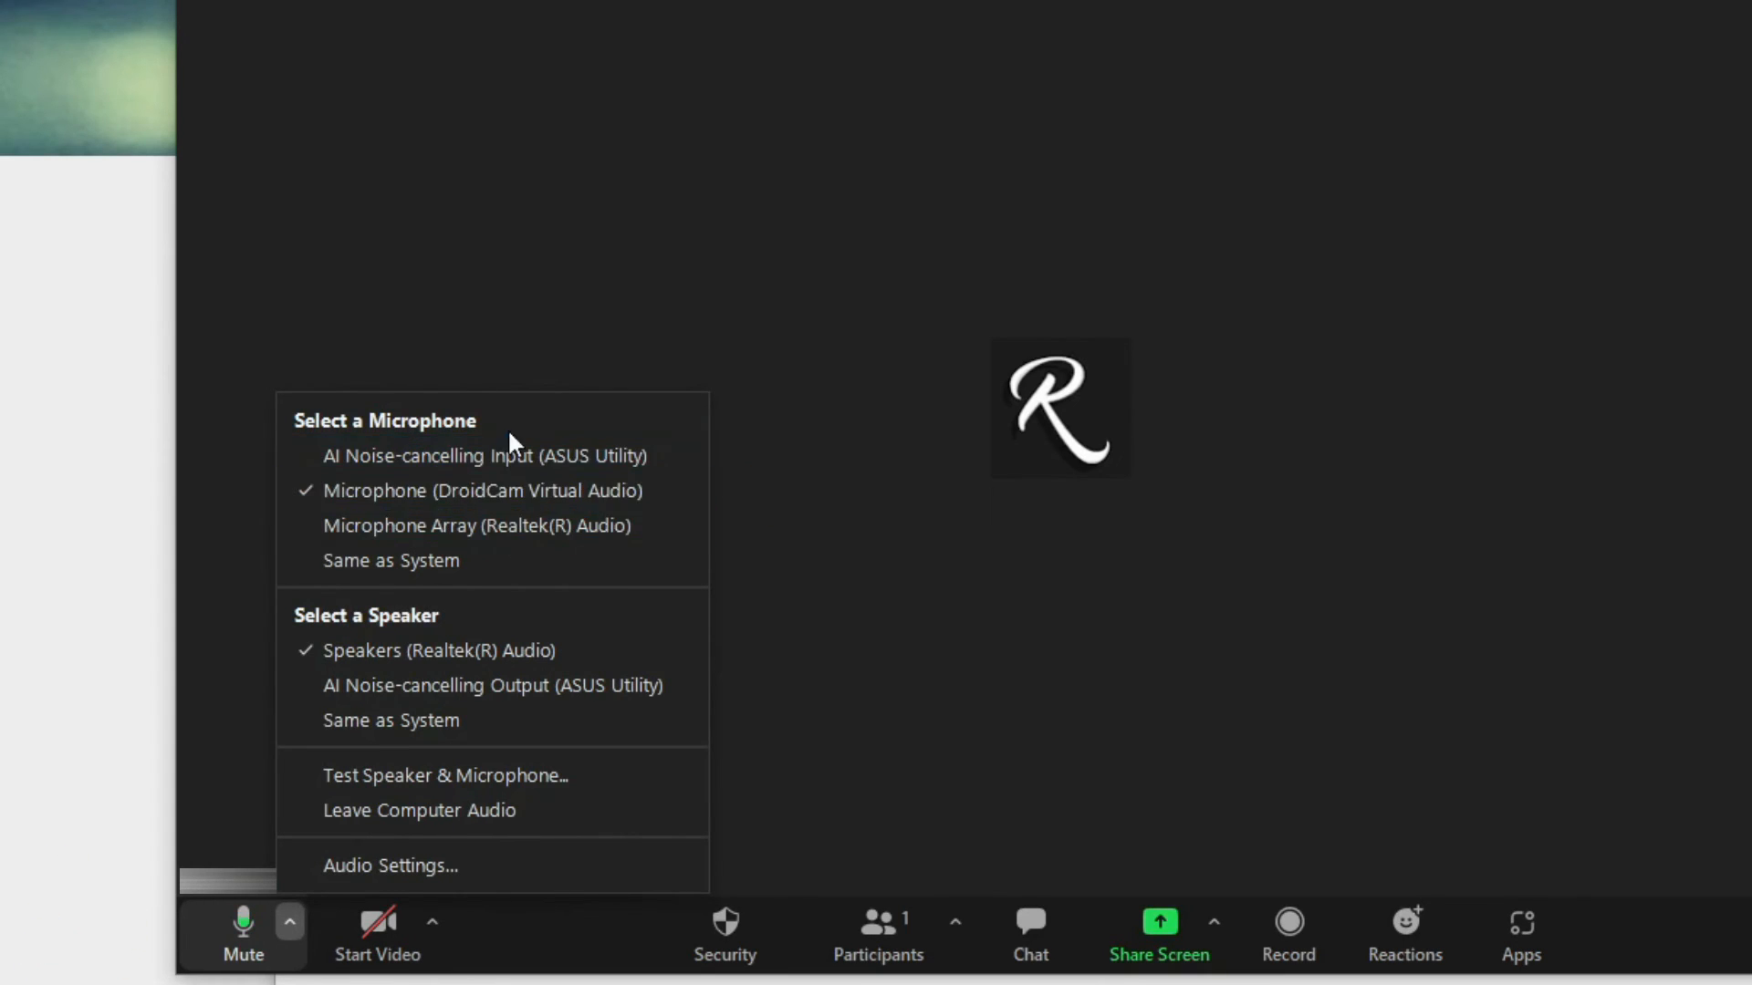
{"action": "mouse_move", "coordinate": [452, 490]}
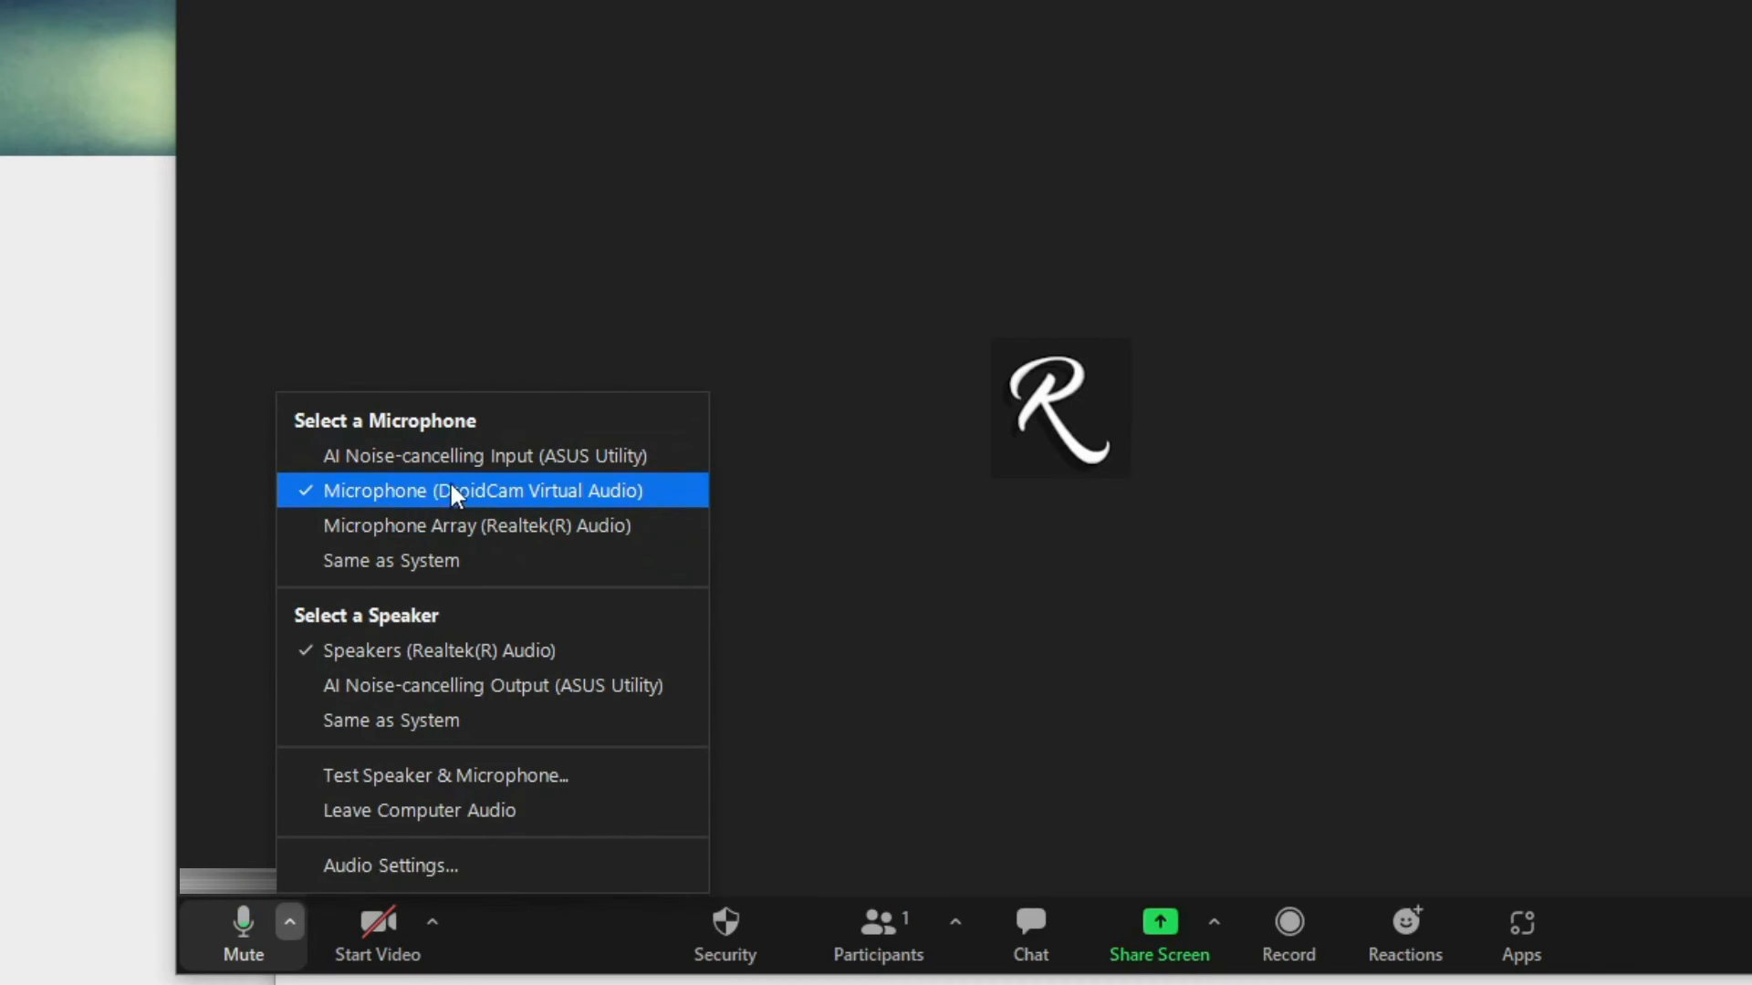
{"action": "mouse_move", "coordinate": [468, 508]}
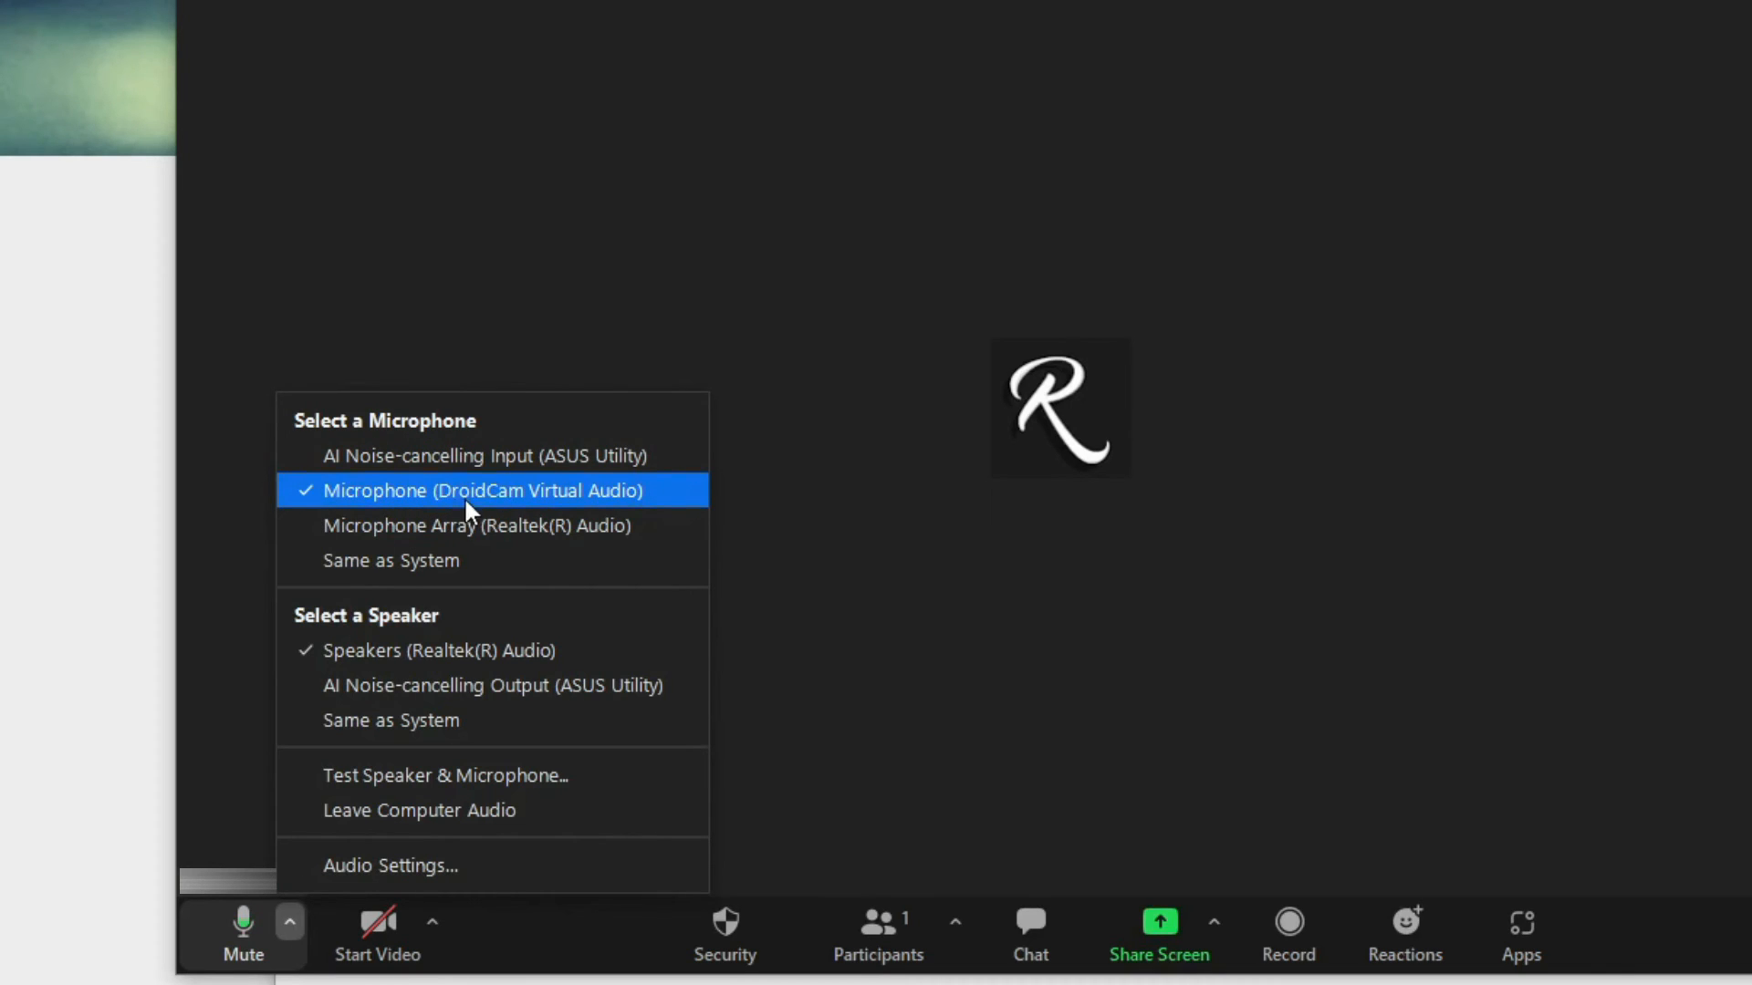
{"action": "mouse_move", "coordinate": [481, 494]}
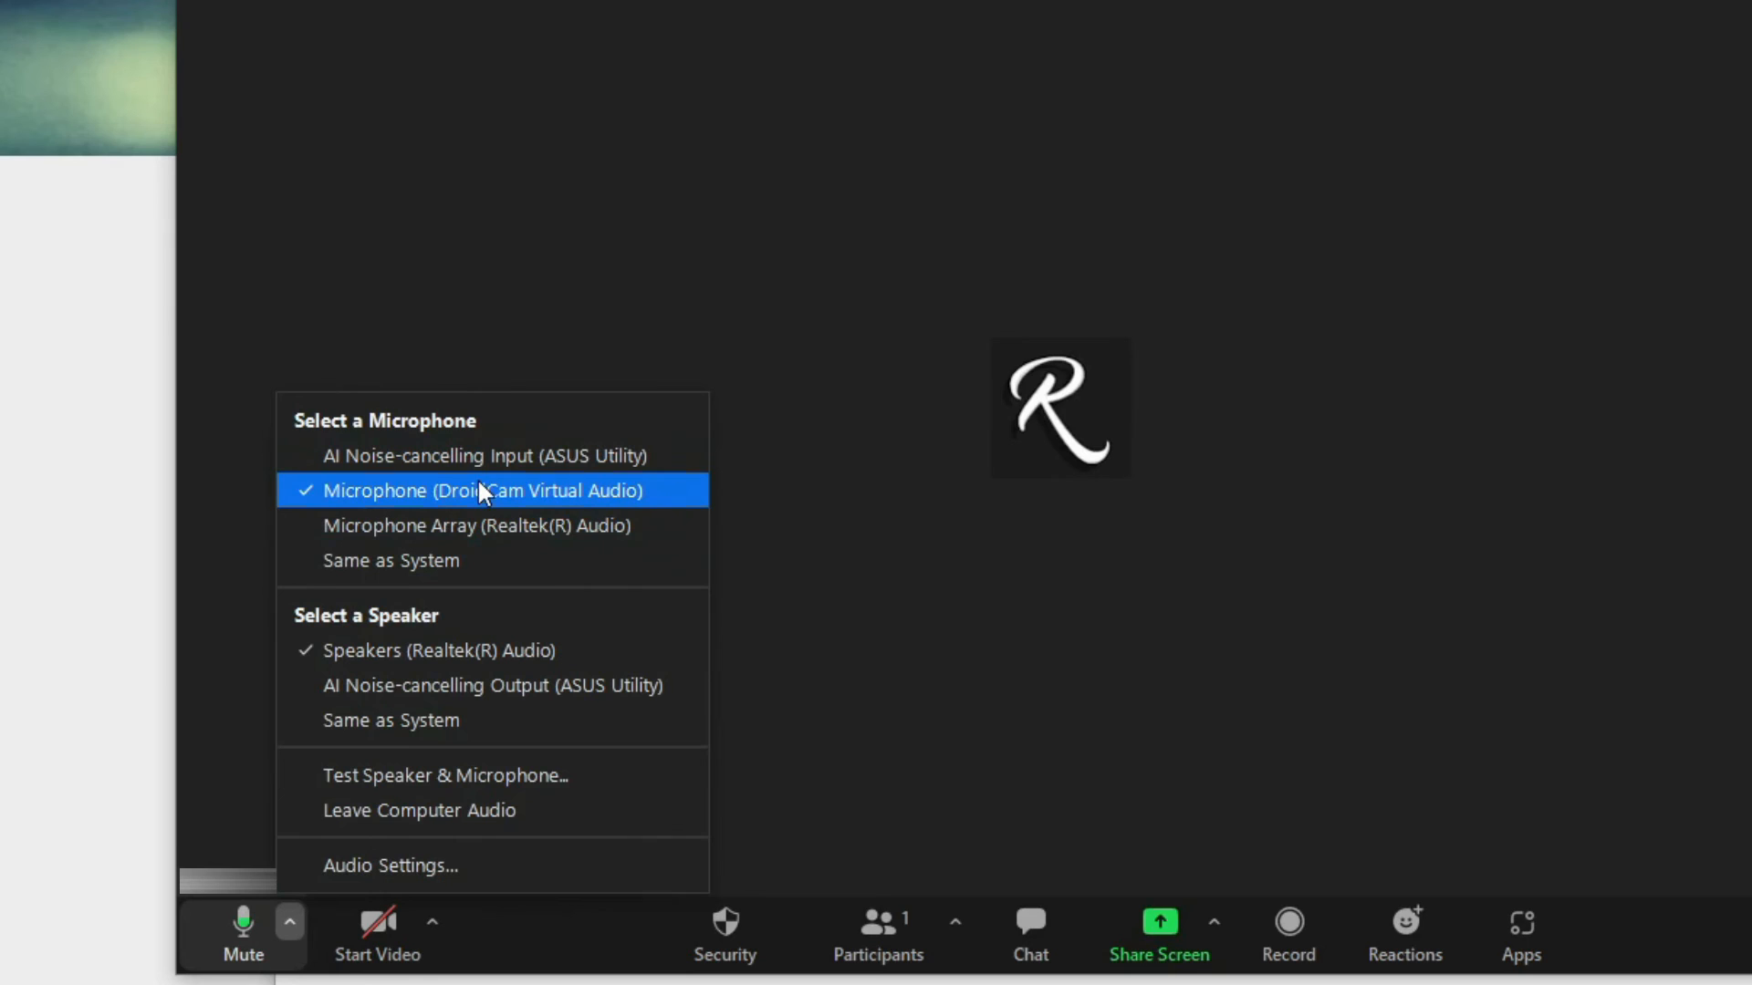
{"action": "mouse_move", "coordinate": [372, 509]}
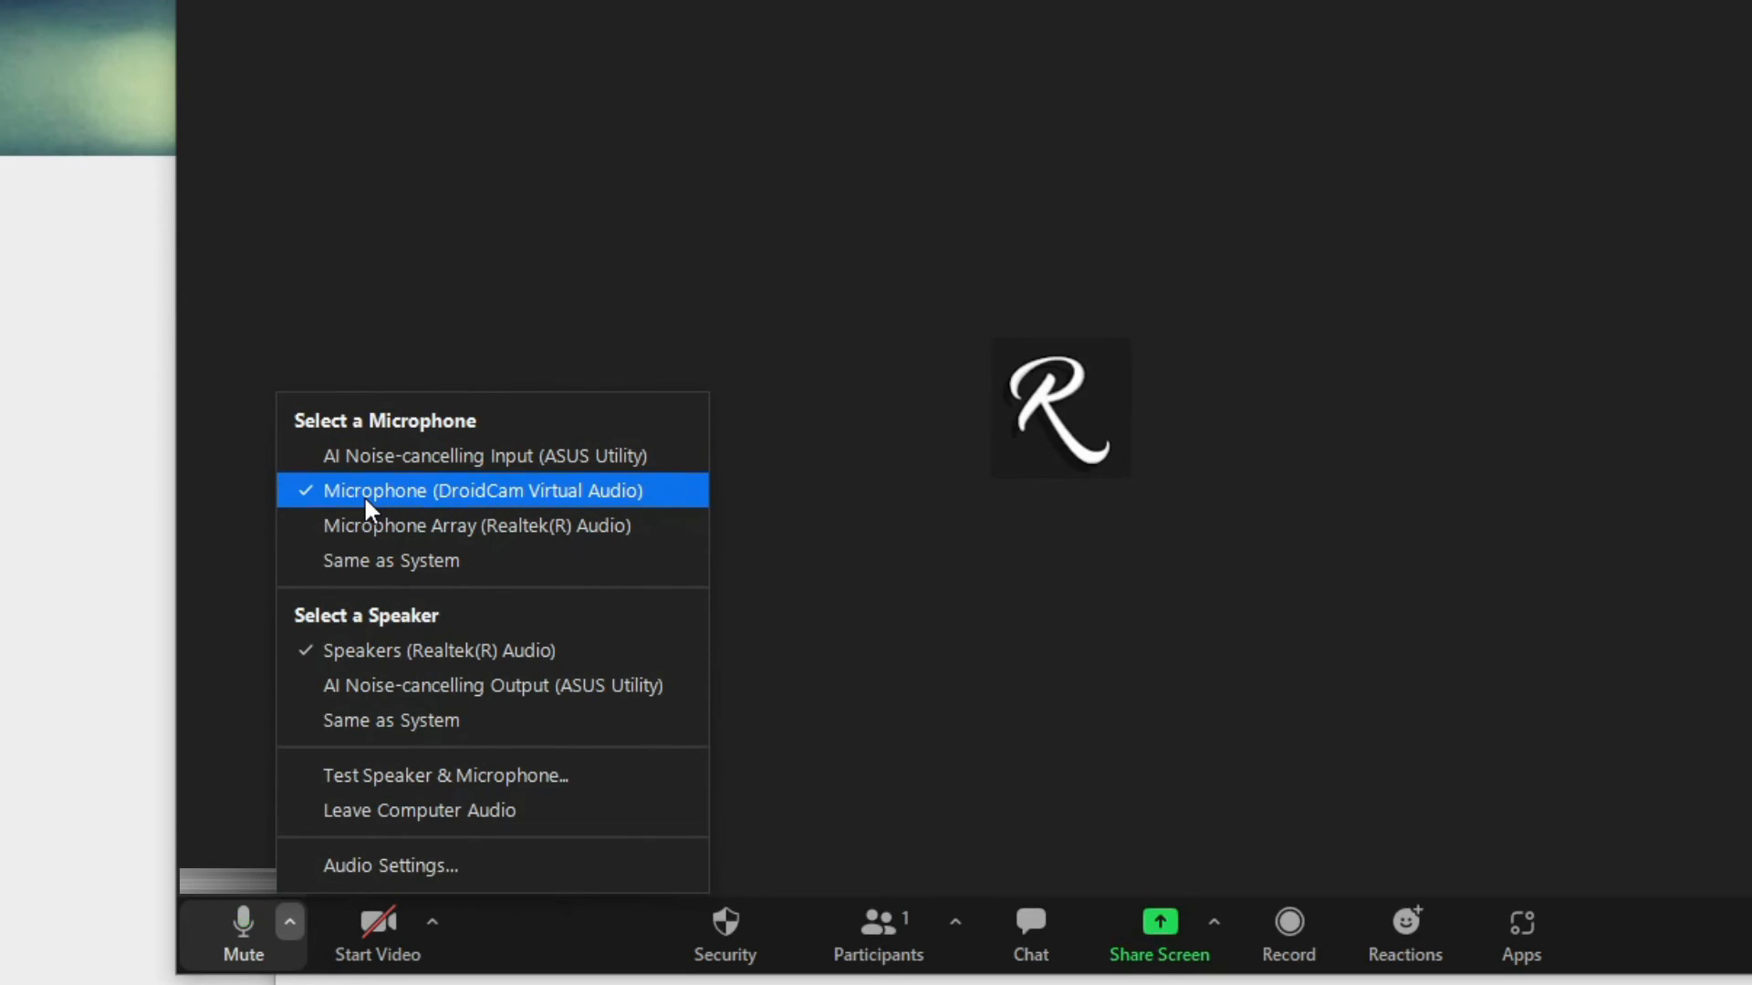
{"action": "mouse_move", "coordinate": [400, 504]}
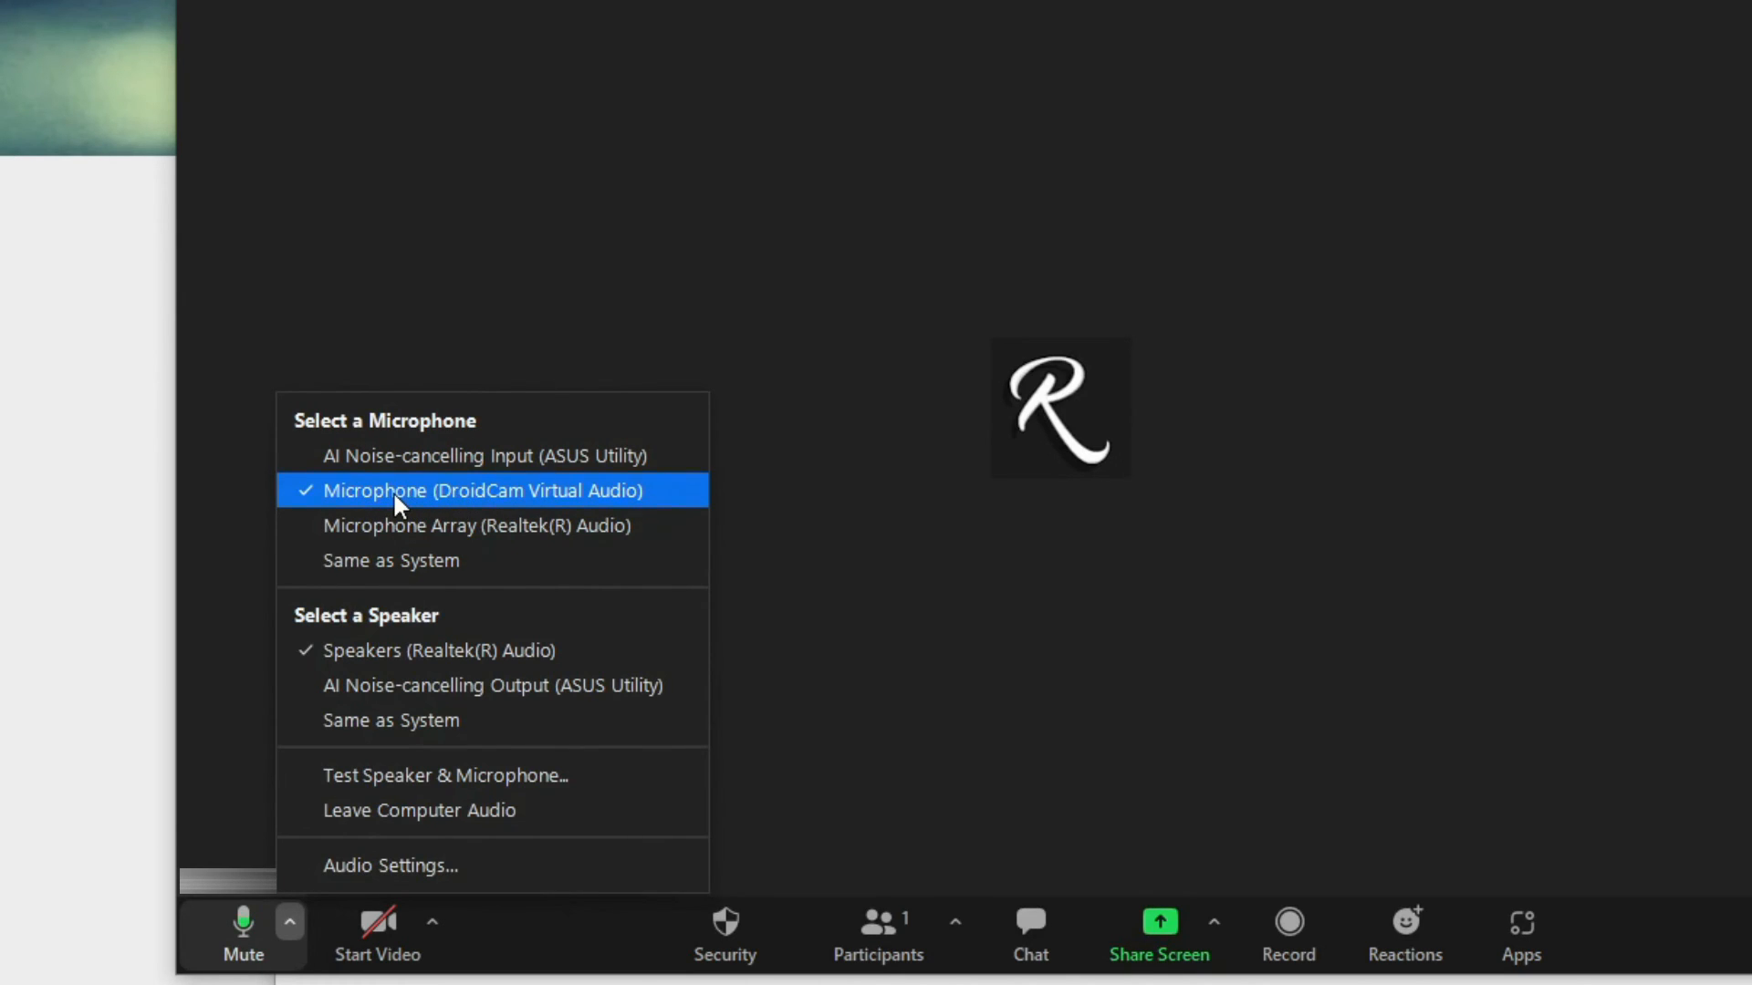
{"action": "mouse_move", "coordinate": [813, 558]}
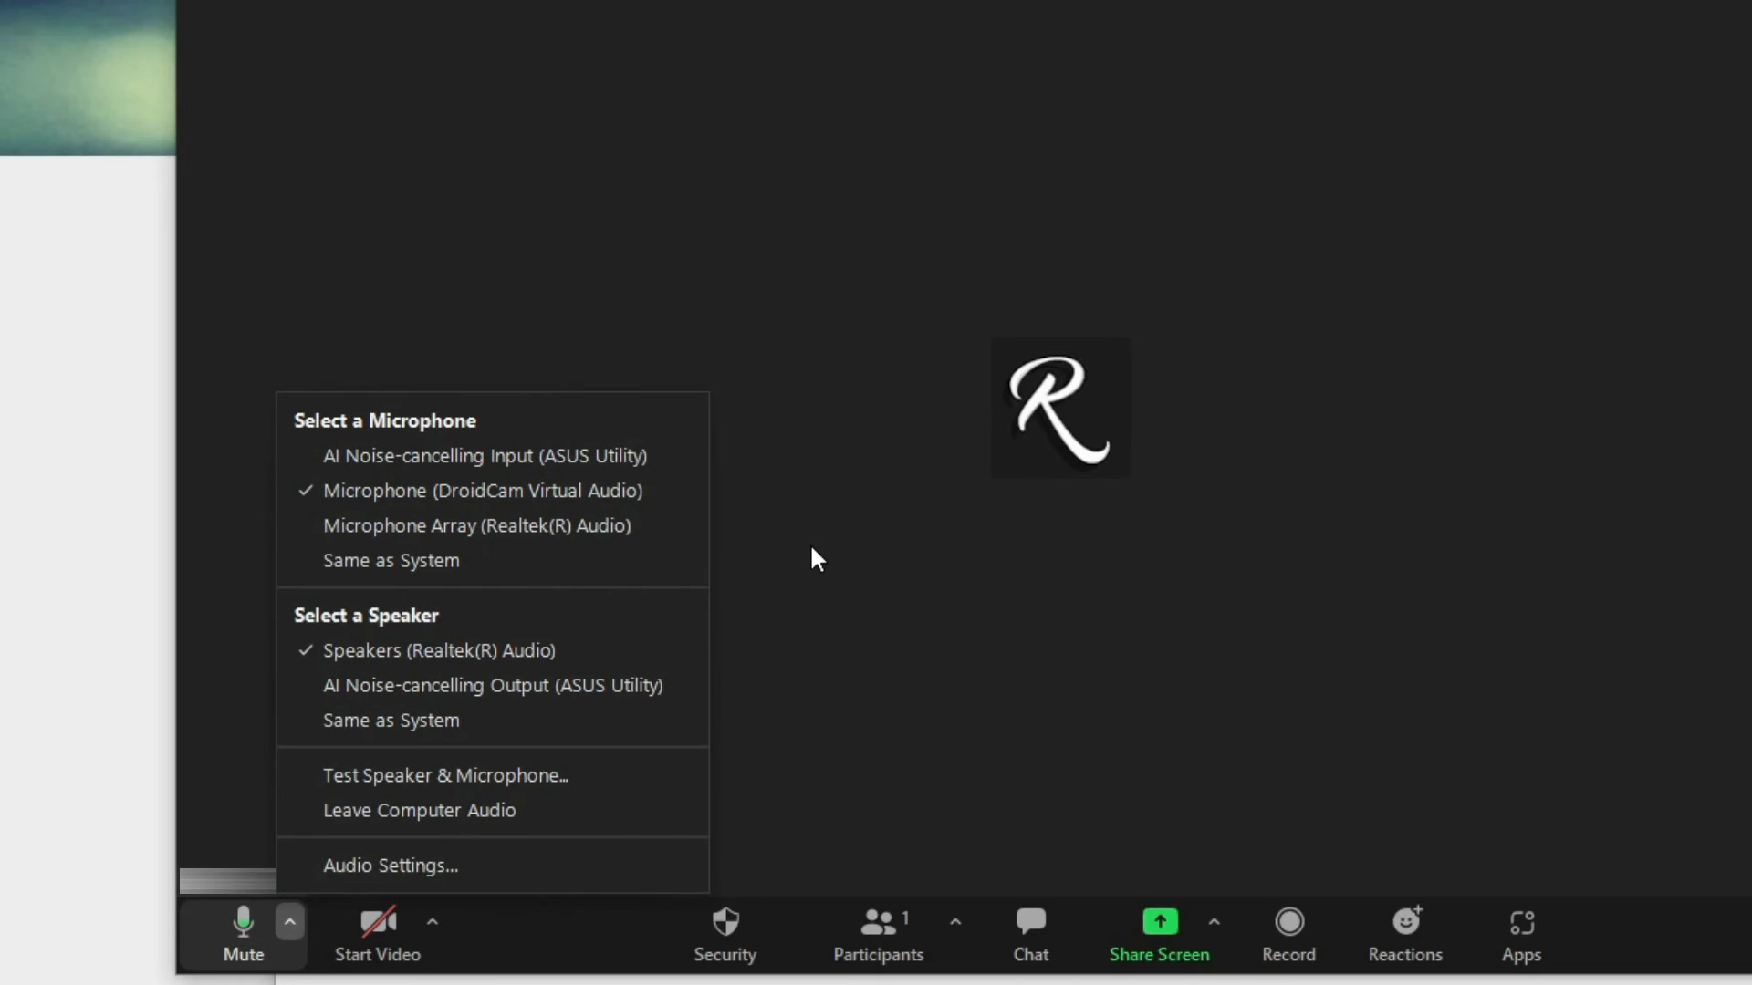
{"action": "mouse_move", "coordinate": [537, 491]}
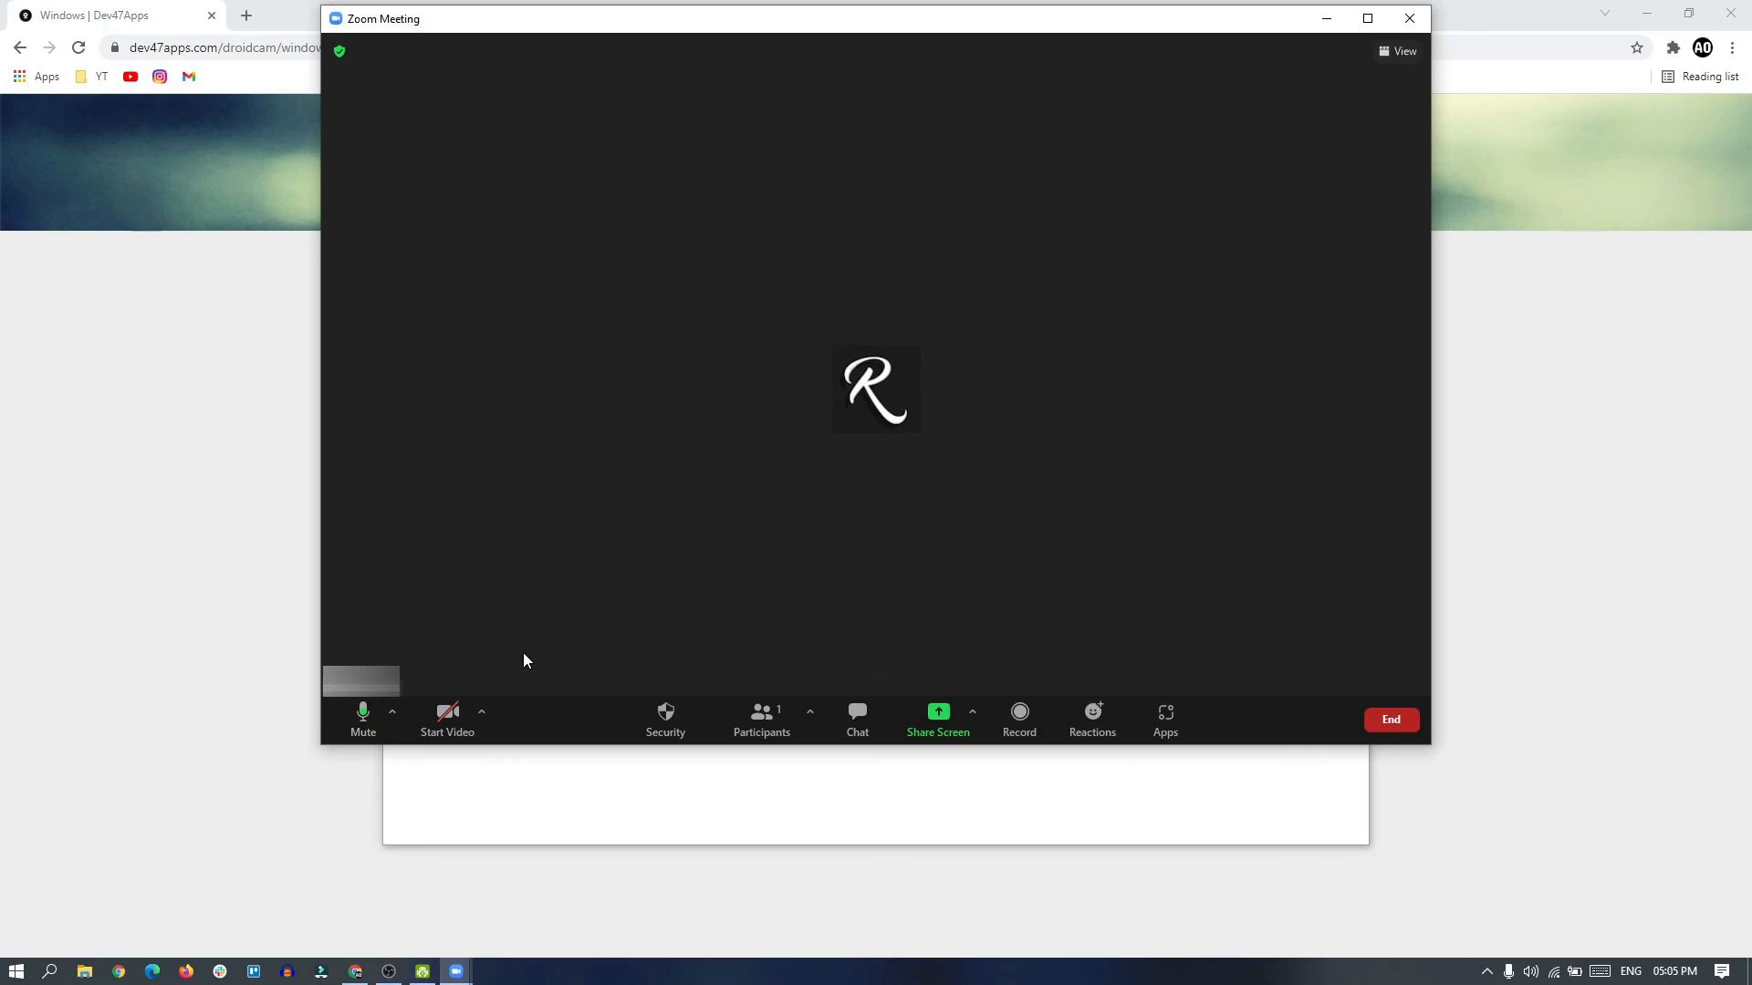
{"action": "mouse_move", "coordinate": [592, 481]}
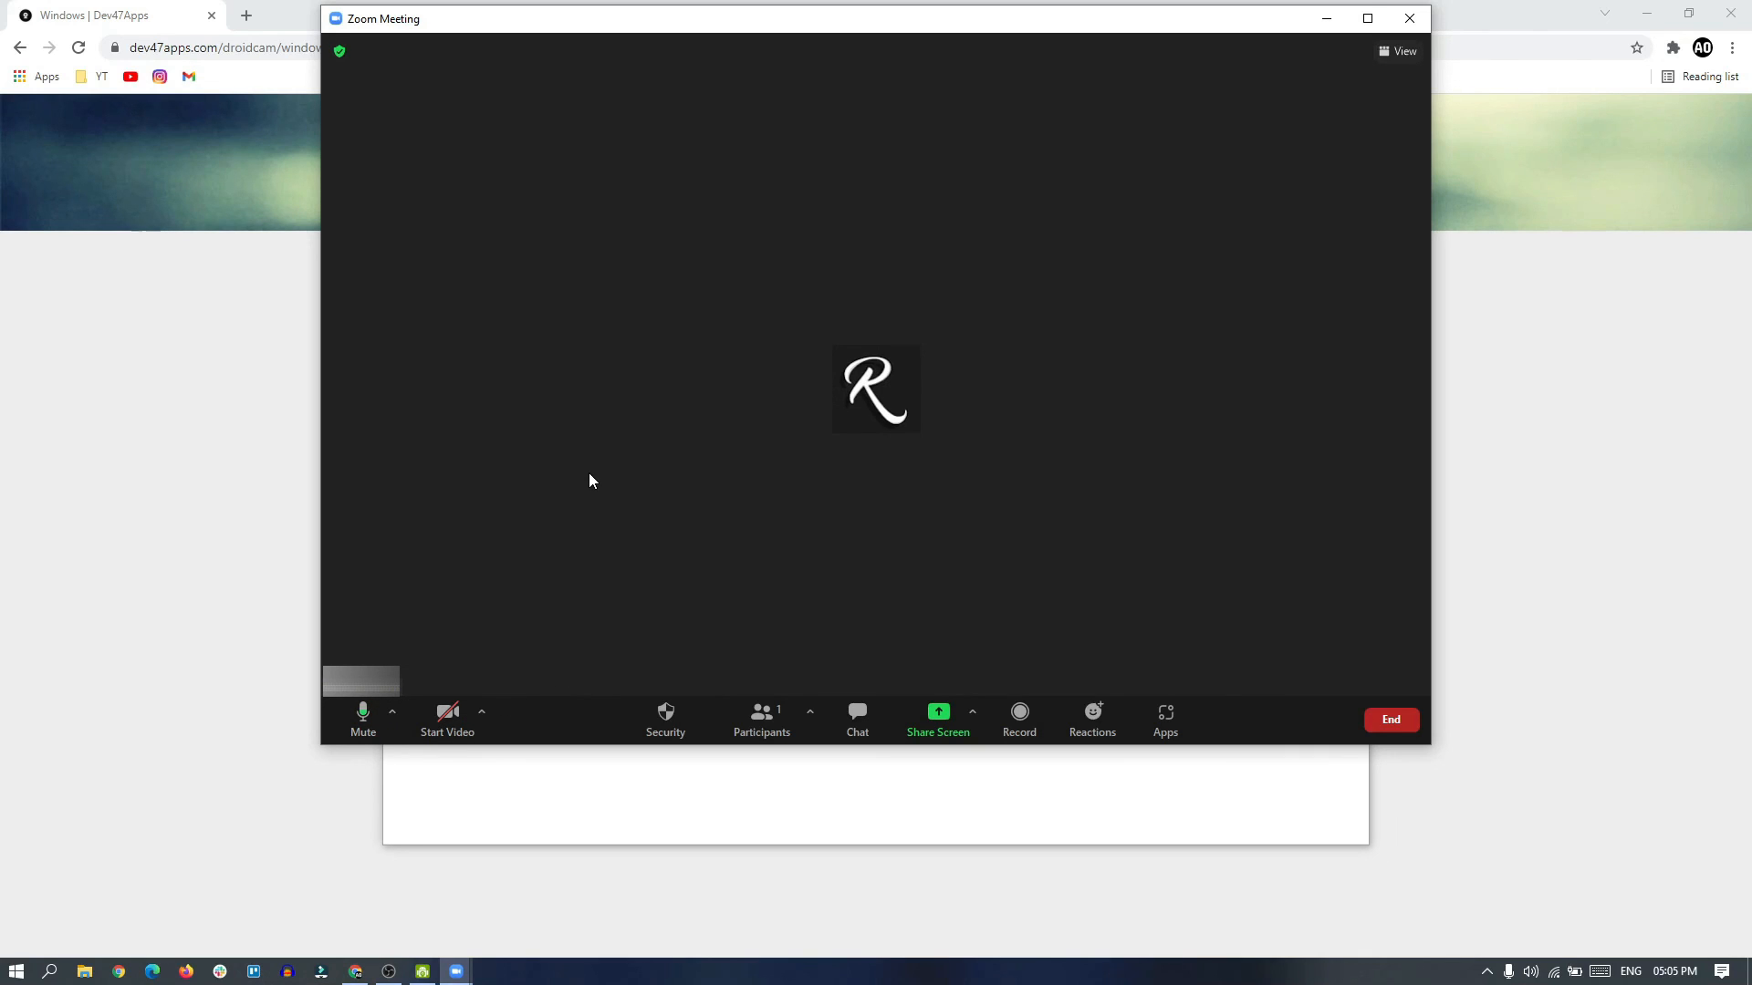
{"action": "mouse_move", "coordinate": [658, 258]}
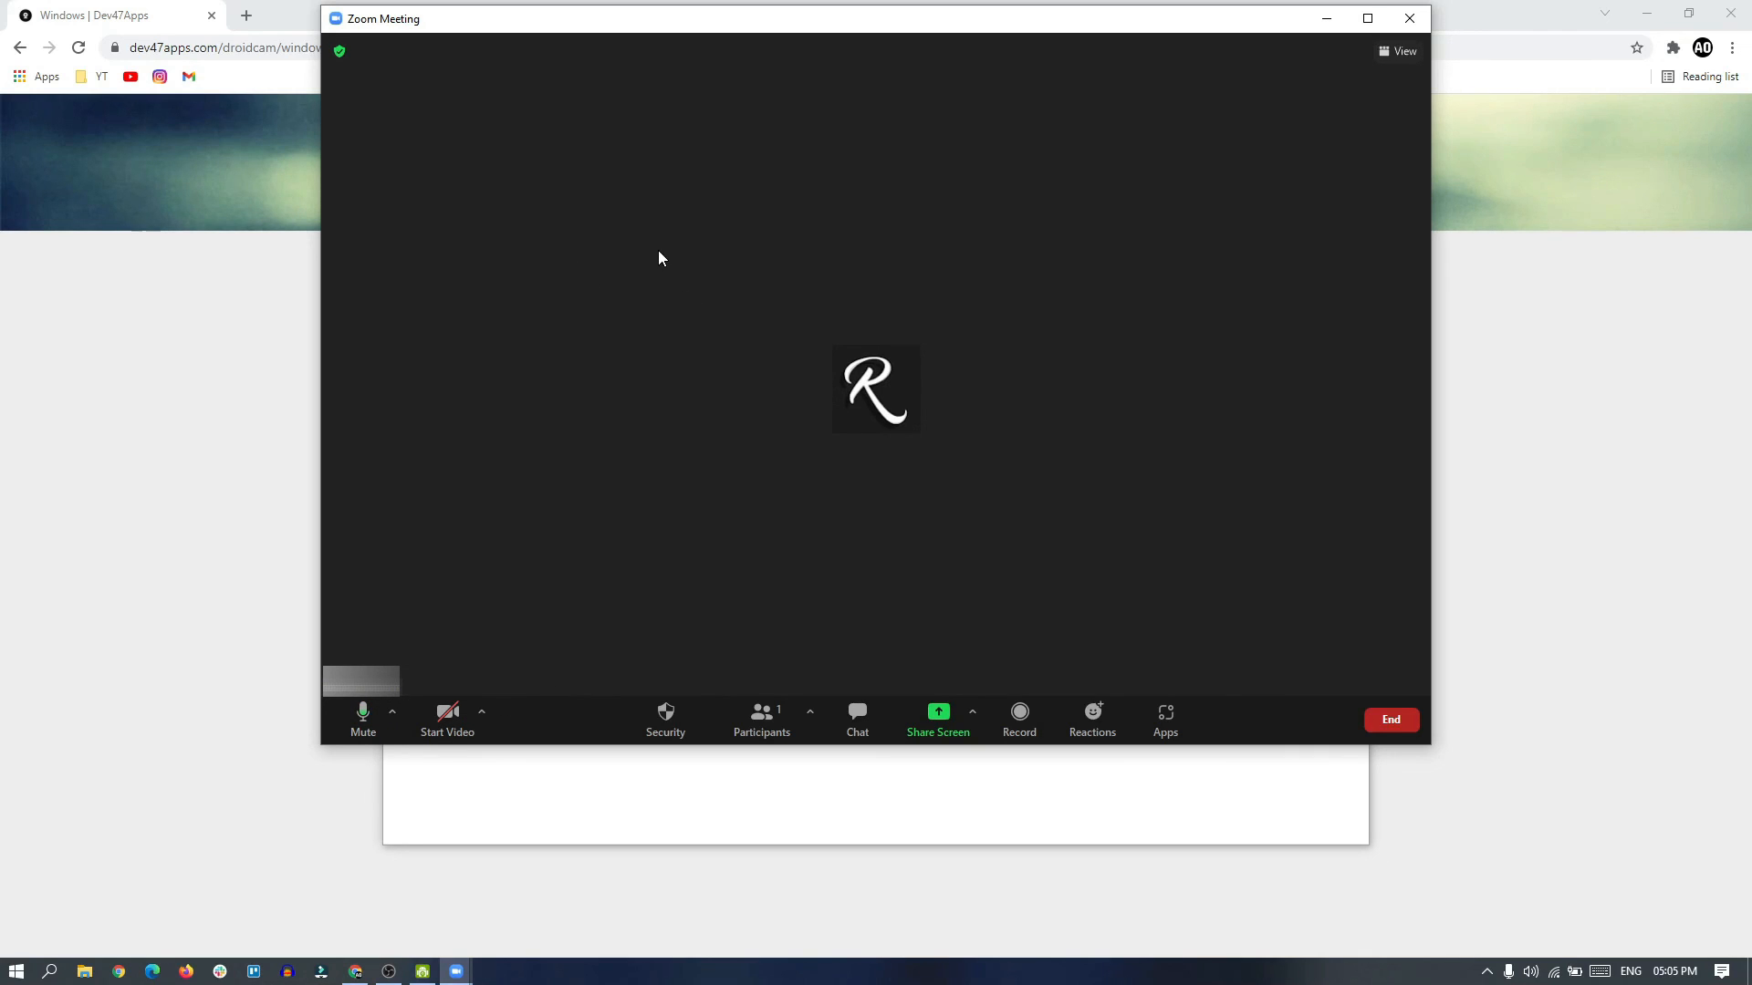
{"action": "mouse_move", "coordinate": [558, 186]}
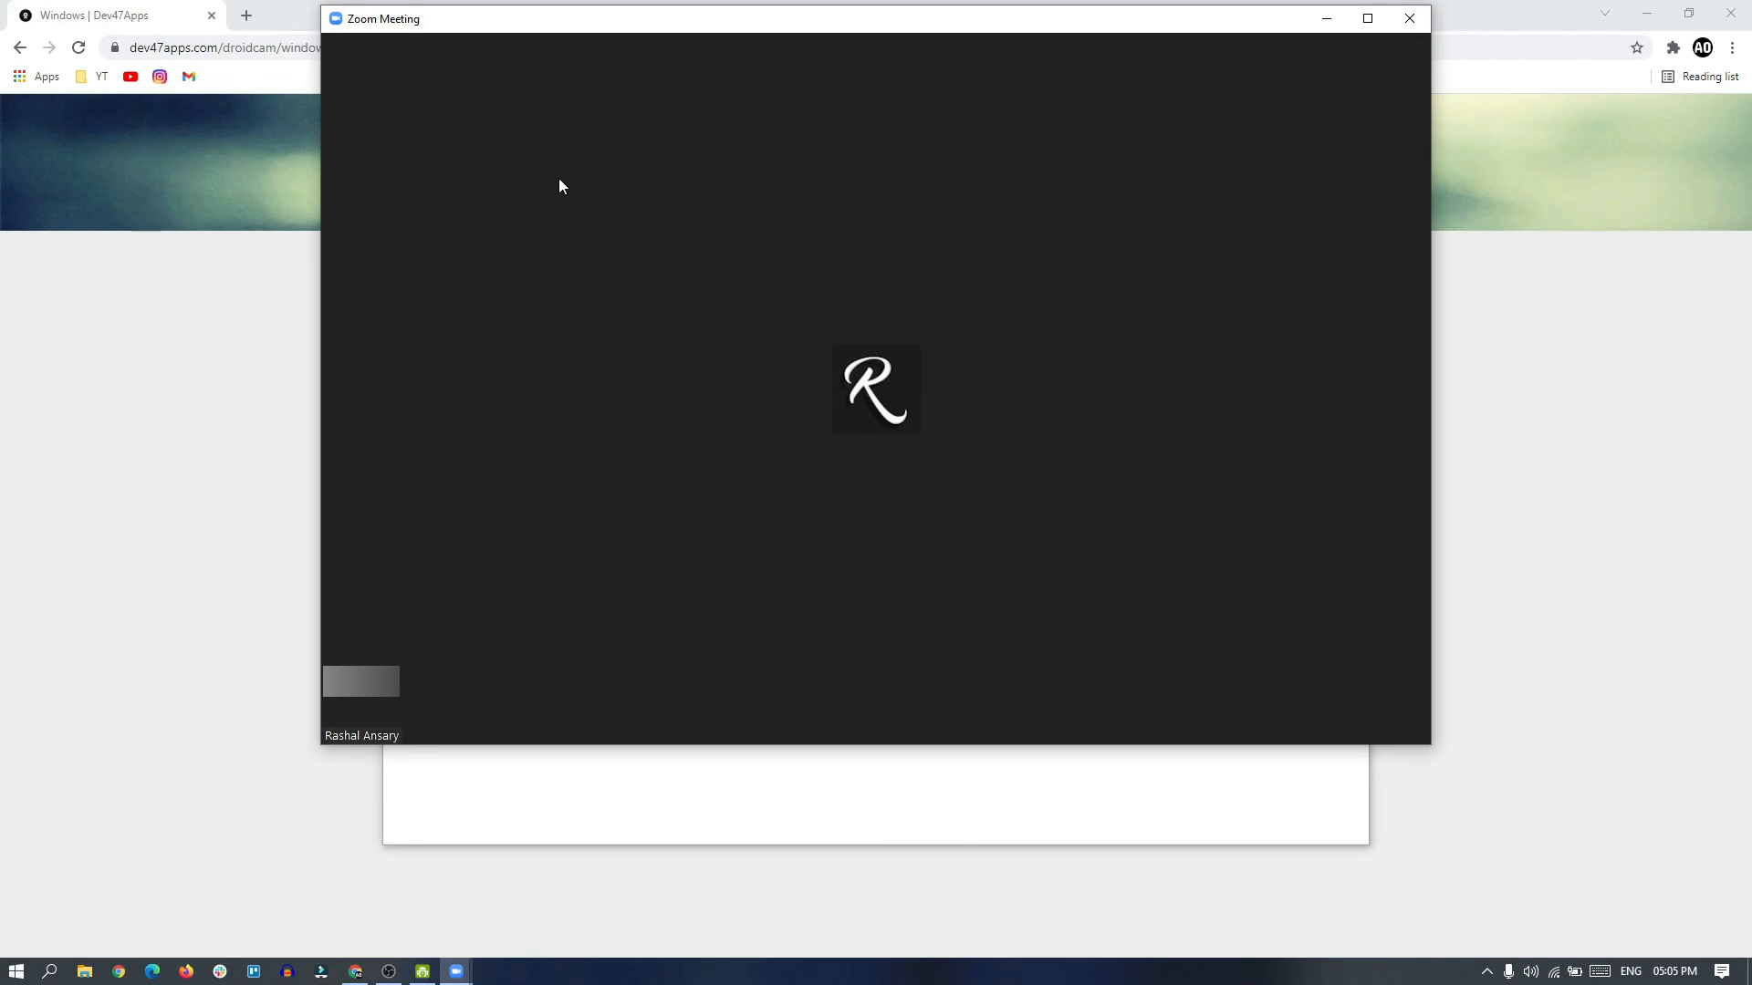